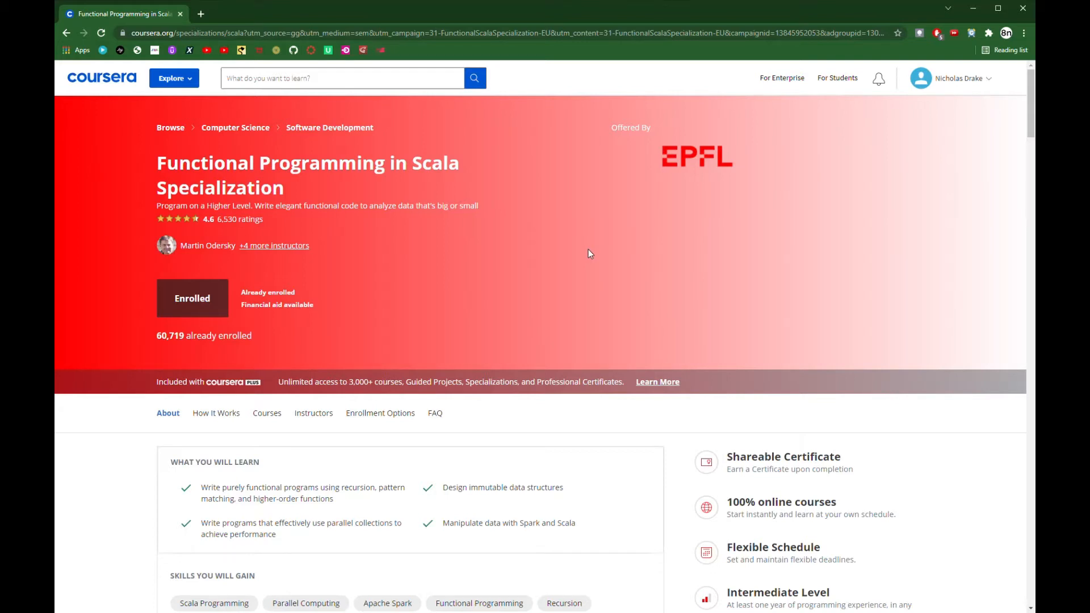
mouse_move(613, 255)
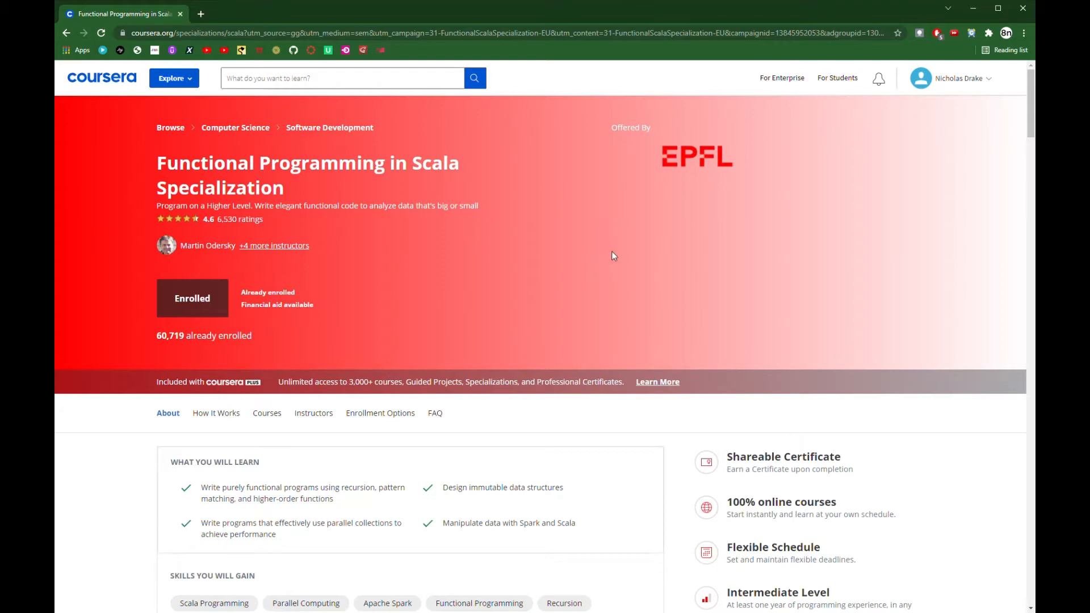
mouse_move(611, 262)
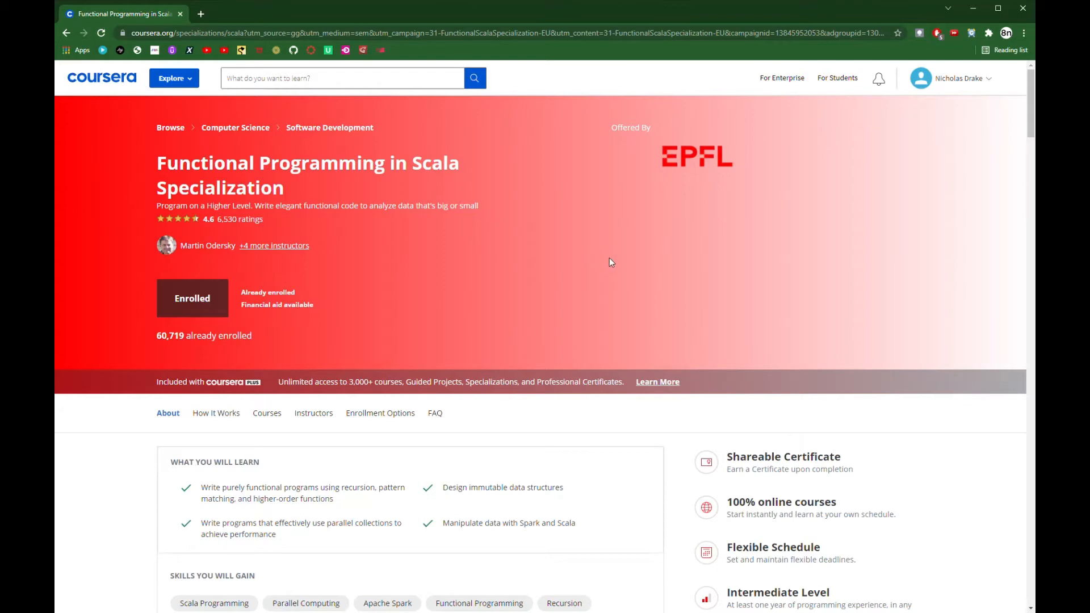
Step: Show the Courses list of the Scala specialization and scroll through its five courses
scroll(down, 3)
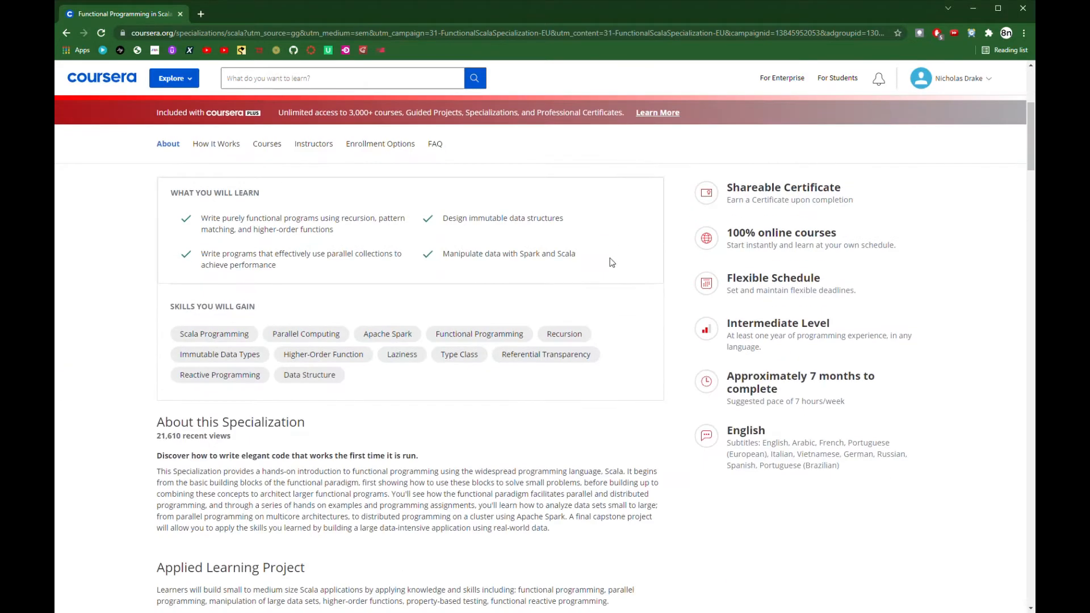
click(266, 143)
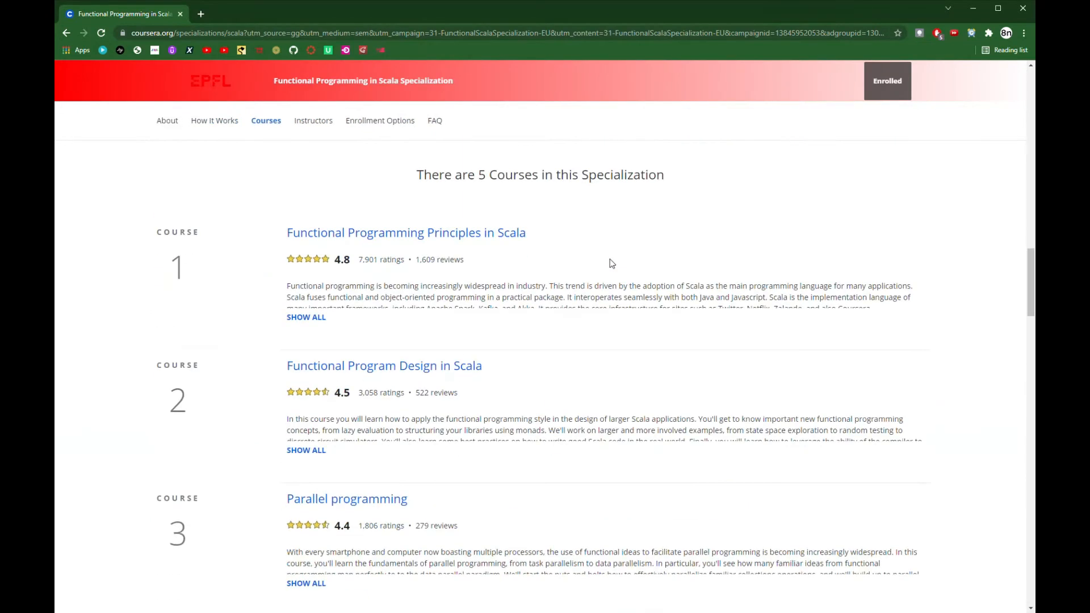
scroll(down, 3)
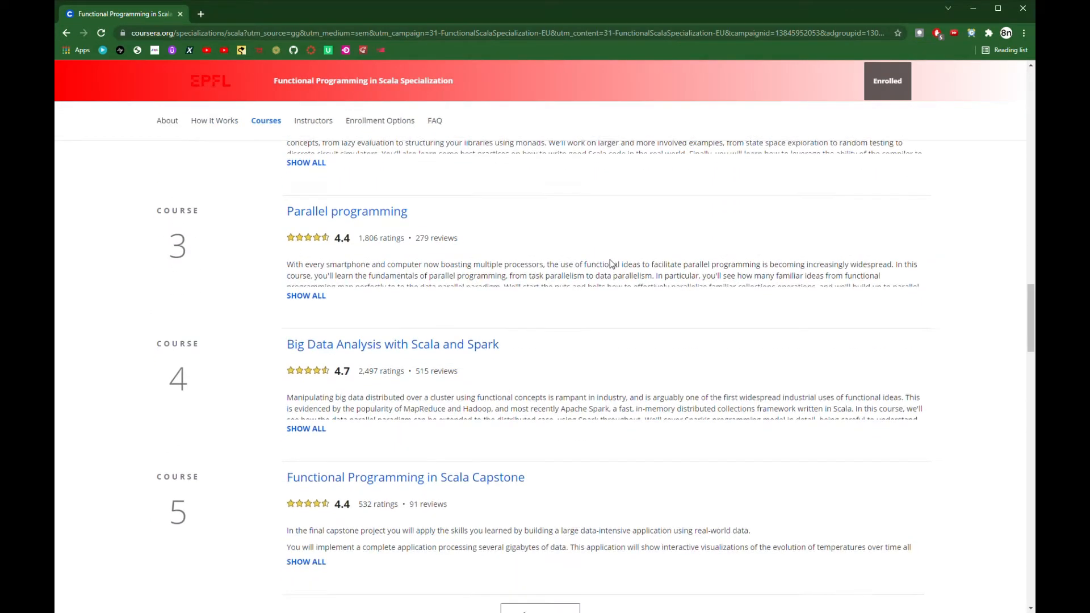
scroll(down, 3)
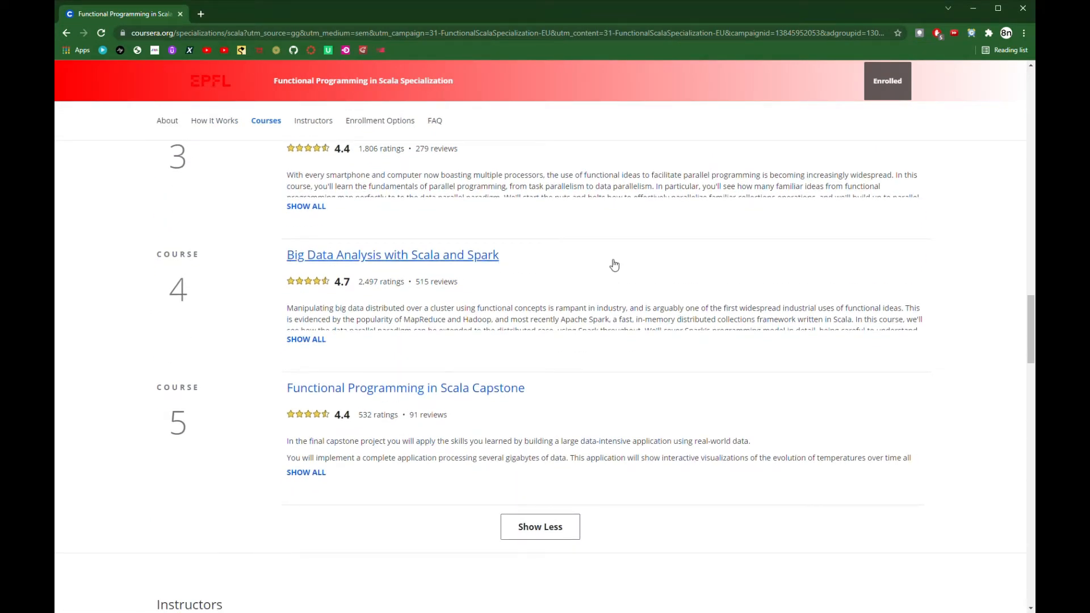
scroll(up, 3)
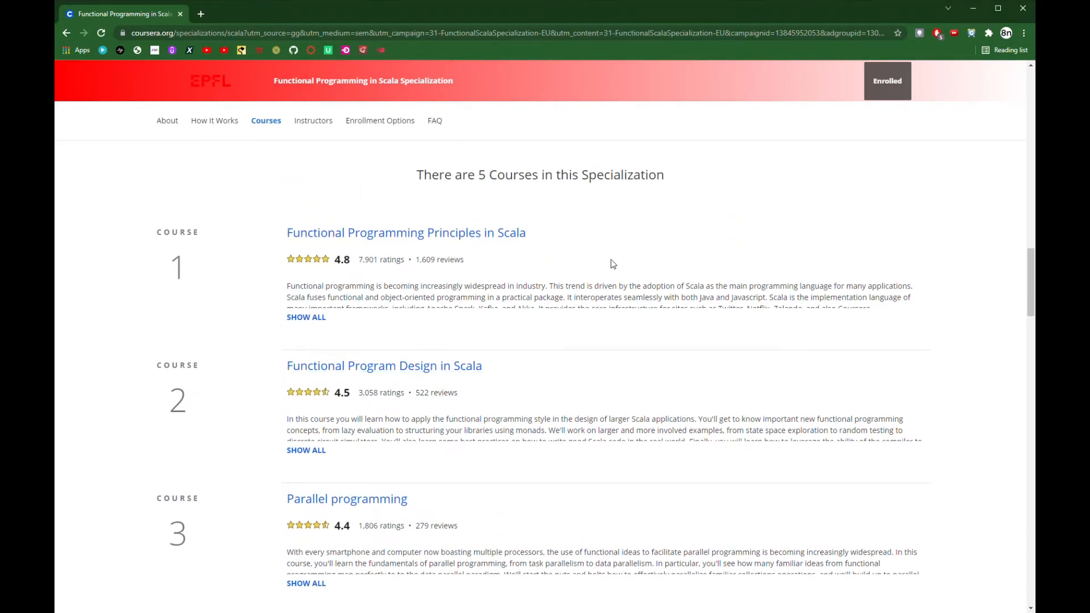
mouse_move(899, 220)
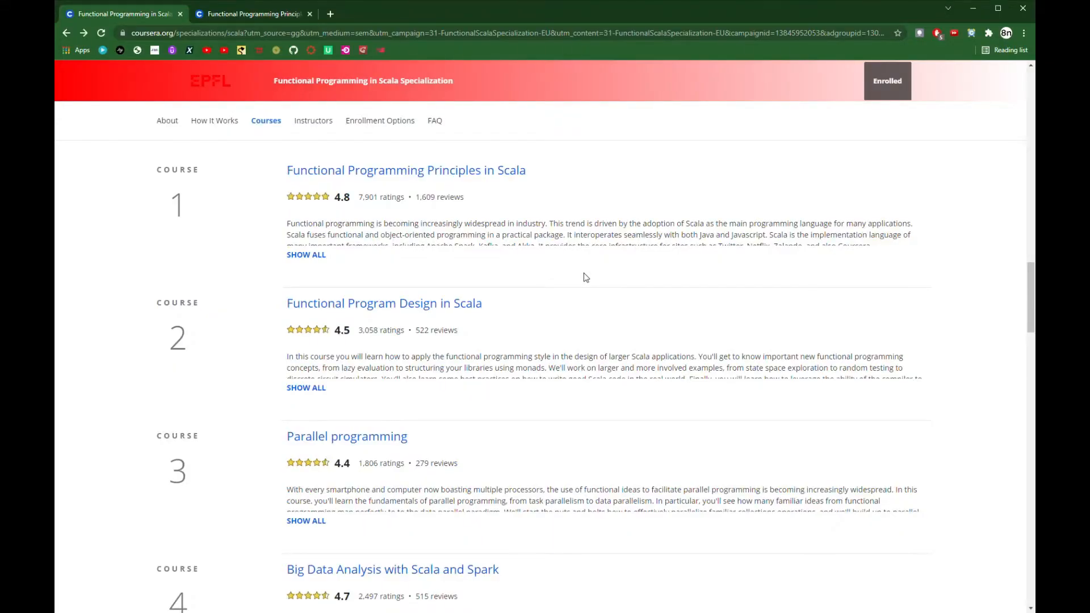
mouse_move(602, 280)
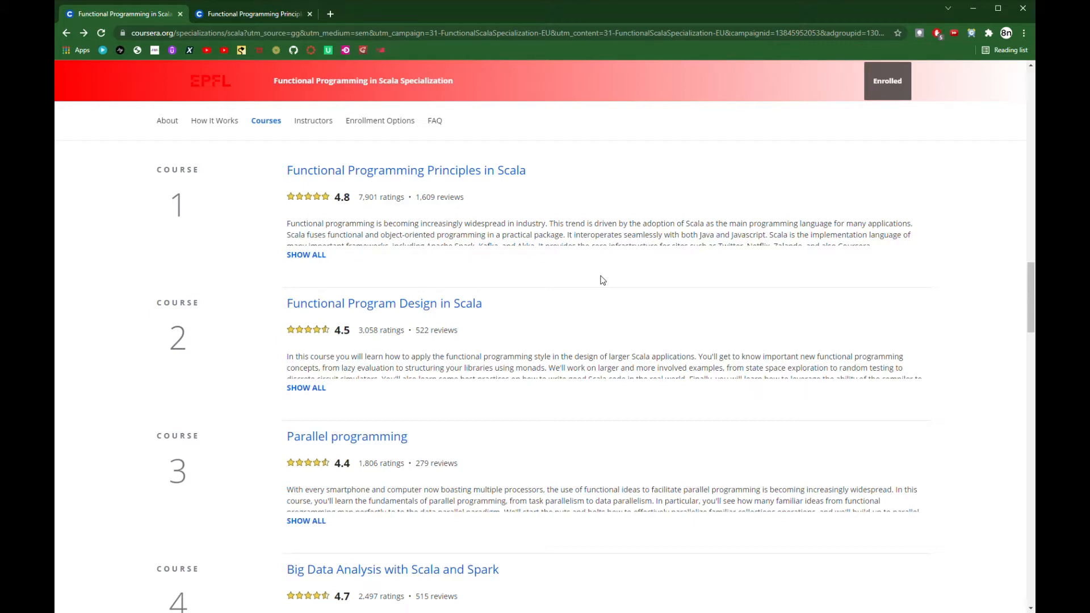
mouse_move(593, 279)
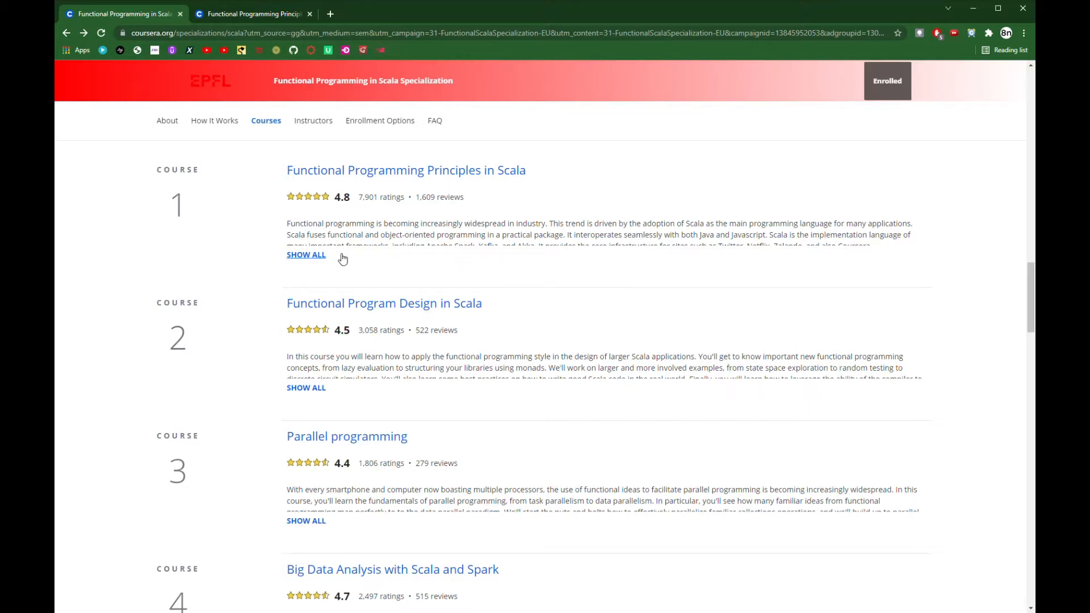
Step: Expand SHOW ALL under course 1 and course 2 to reveal their full descriptions
click(305, 254)
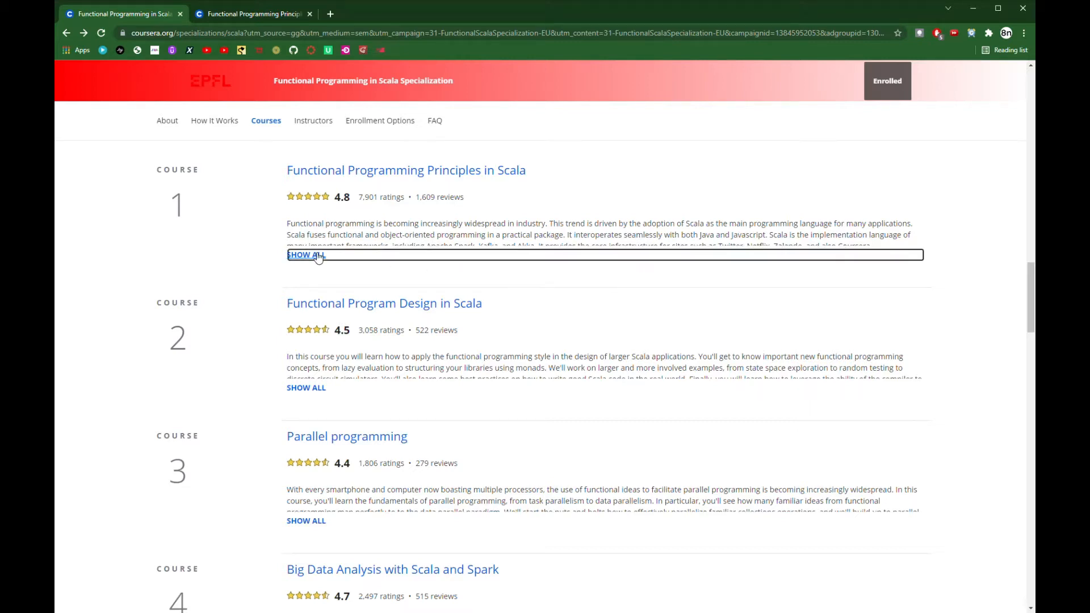
click(305, 255)
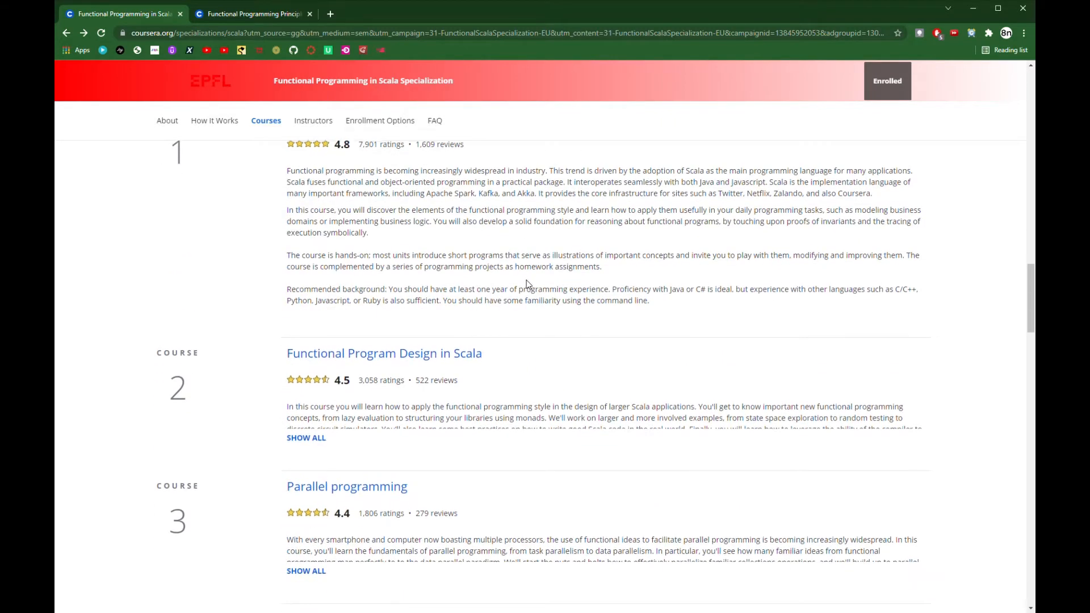
scroll(up, 3)
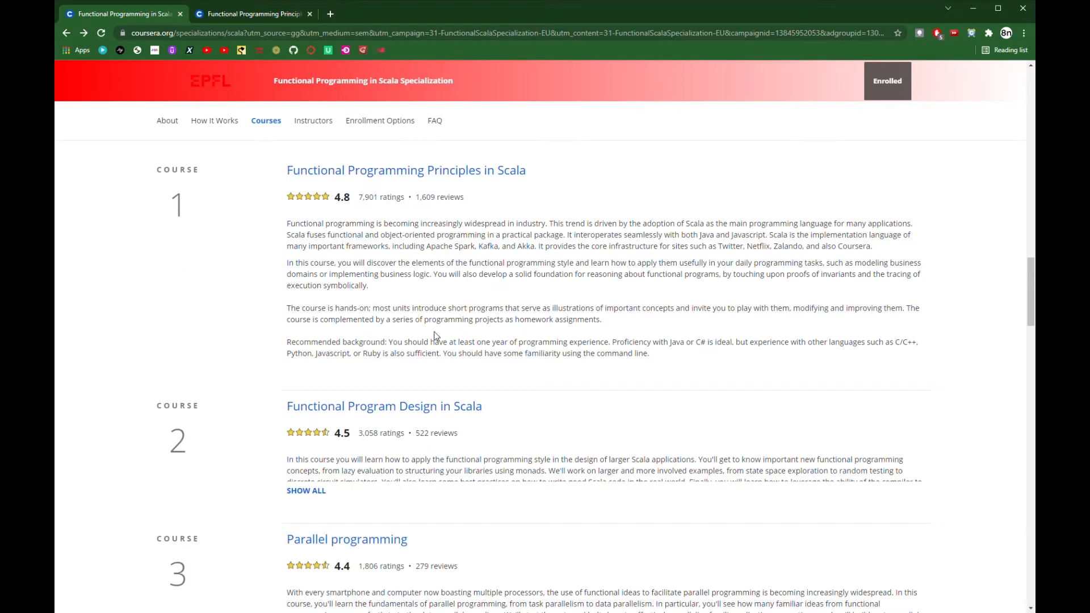
click(306, 491)
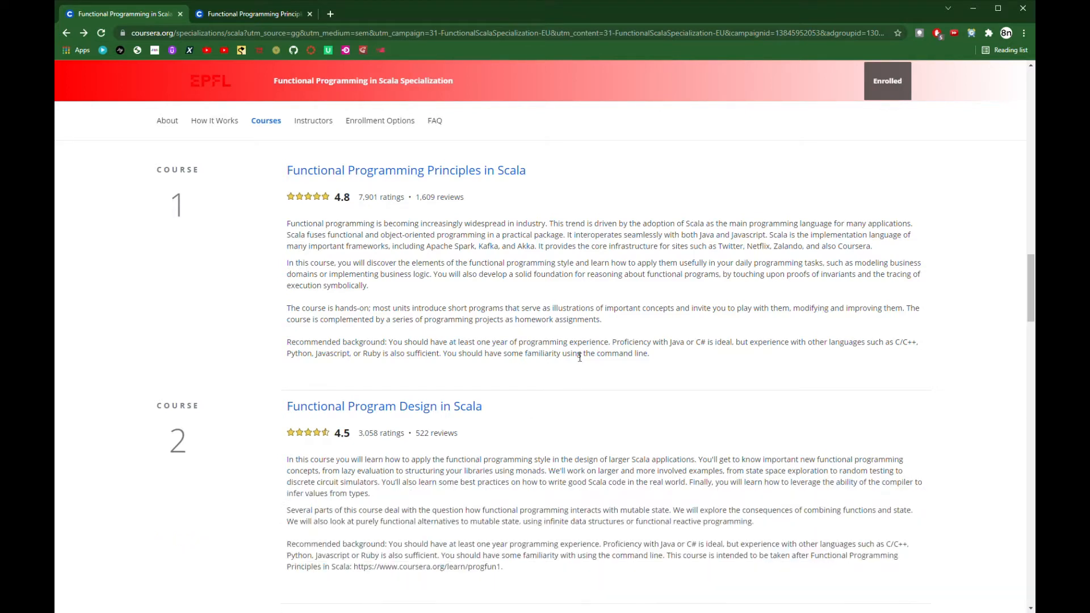
scroll(down, 3)
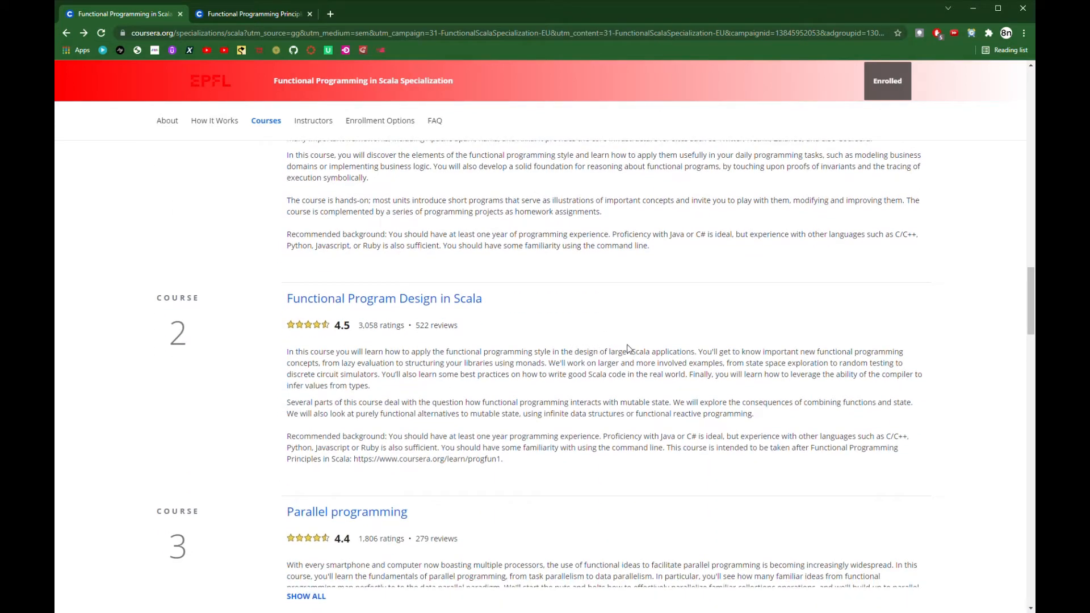
mouse_move(640, 342)
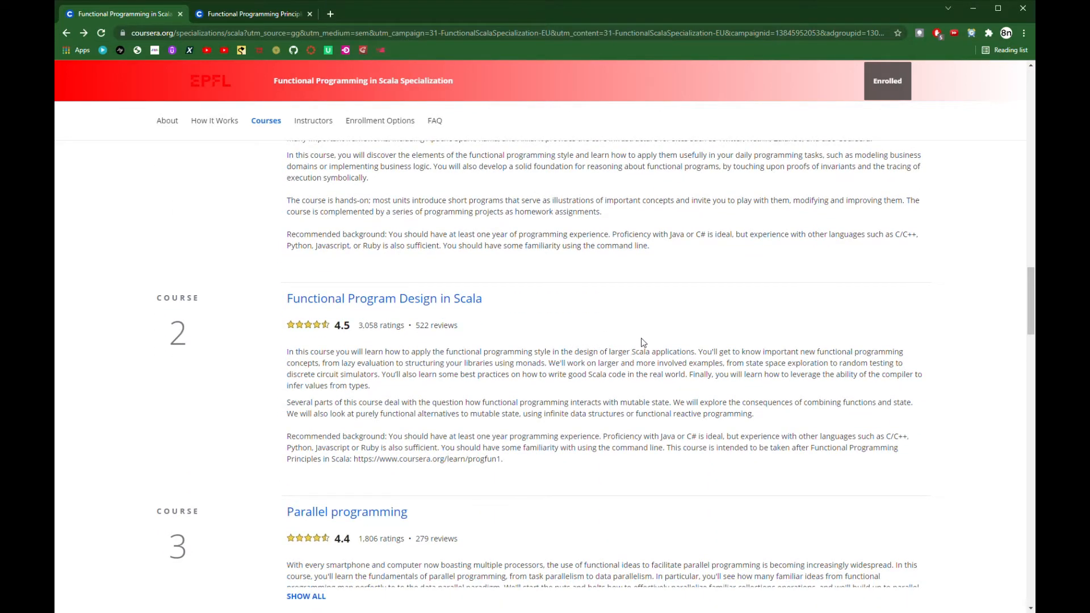
scroll(down, 3)
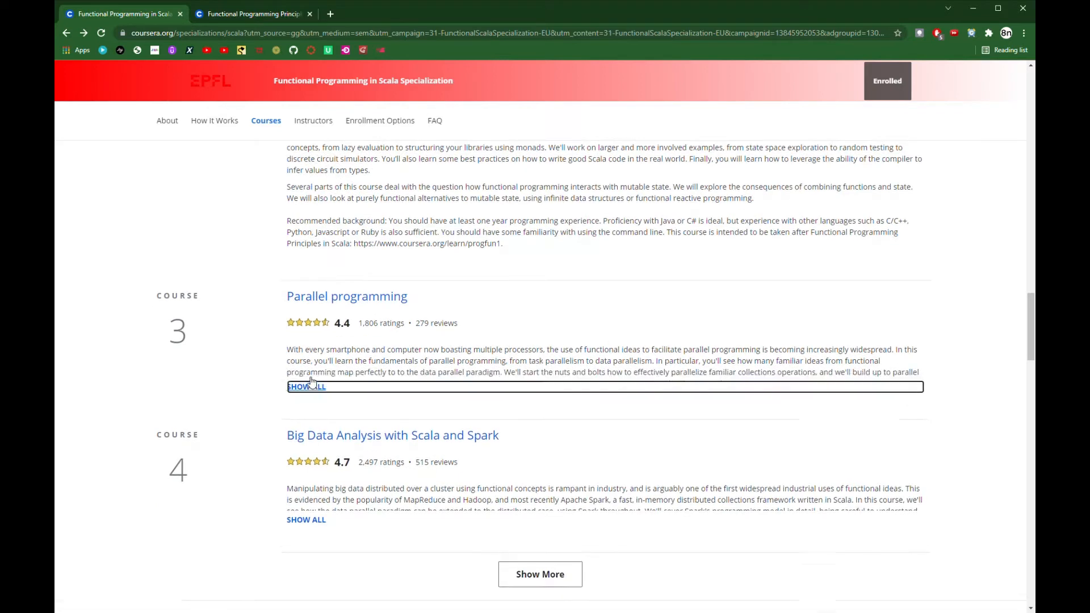
Step: Expand SHOW ALL under course 3, Parallel programming
click(305, 386)
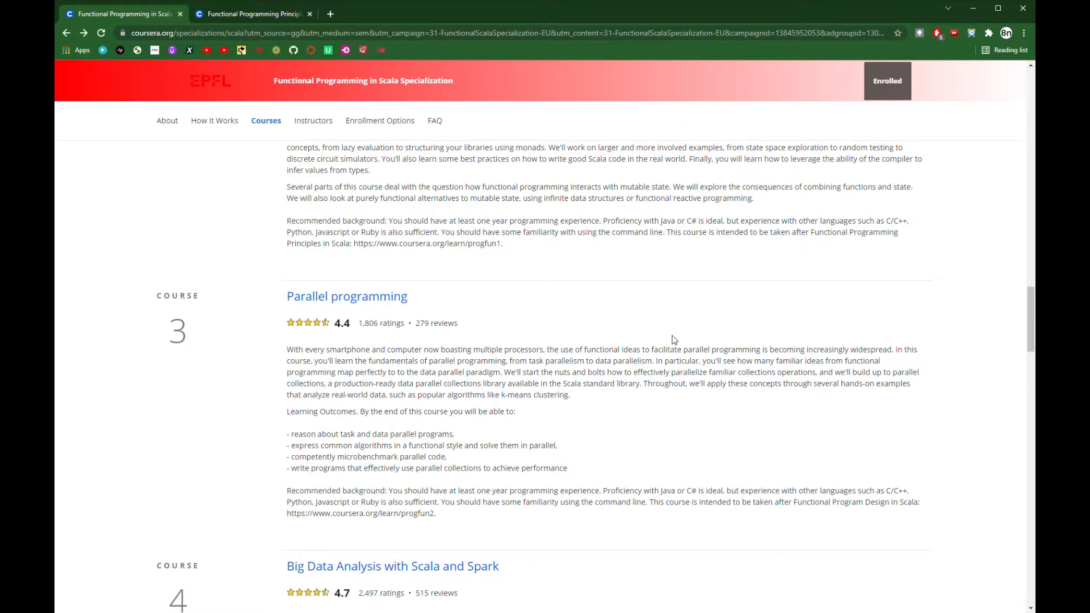
mouse_move(688, 341)
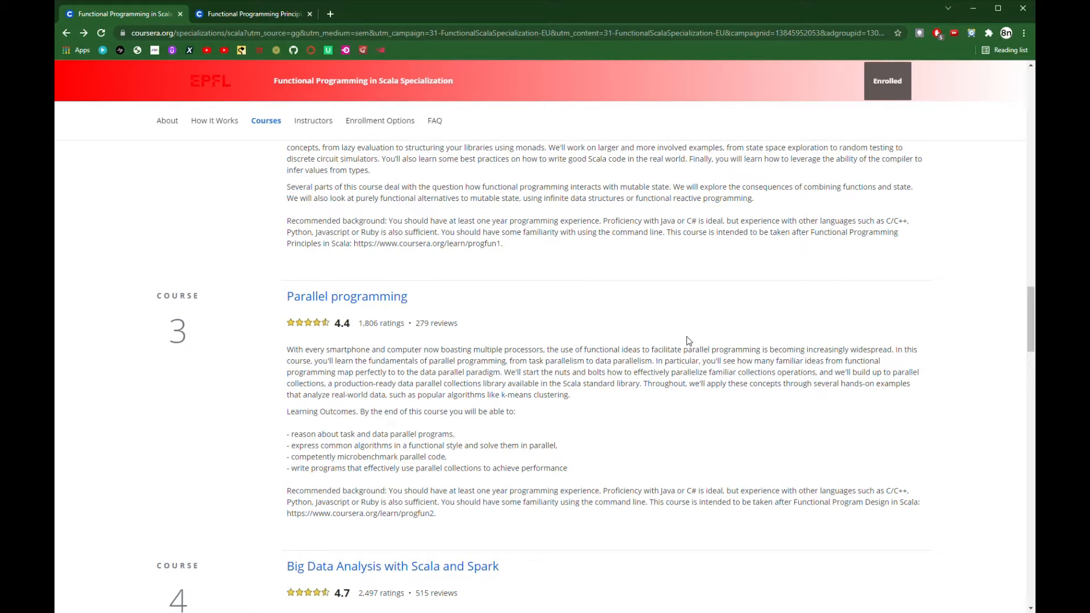
Step: Expand SHOW ALL under course 4, Big Data Analysis with Scala and Spark, and scroll through it
scroll(down, 3)
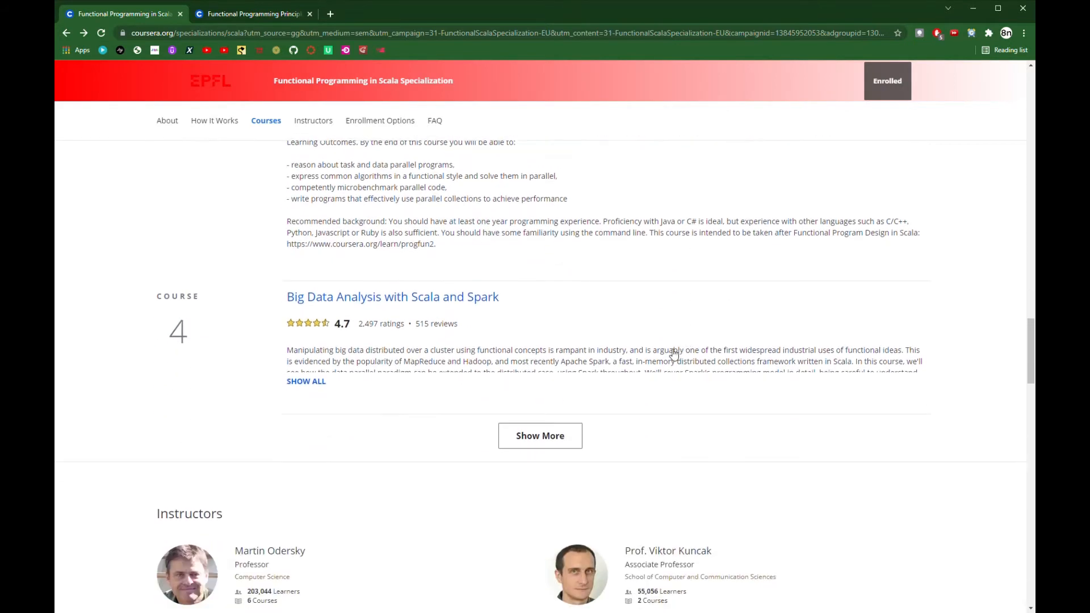
mouse_move(570, 358)
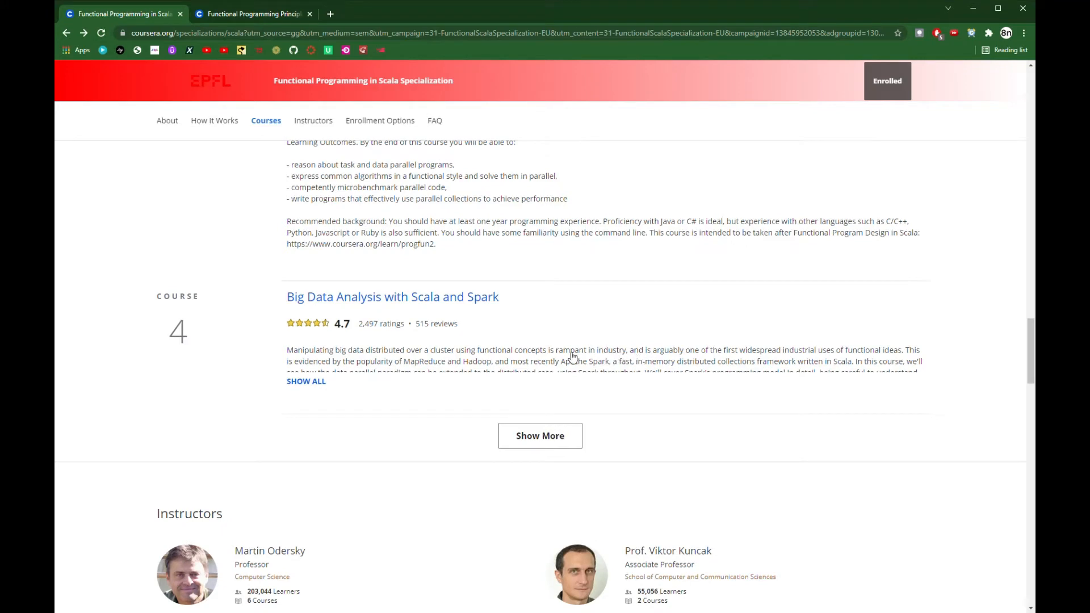
click(306, 382)
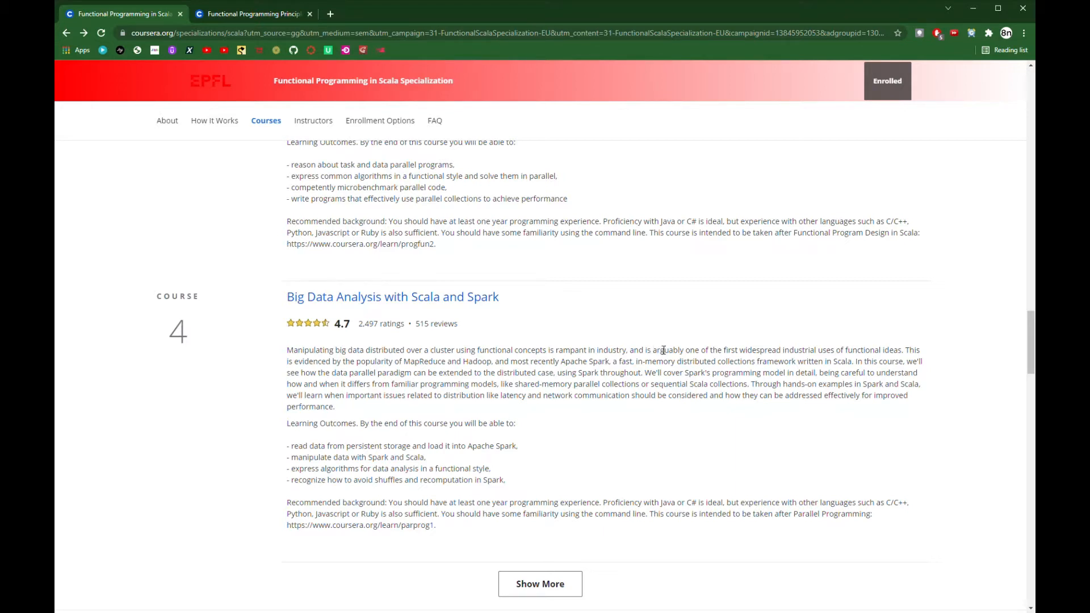
mouse_move(653, 338)
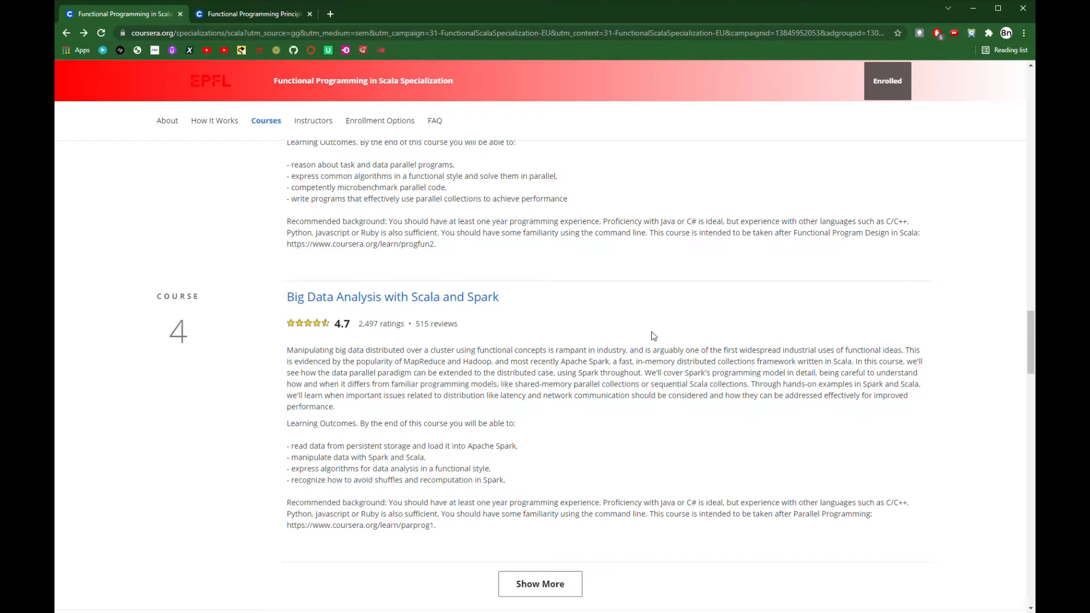
scroll(down, 3)
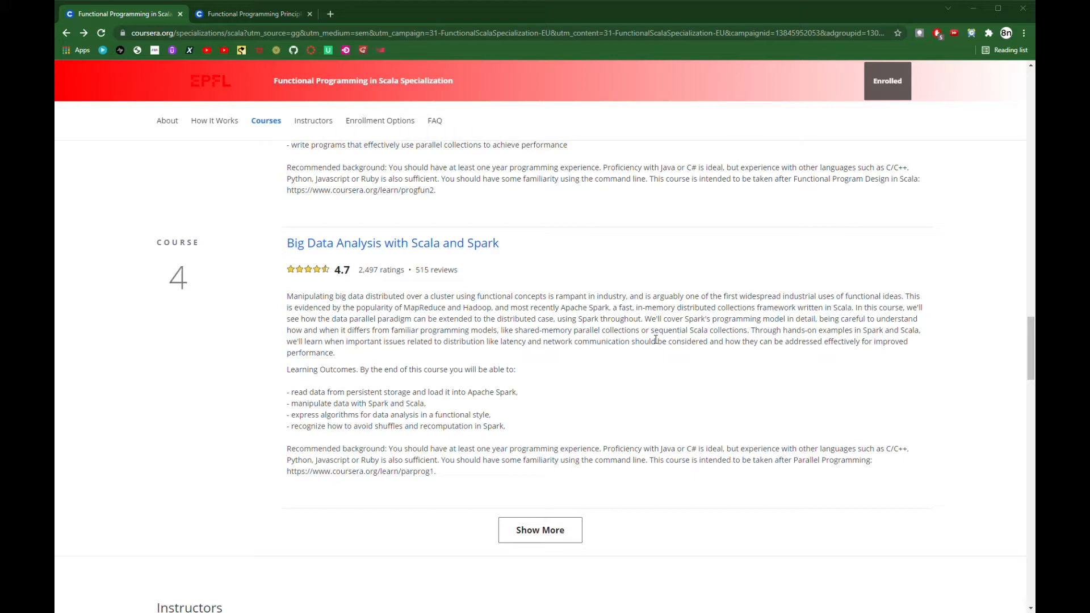
scroll(down, 3)
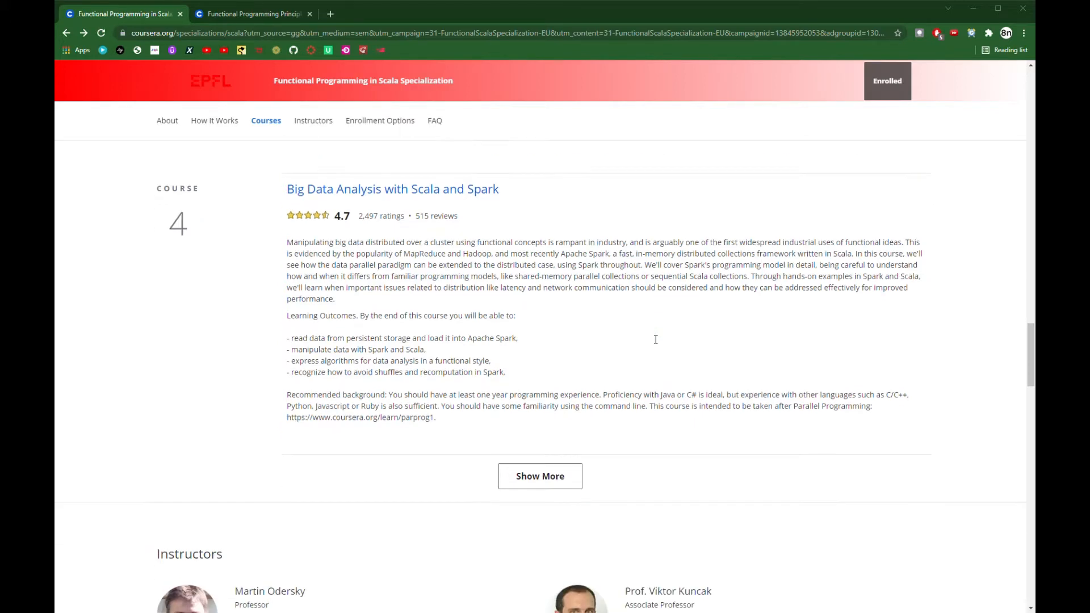
scroll(down, 3)
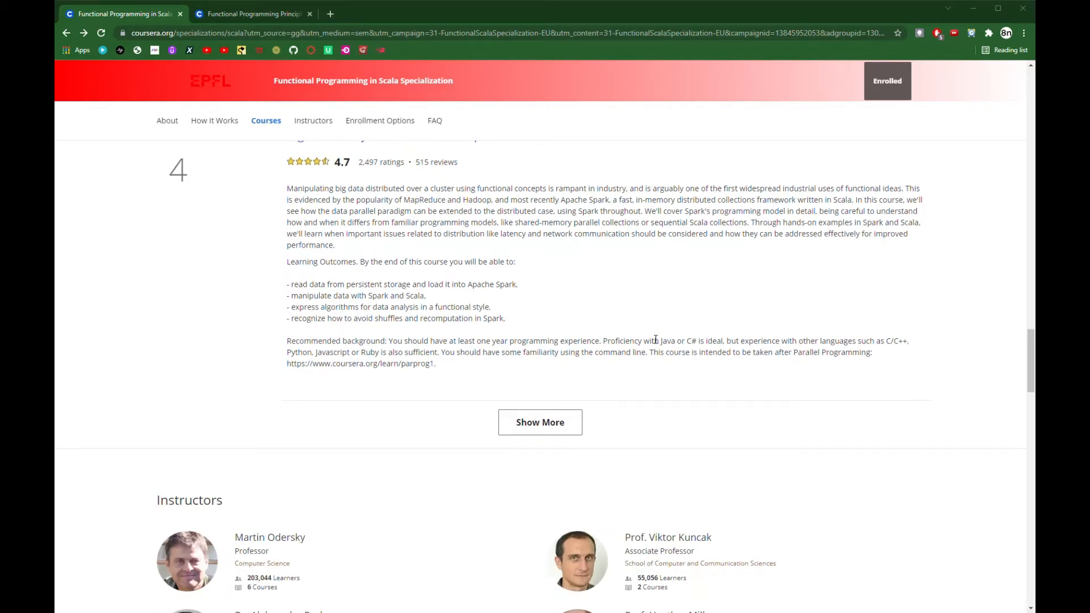
Step: Reveal course 5 and expand the Capstone course's full description
click(539, 422)
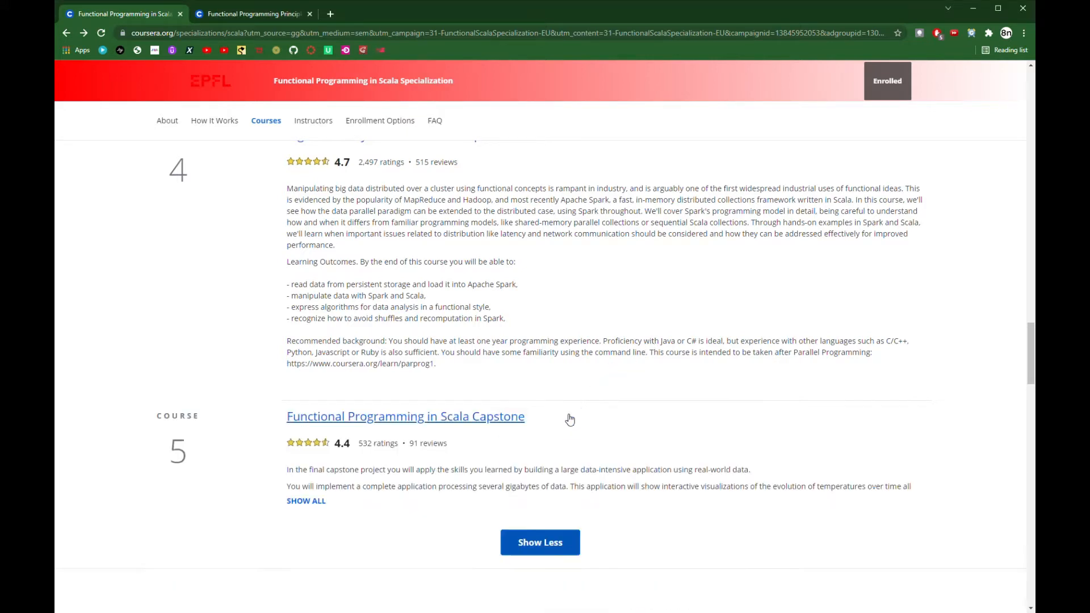
mouse_move(658, 351)
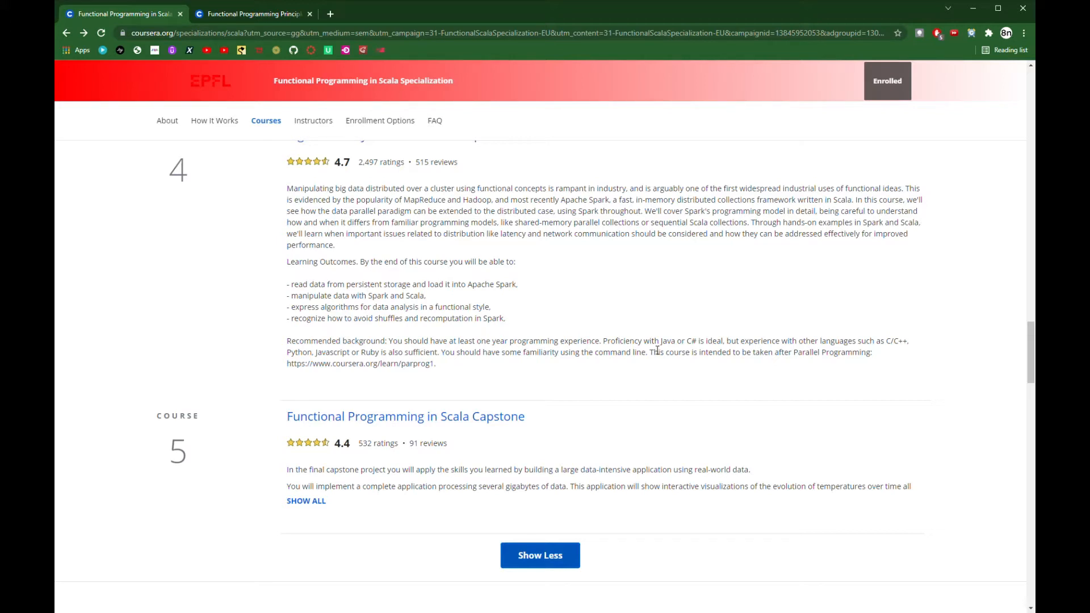
mouse_move(742, 361)
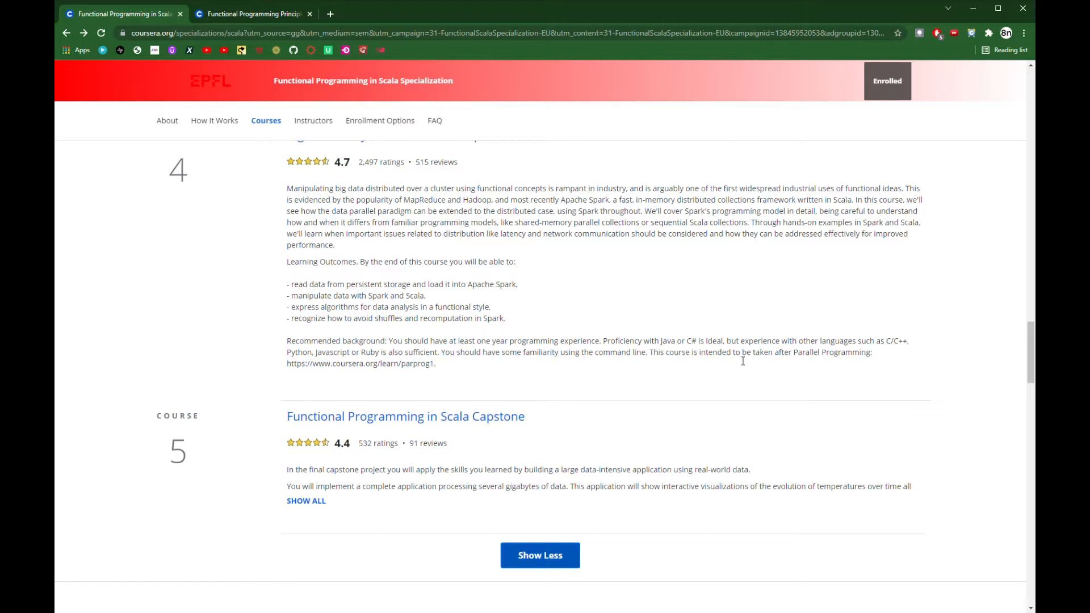
mouse_move(594, 275)
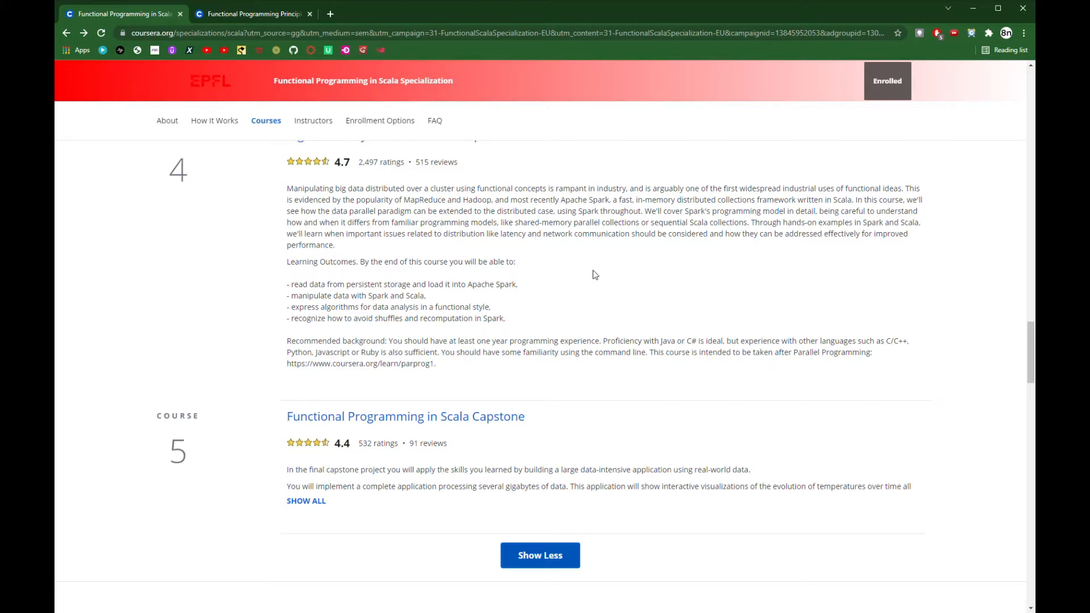
mouse_move(565, 341)
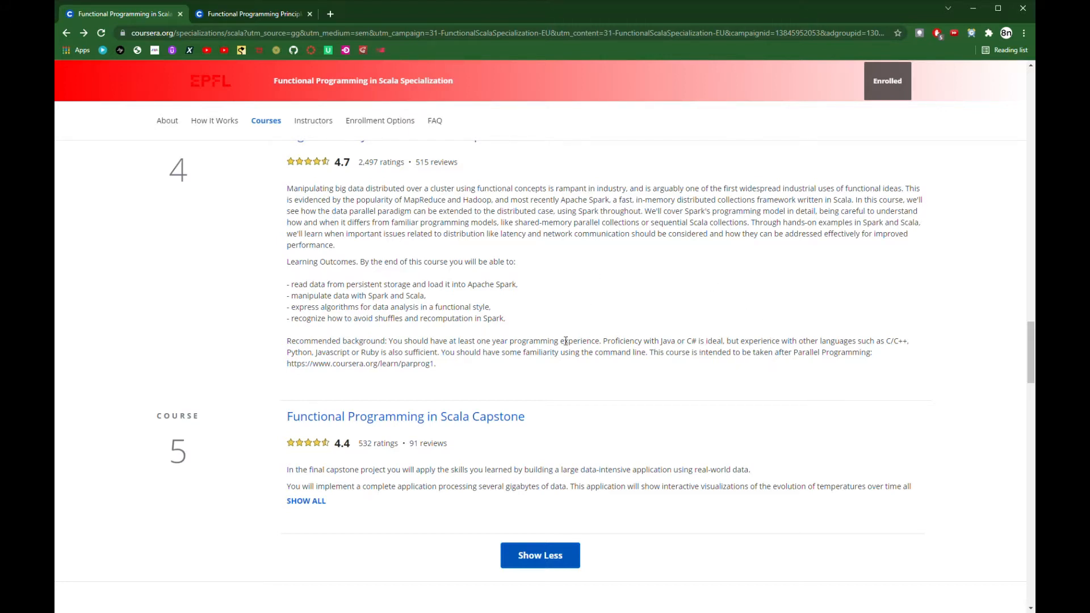
mouse_move(735, 325)
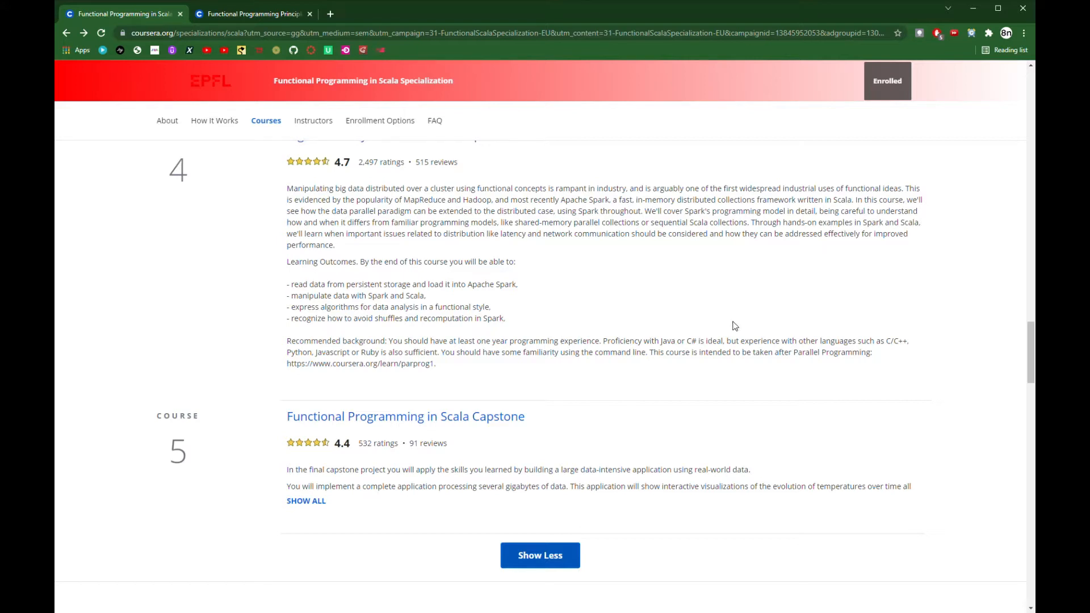
mouse_move(729, 332)
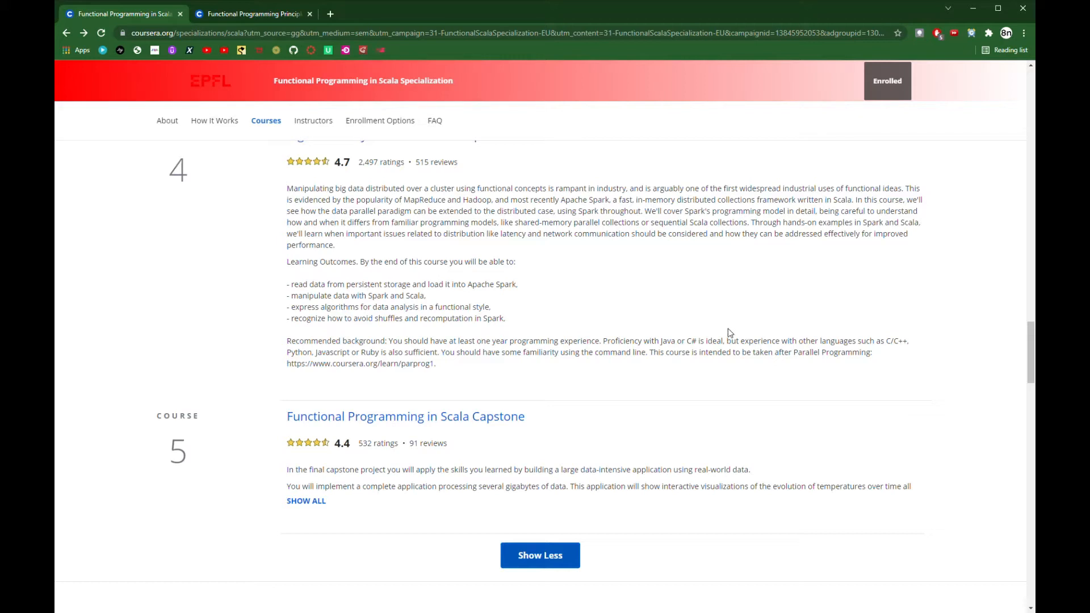
mouse_move(340, 492)
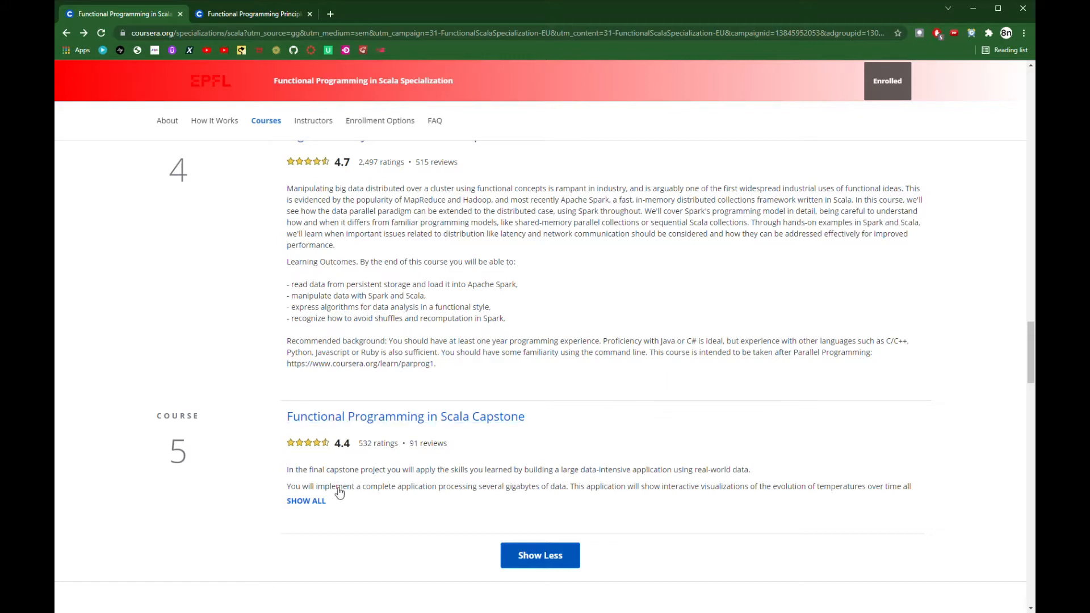
click(305, 501)
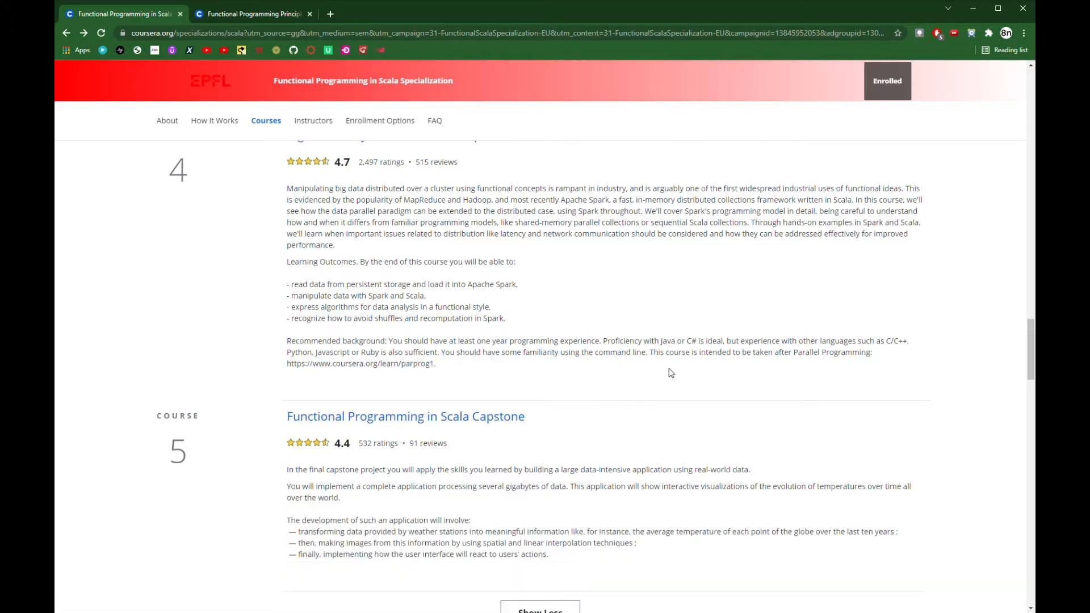
mouse_move(717, 382)
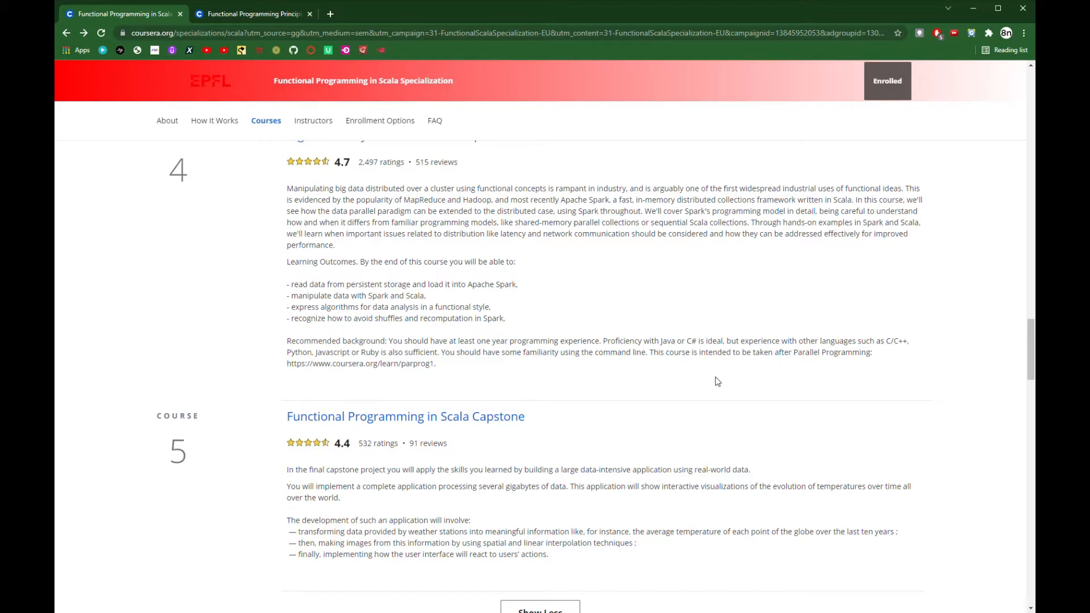
mouse_move(621, 453)
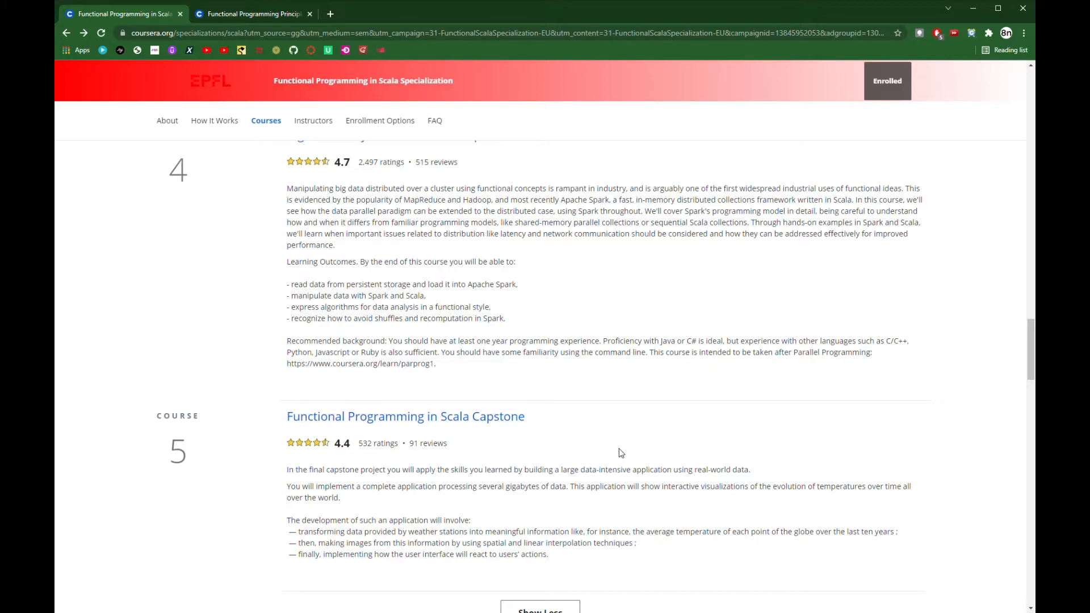
scroll(down, 3)
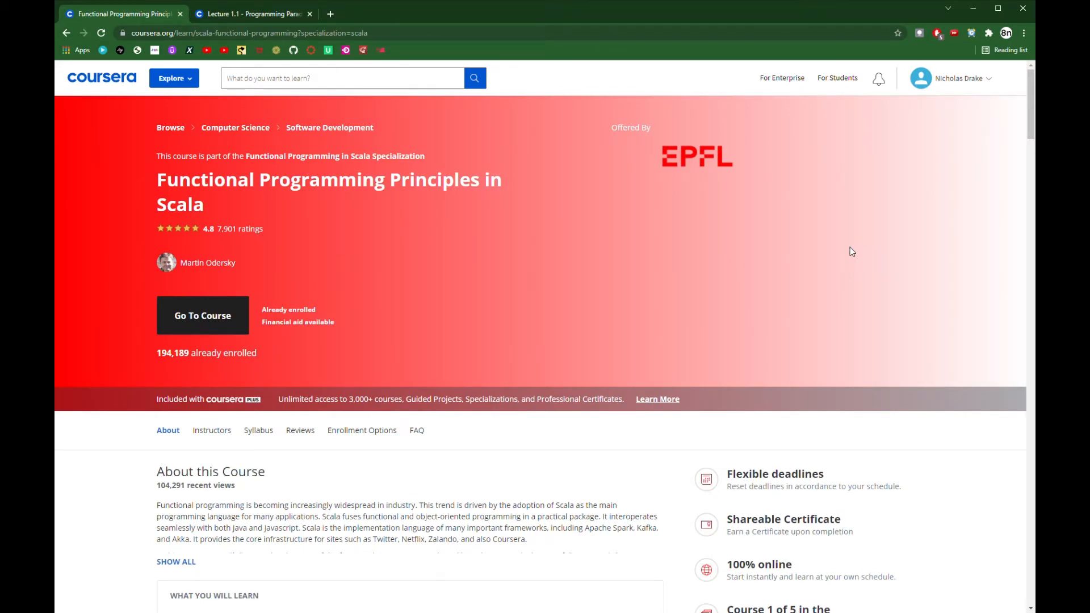
mouse_move(846, 251)
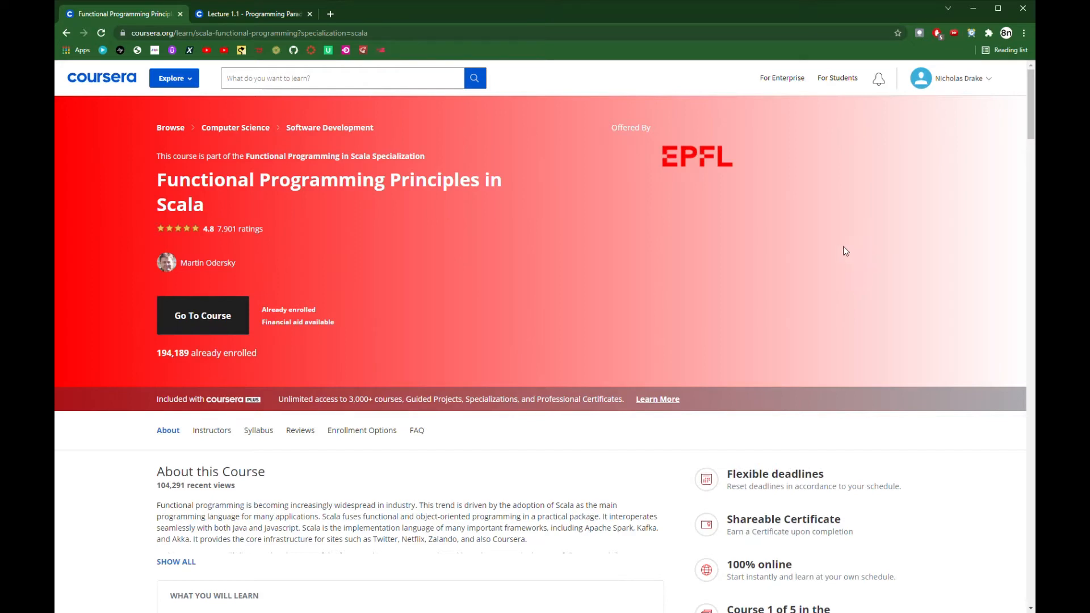
mouse_move(796, 271)
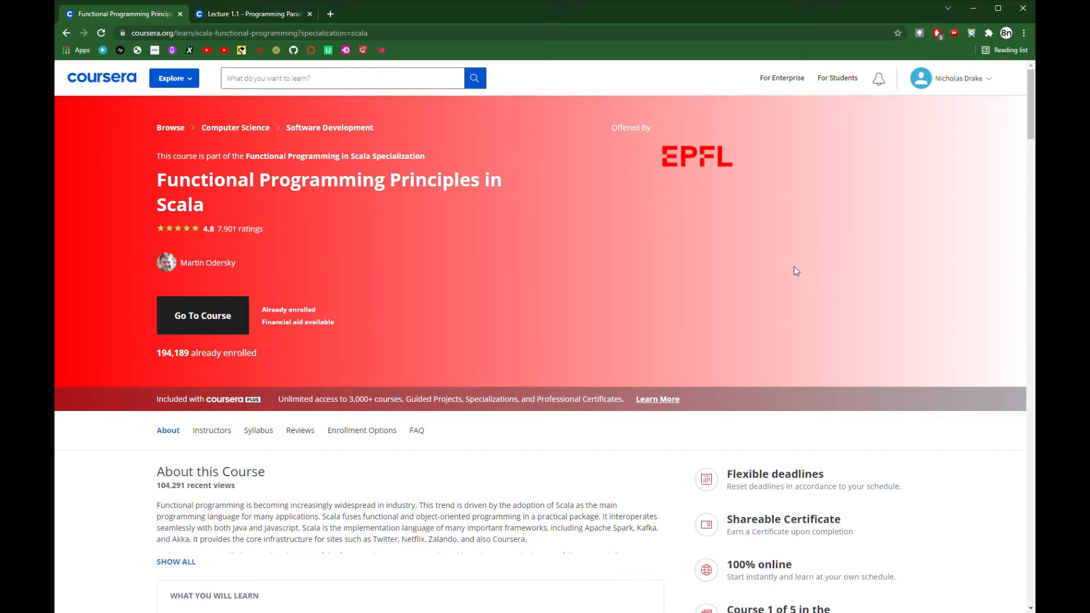
mouse_move(750, 269)
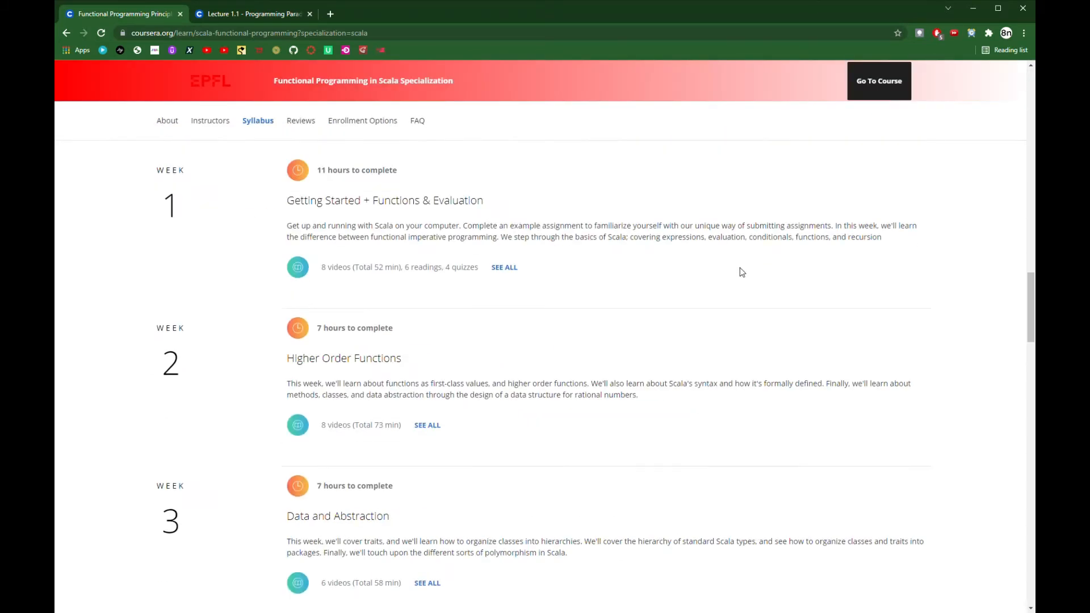
Step: Expand Show More in the Syllabus to list all weeks, including Week 5 Lists
scroll(down, 3)
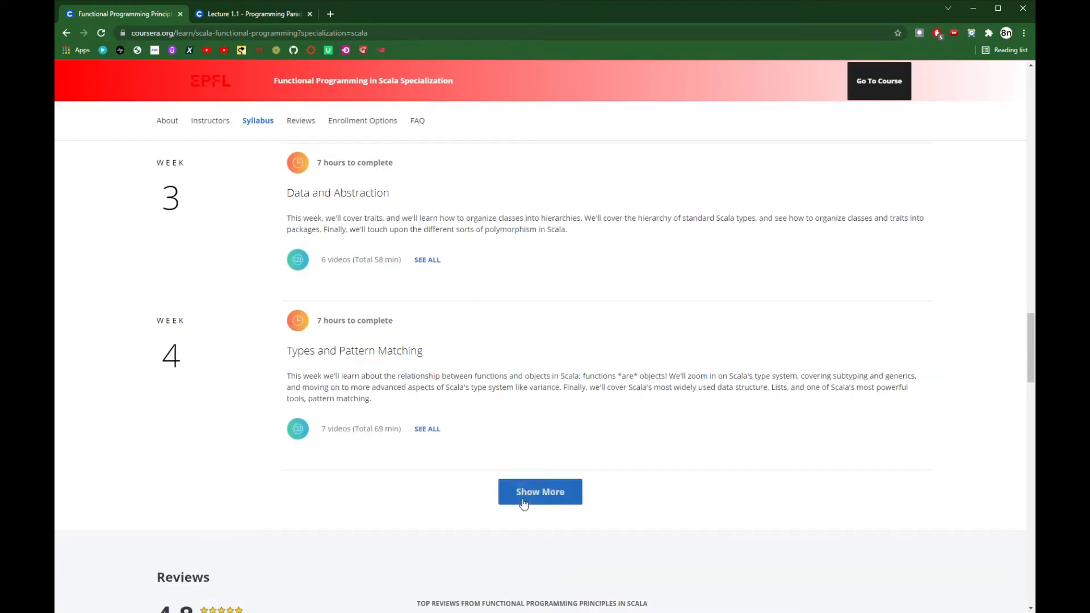
click(540, 491)
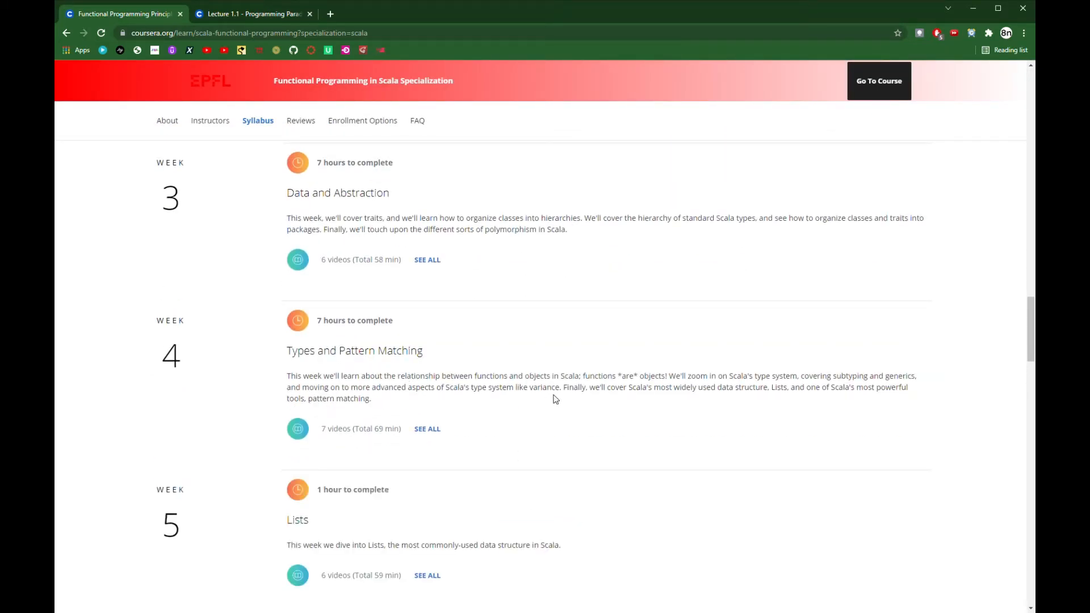
mouse_move(629, 408)
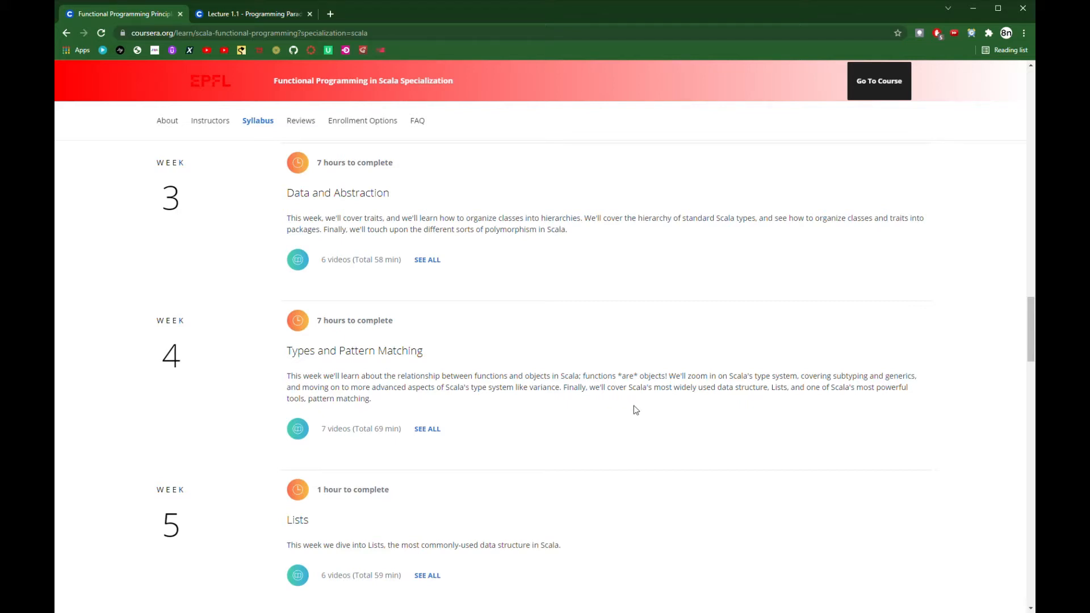
mouse_move(666, 398)
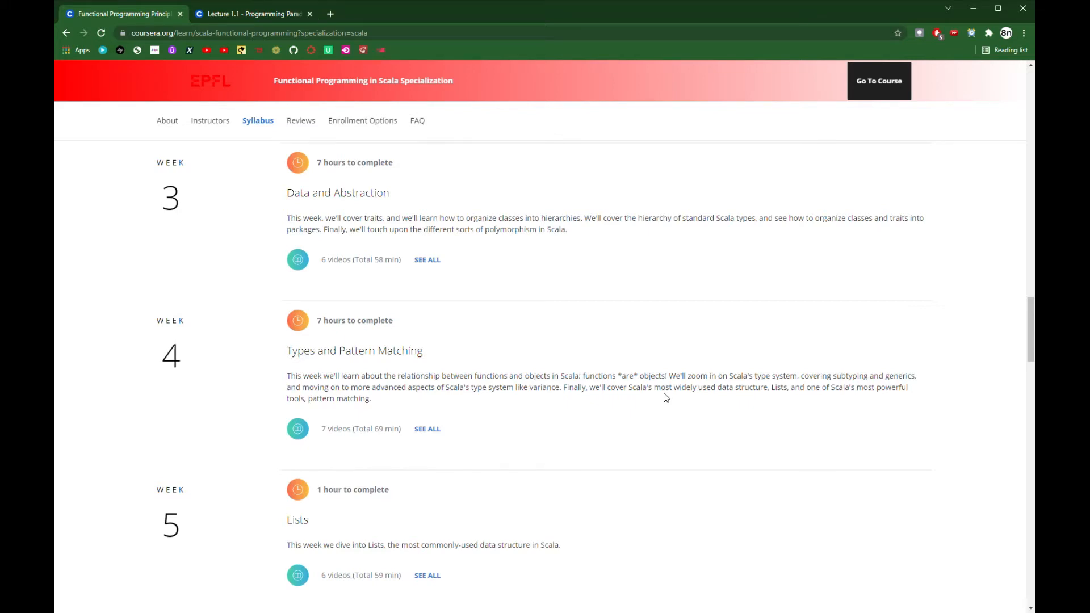
scroll(up, 3)
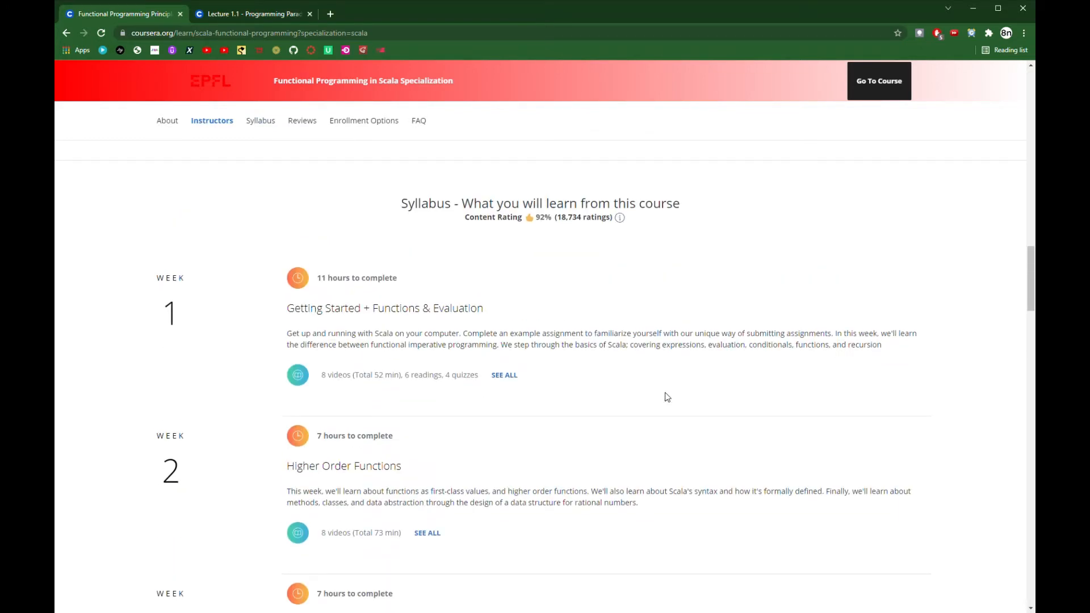
scroll(down, 3)
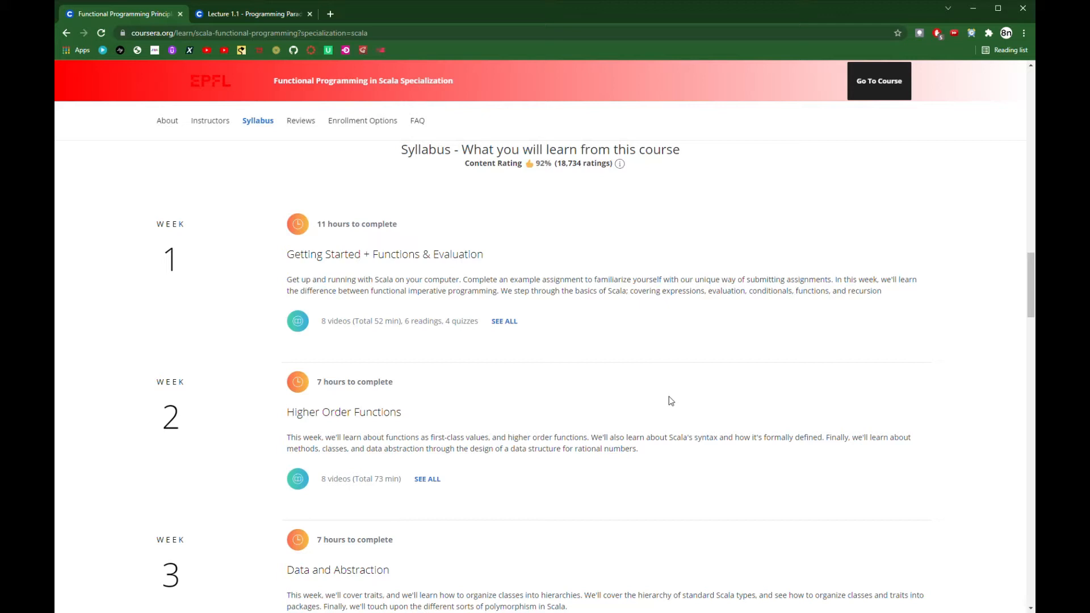
mouse_move(927, 393)
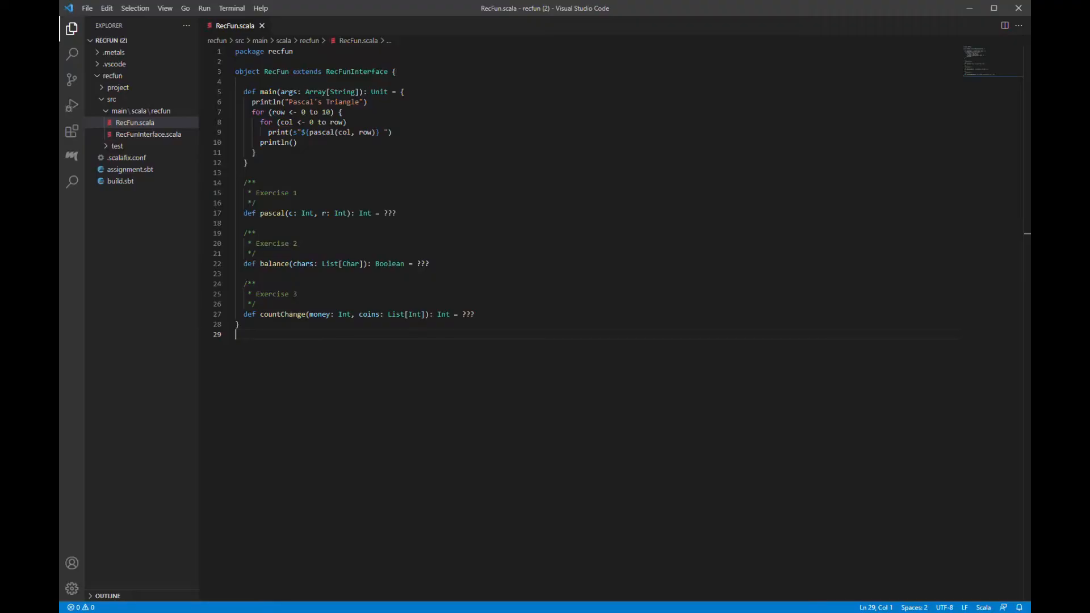
mouse_move(523, 289)
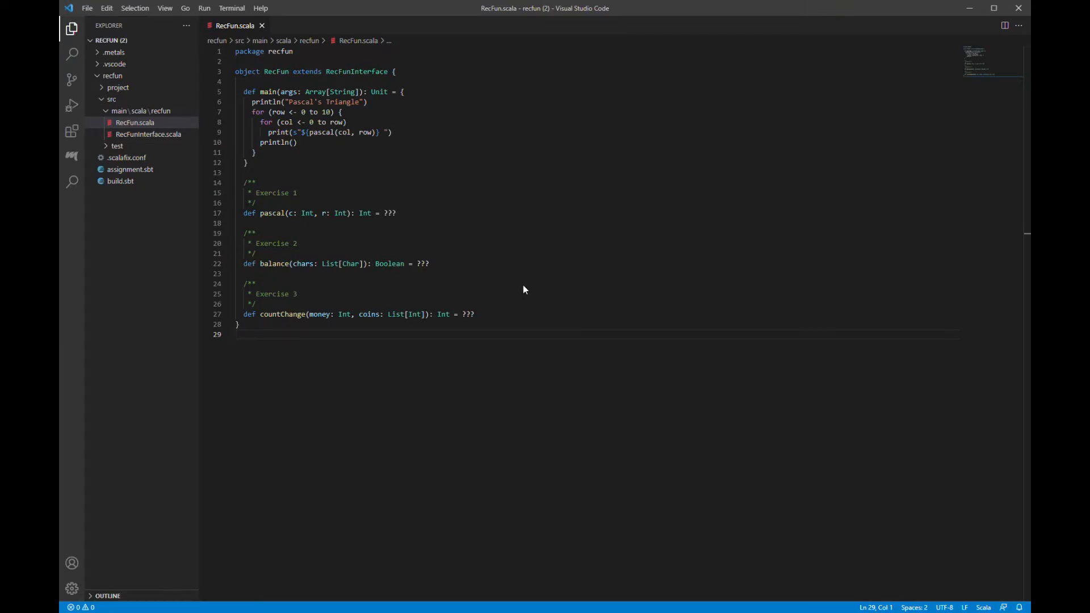
Step: Focus the RecFun.scala editor showing the pascal, balance and countChange stubs
click(236, 334)
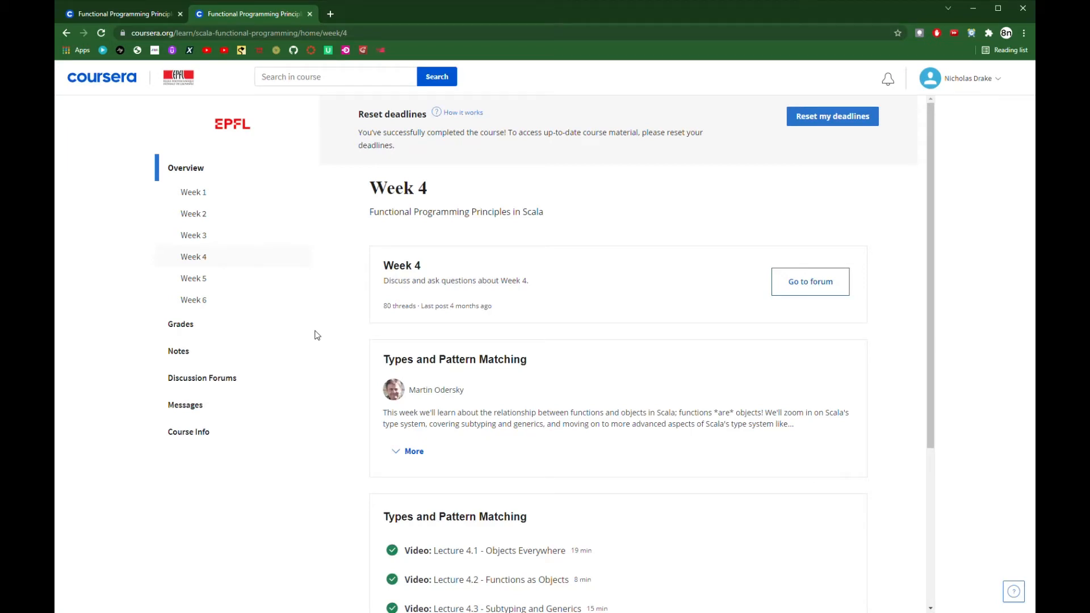
Step: Scroll Week 4 to its lectures and Huffman Coding assignments
scroll(down, 3)
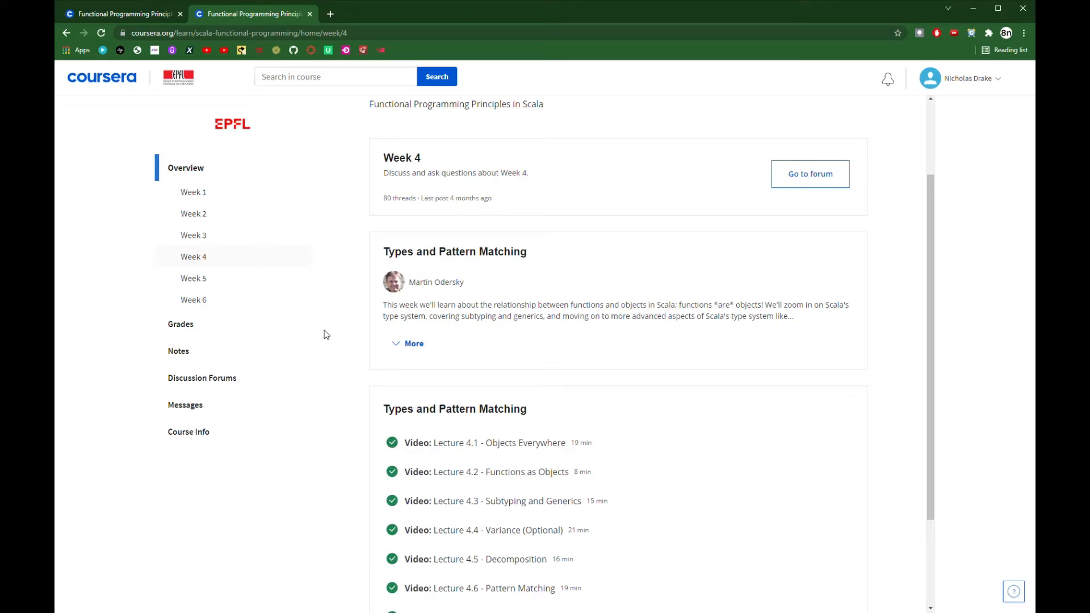
scroll(down, 3)
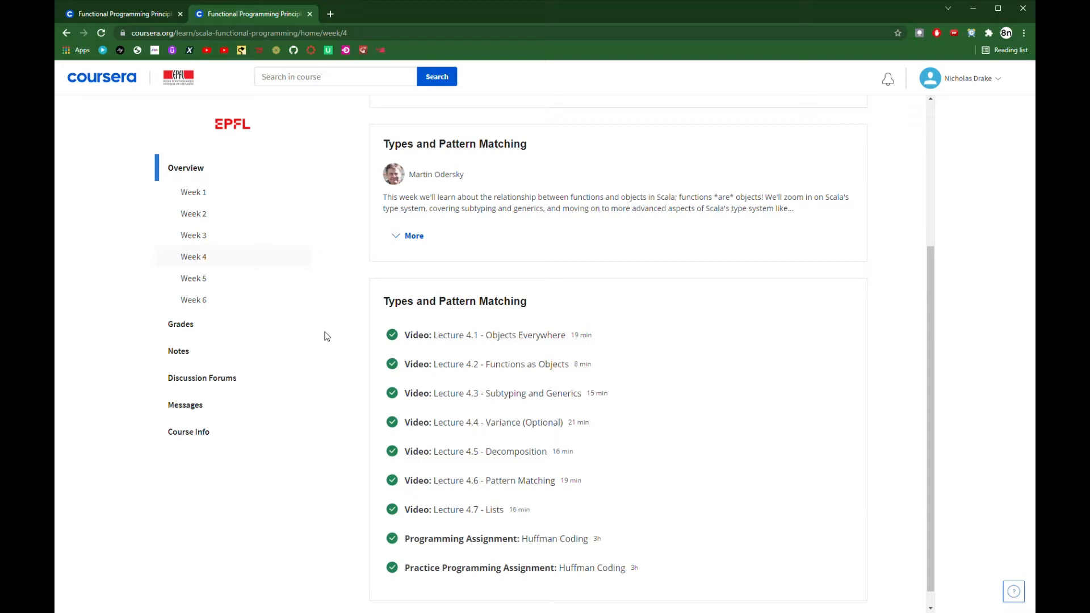
mouse_move(330, 343)
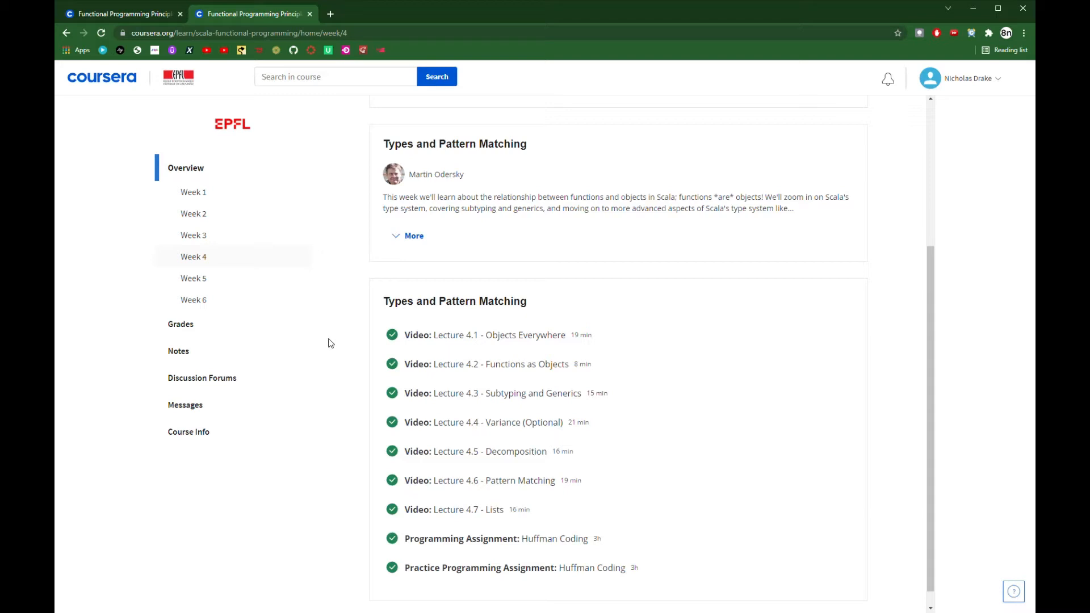
mouse_move(942, 181)
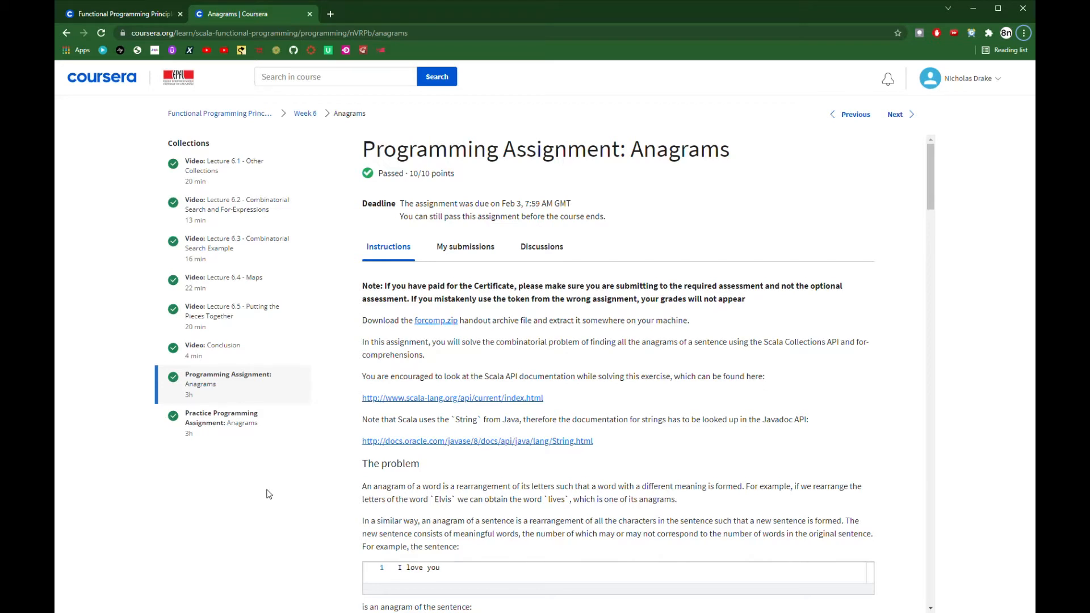
mouse_move(282, 497)
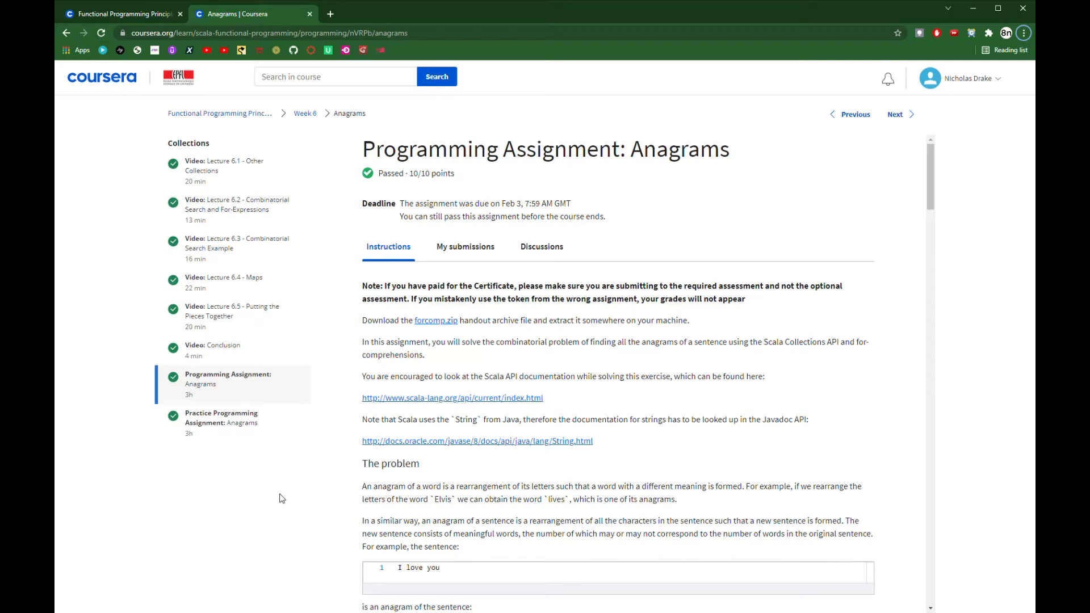
mouse_move(391, 481)
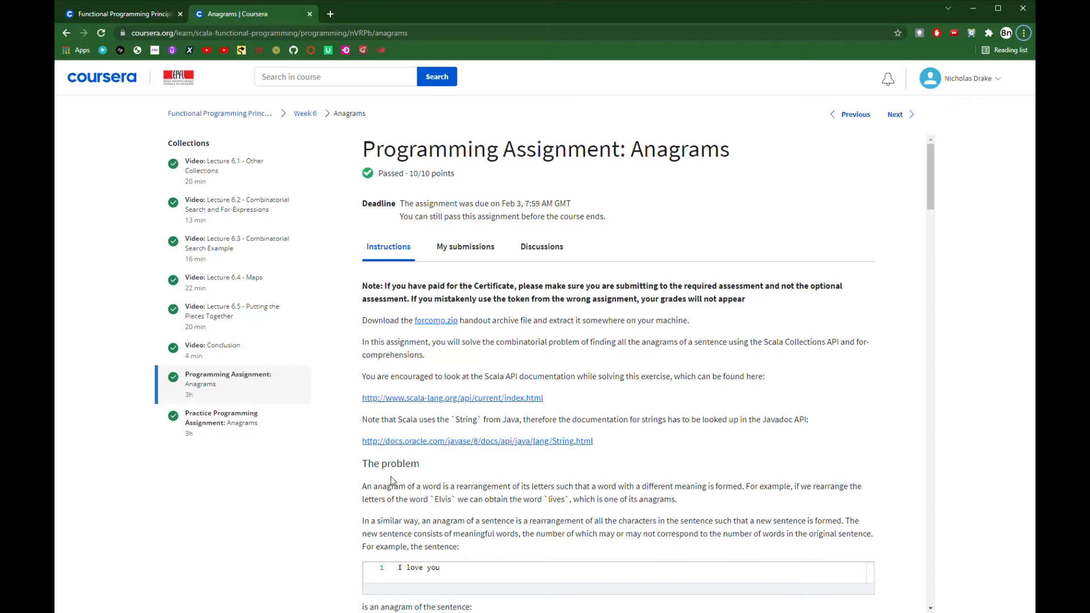
mouse_move(584, 438)
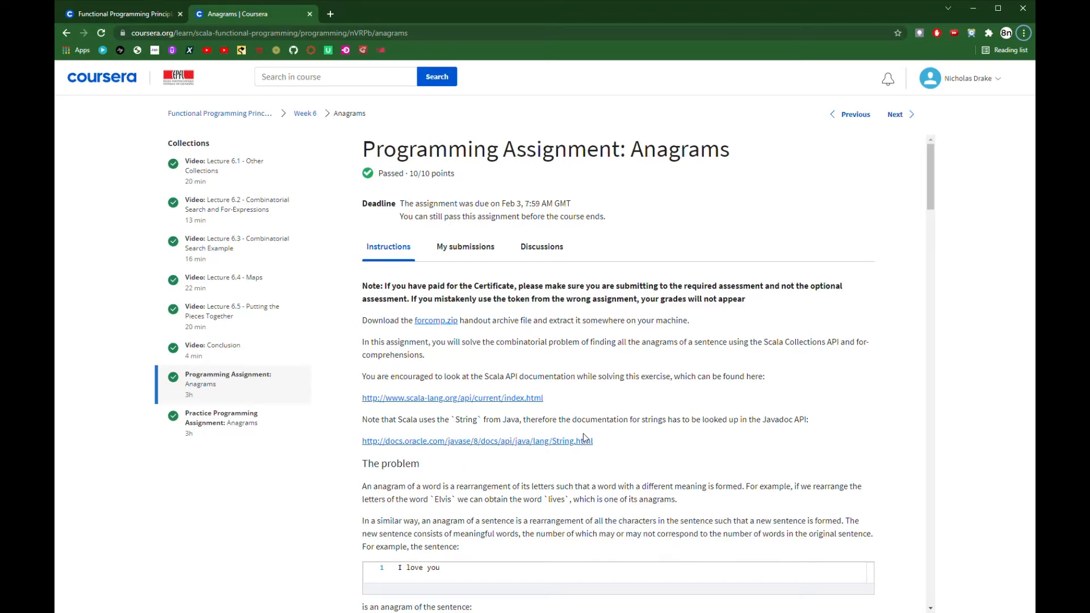
scroll(down, 3)
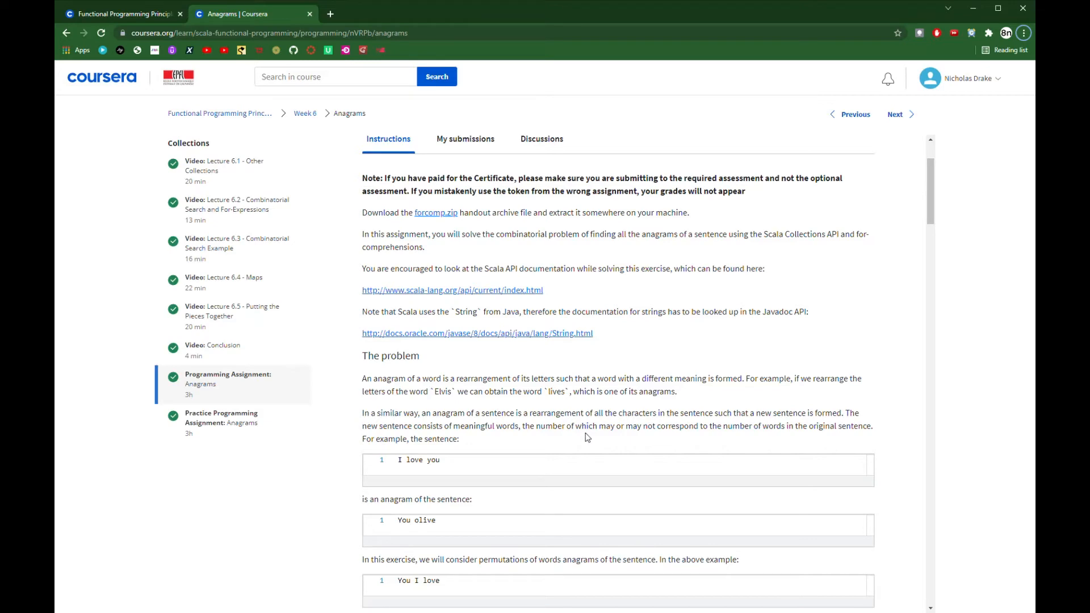
scroll(down, 3)
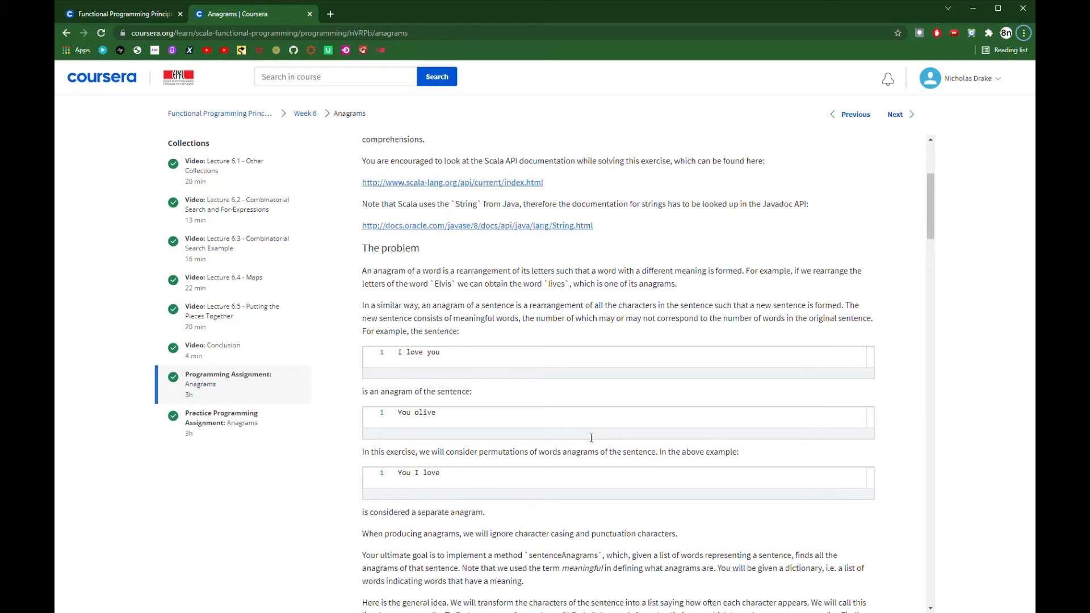
mouse_move(587, 437)
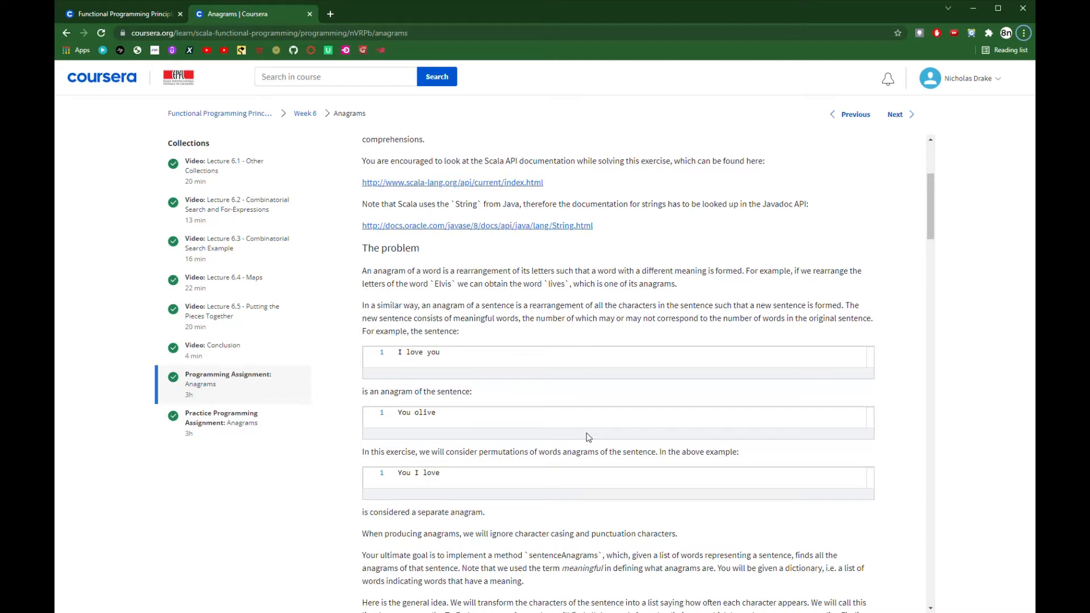
scroll(down, 3)
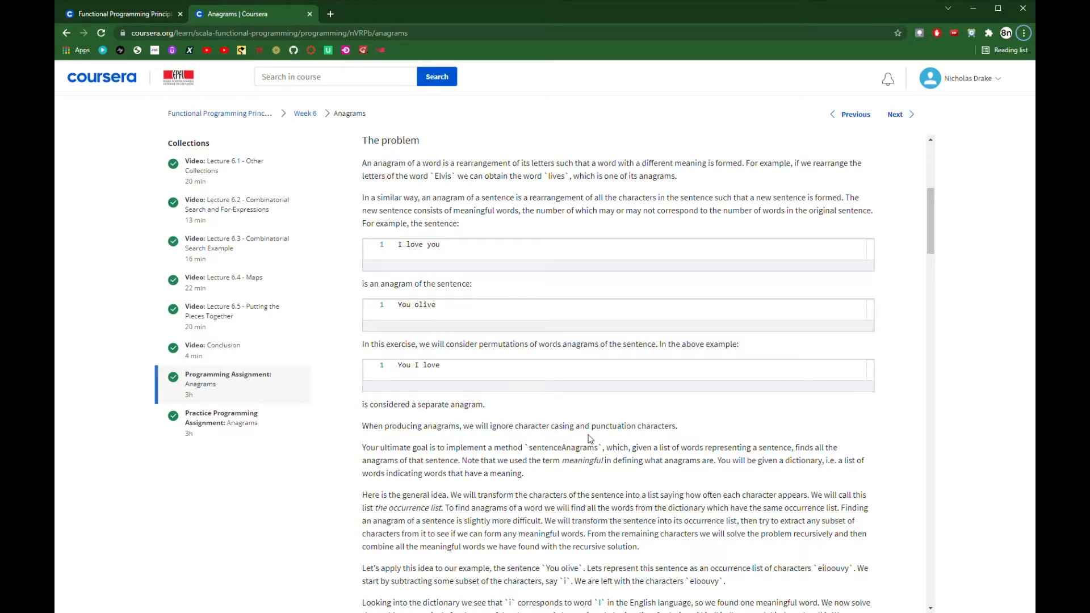
scroll(down, 3)
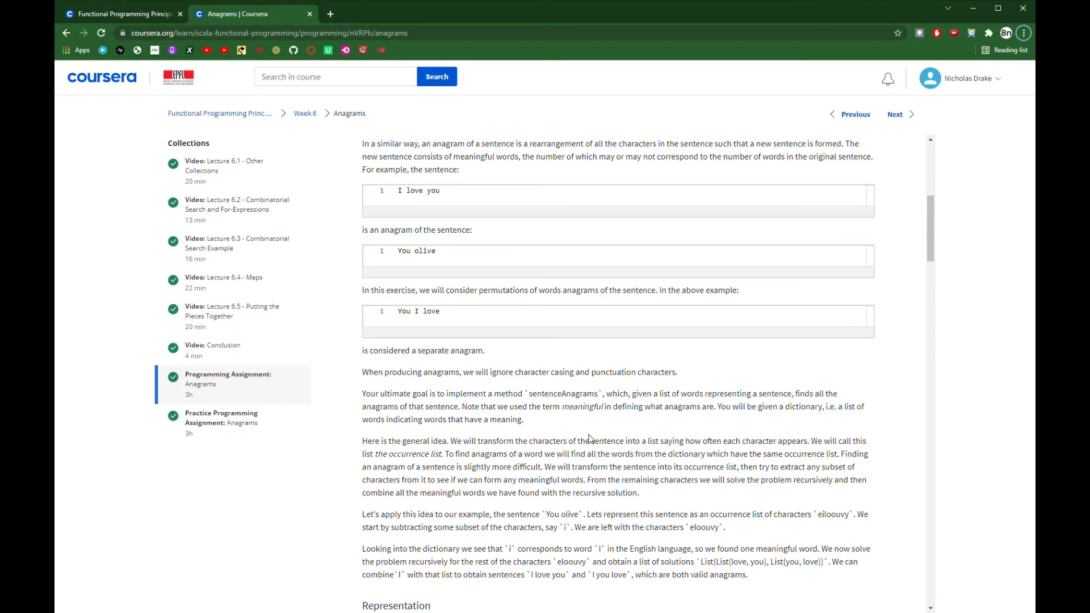
scroll(down, 3)
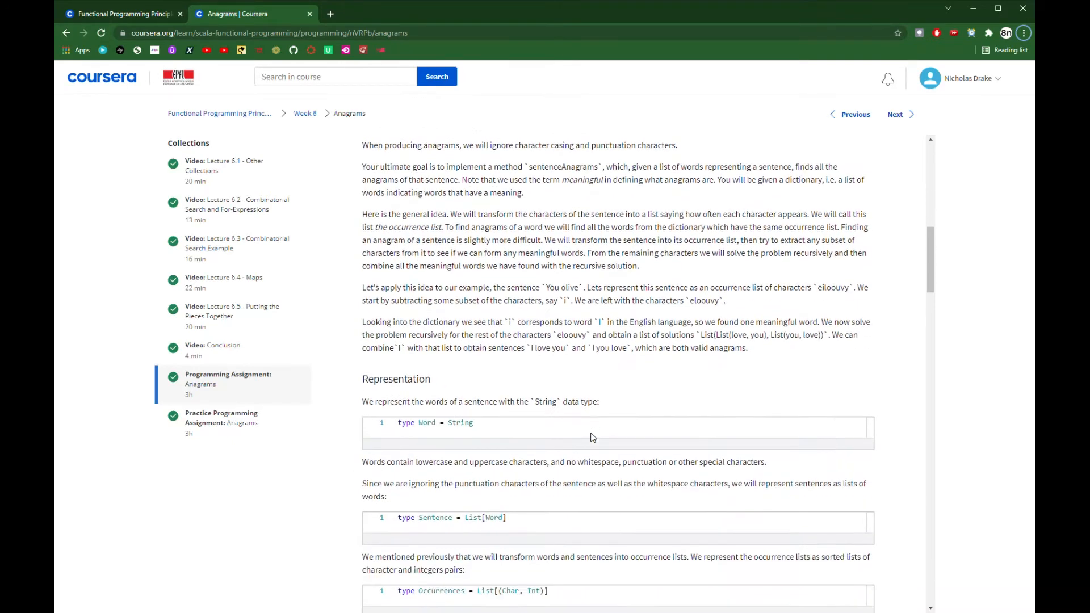
scroll(down, 3)
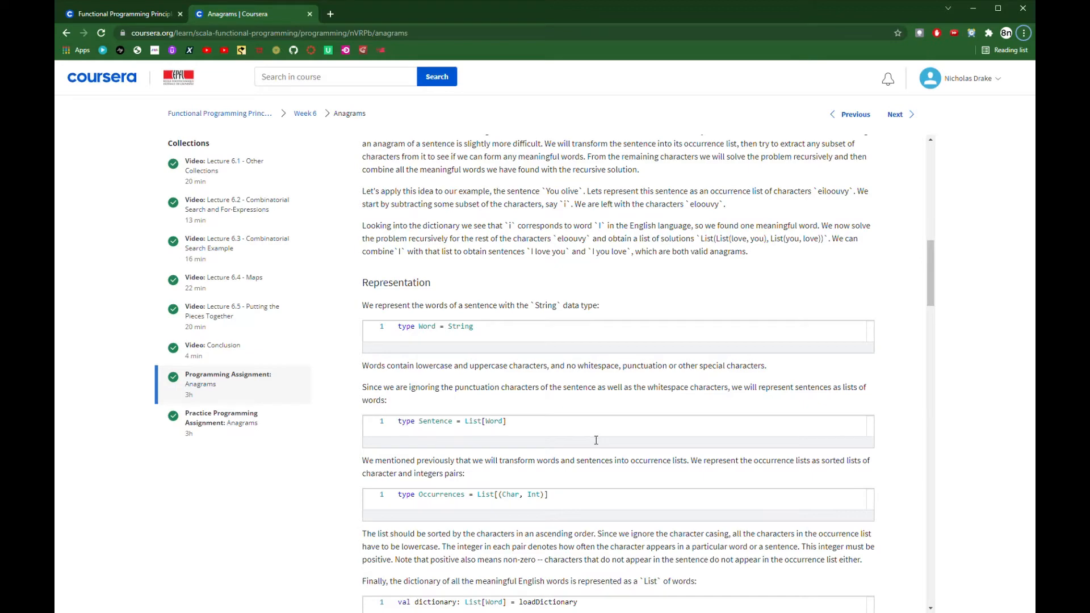
scroll(down, 3)
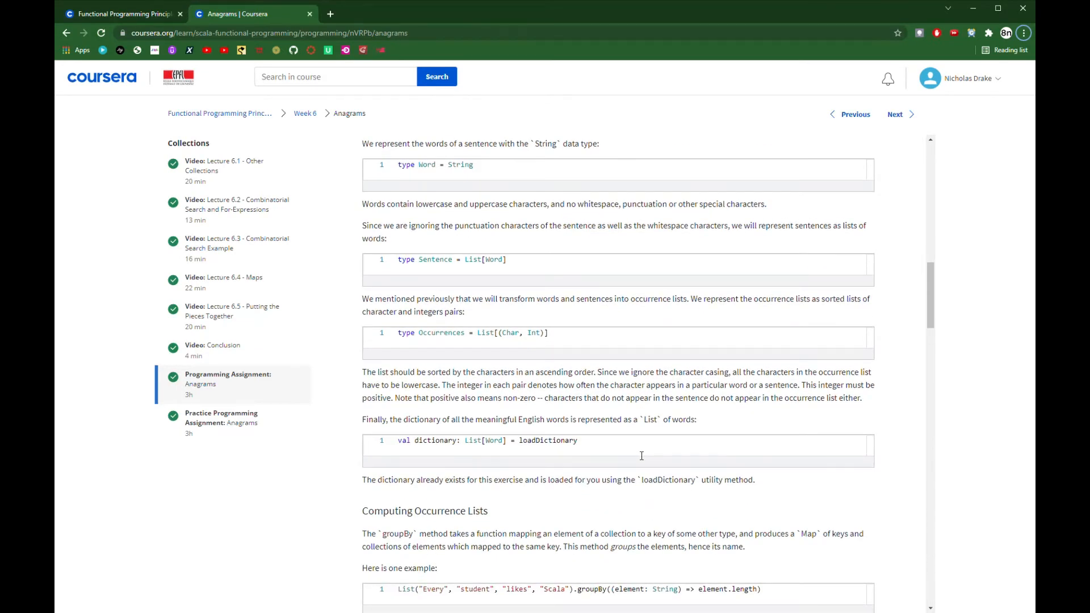
mouse_move(645, 453)
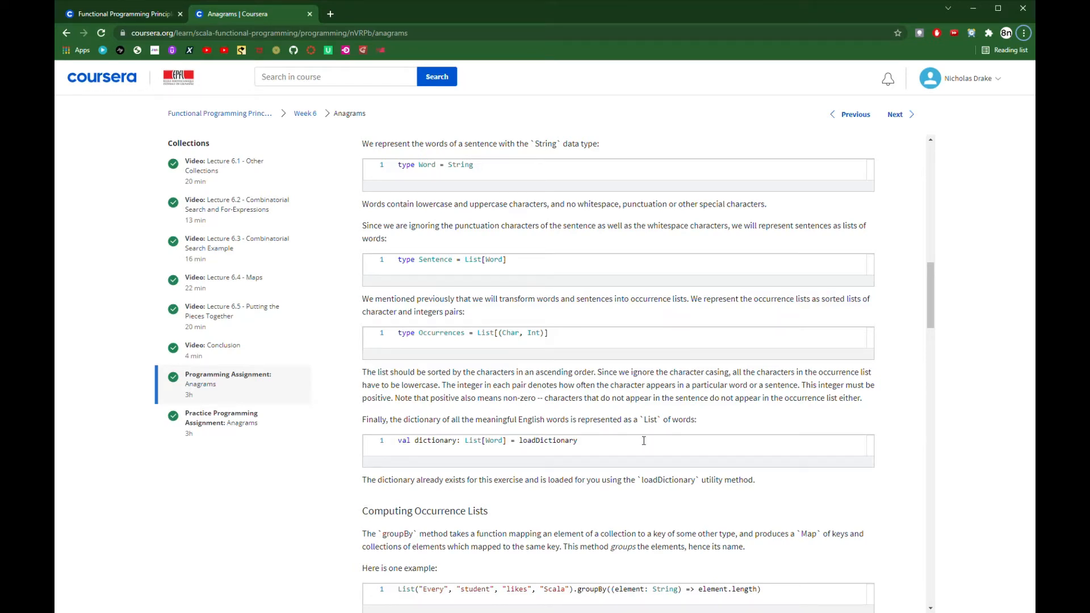
mouse_move(644, 435)
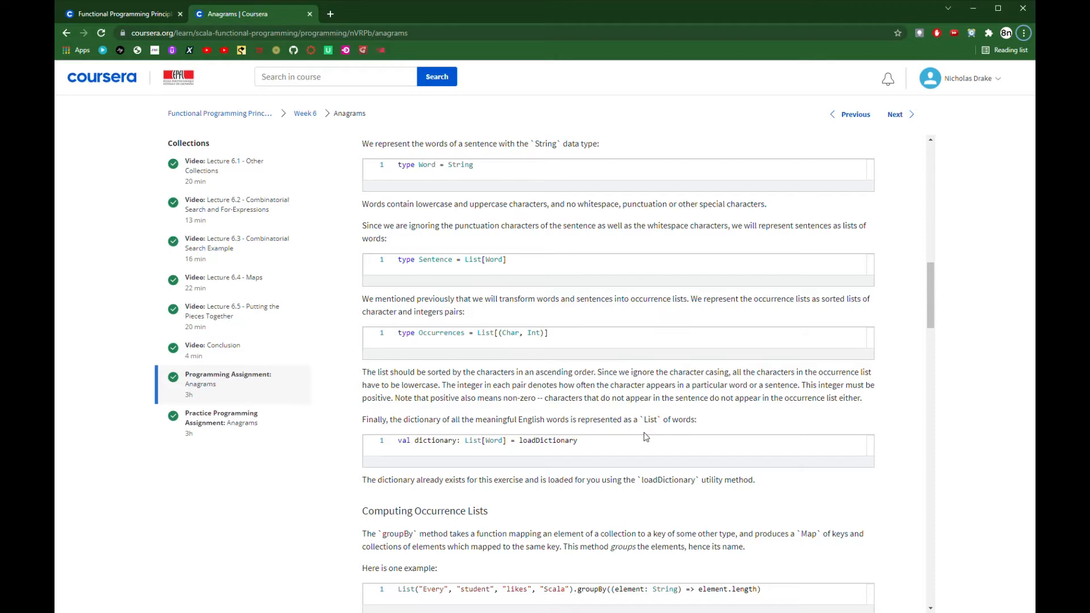
mouse_move(649, 435)
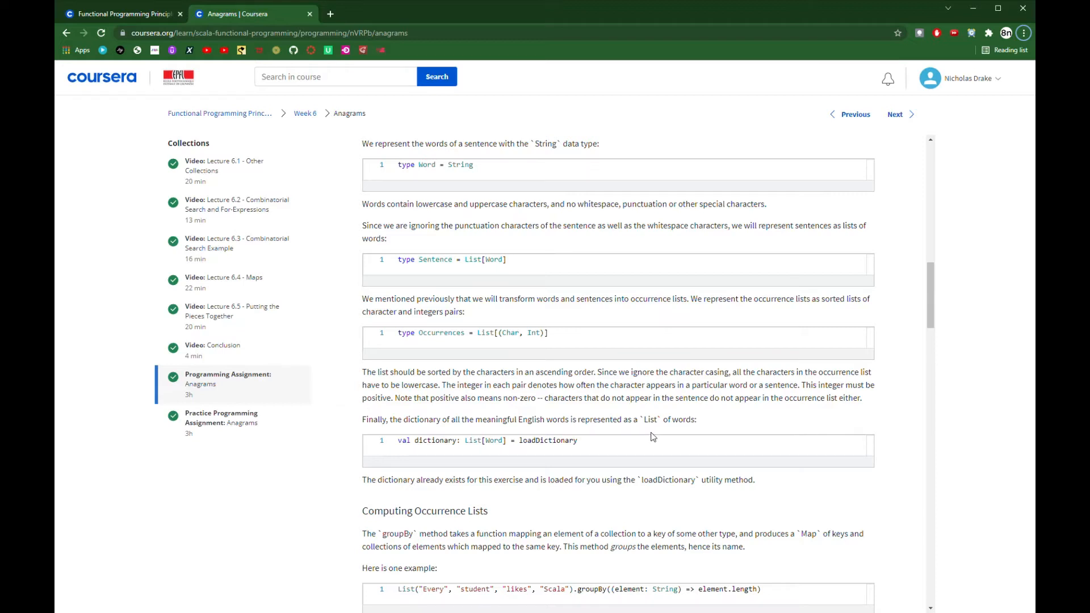
mouse_move(665, 436)
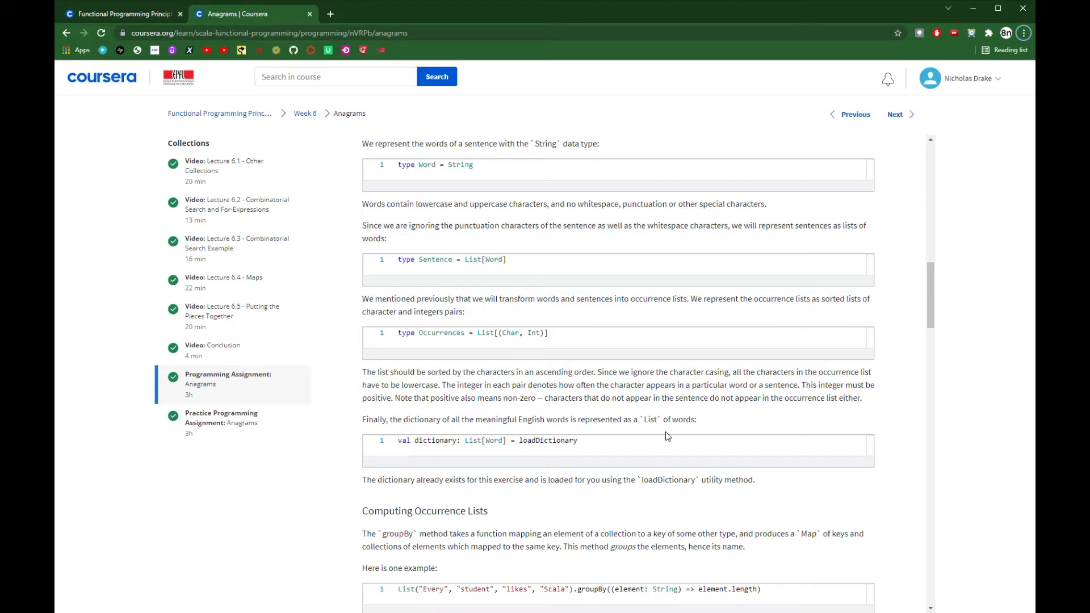
scroll(down, 3)
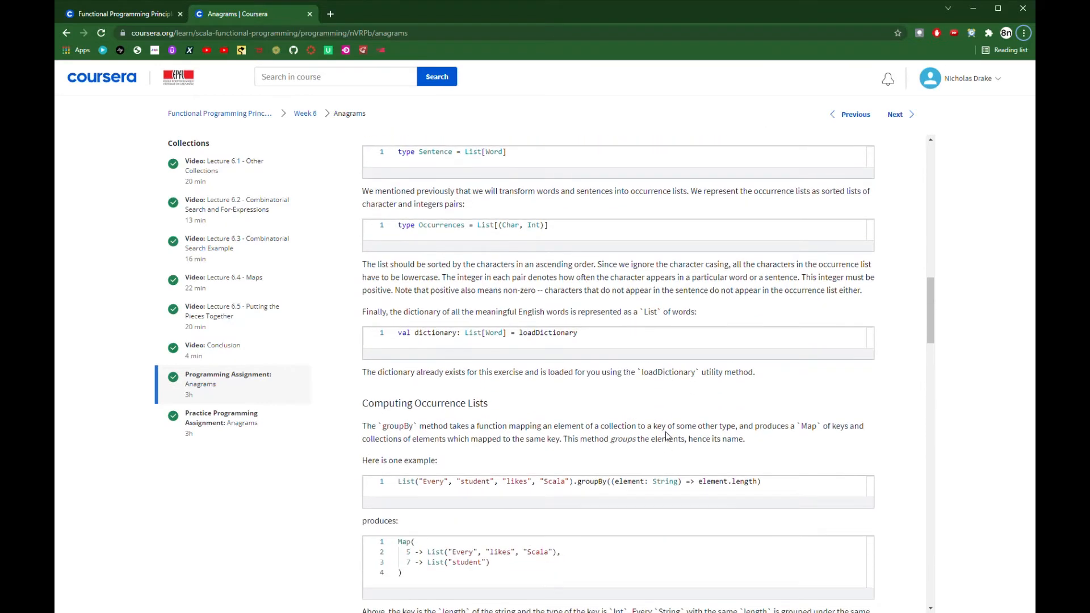
scroll(down, 3)
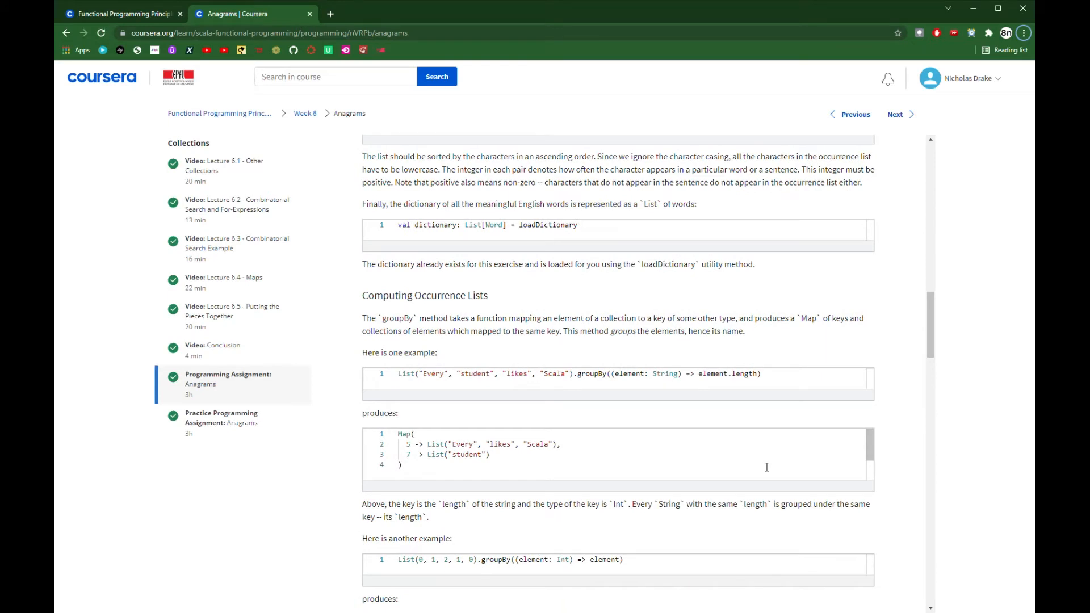
mouse_move(764, 453)
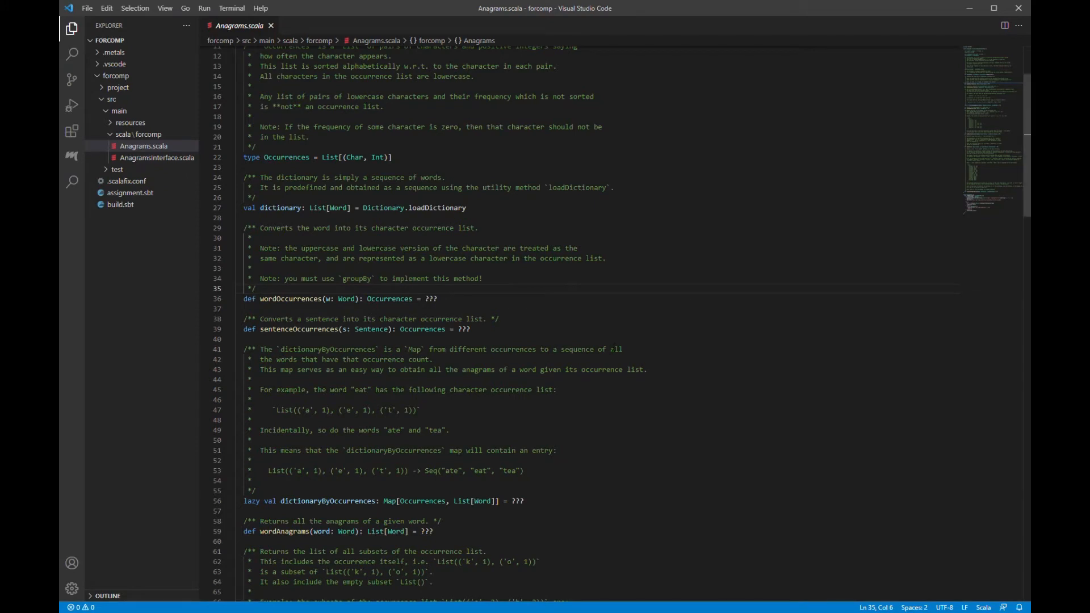
Step: Scroll through Anagrams.scala to review its unimplemented function stubs
scroll(up, 3)
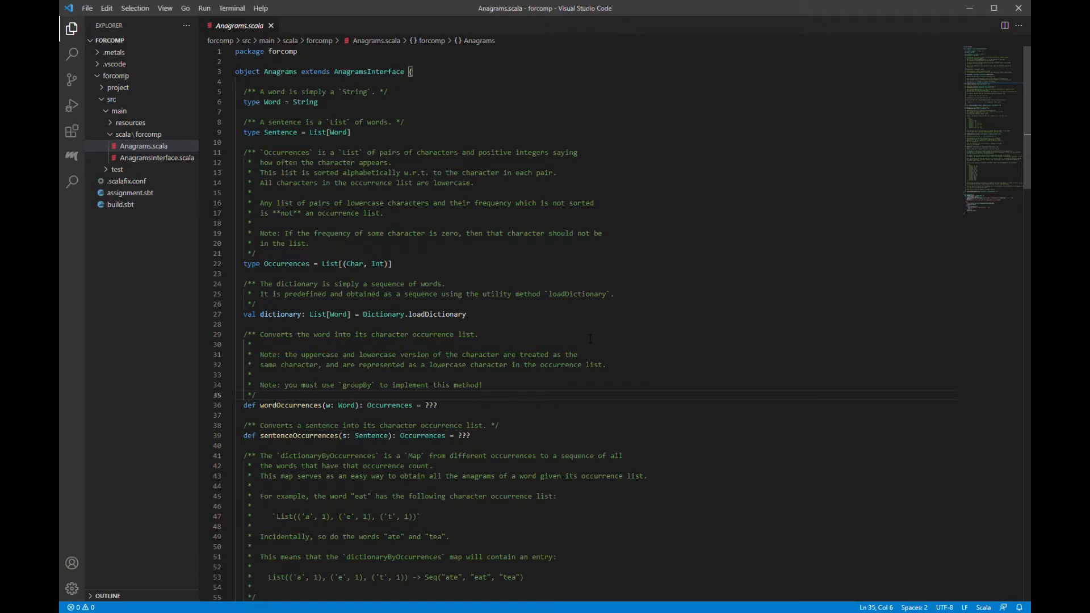
scroll(down, 3)
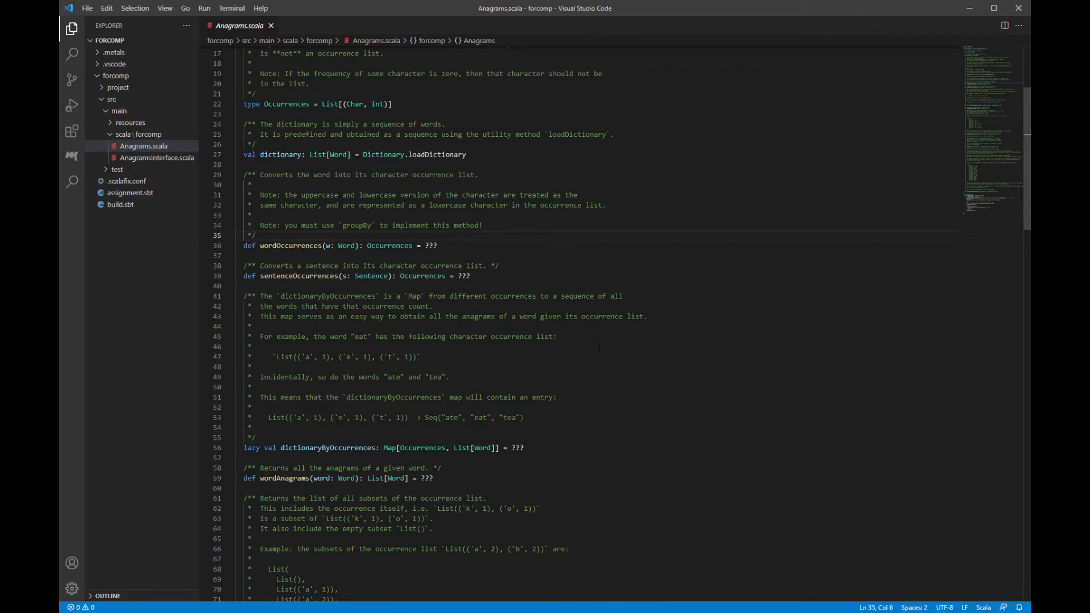
scroll(down, 3)
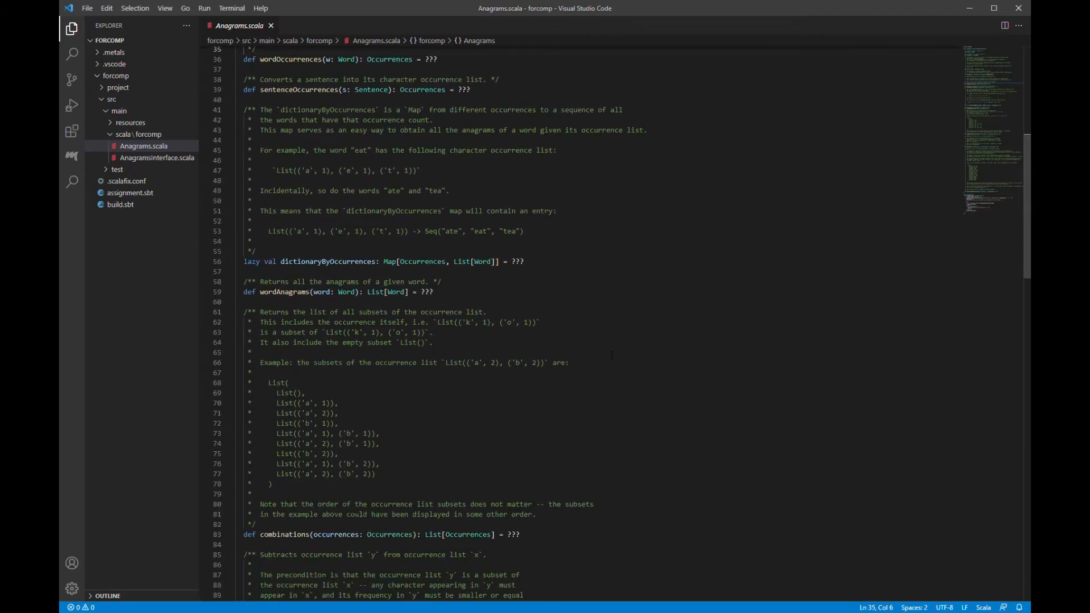
scroll(down, 3)
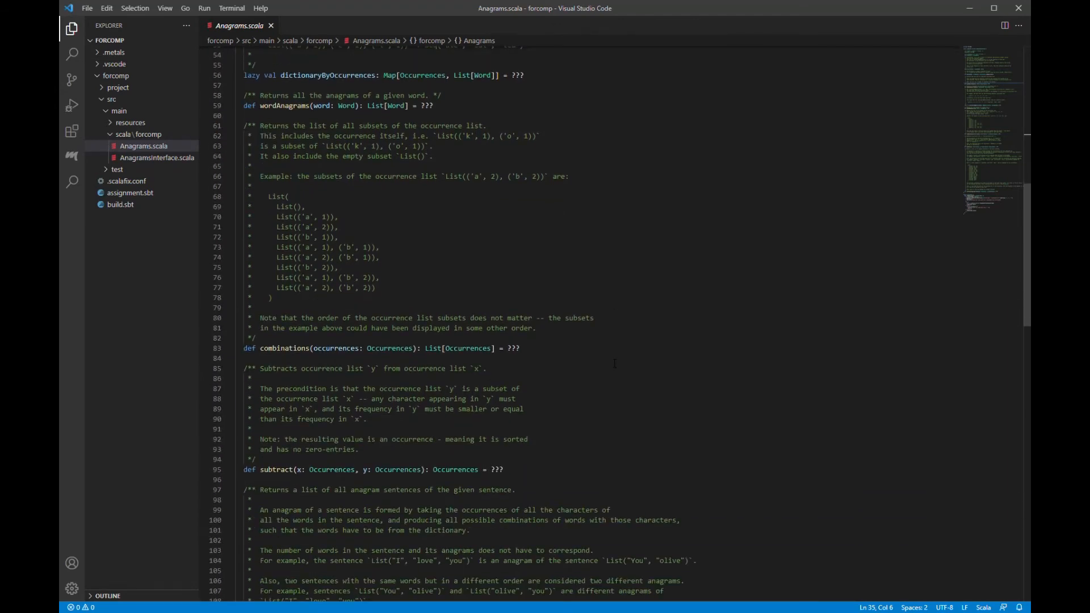
scroll(down, 3)
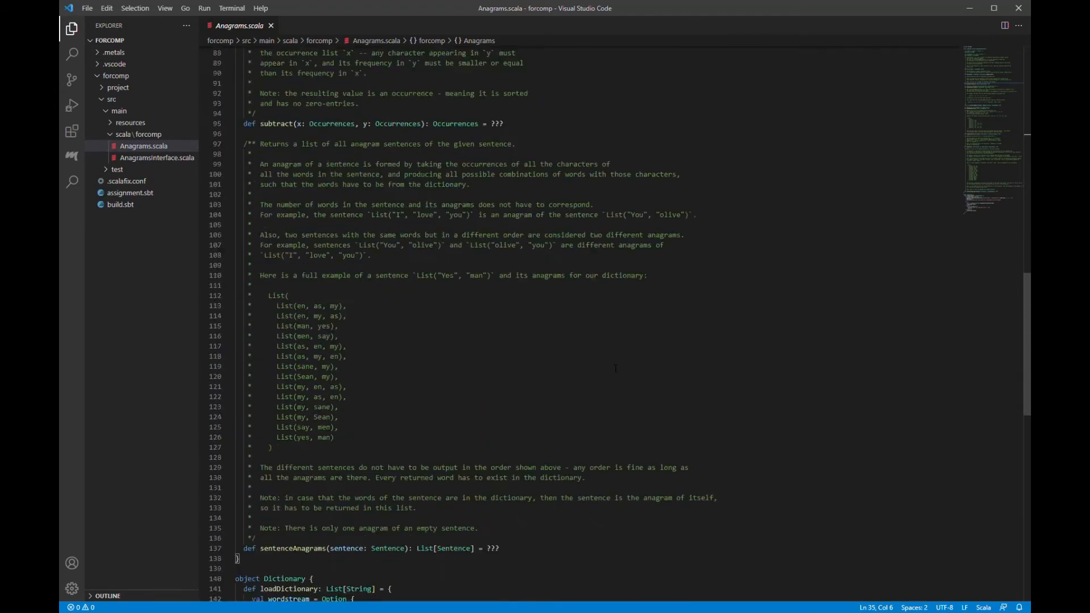
scroll(down, 3)
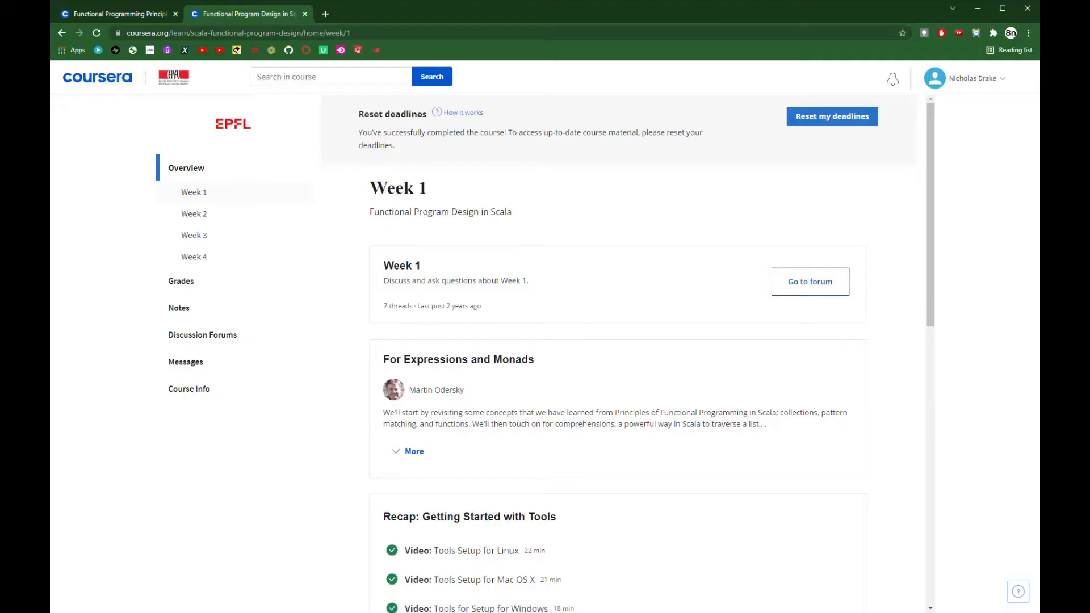
mouse_move(244, 470)
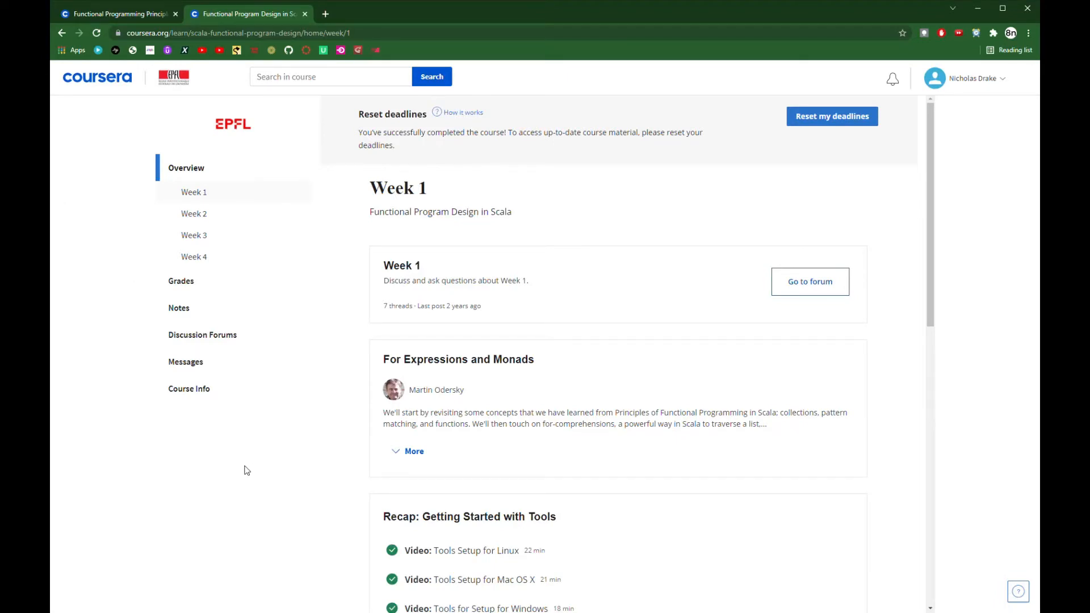
mouse_move(279, 501)
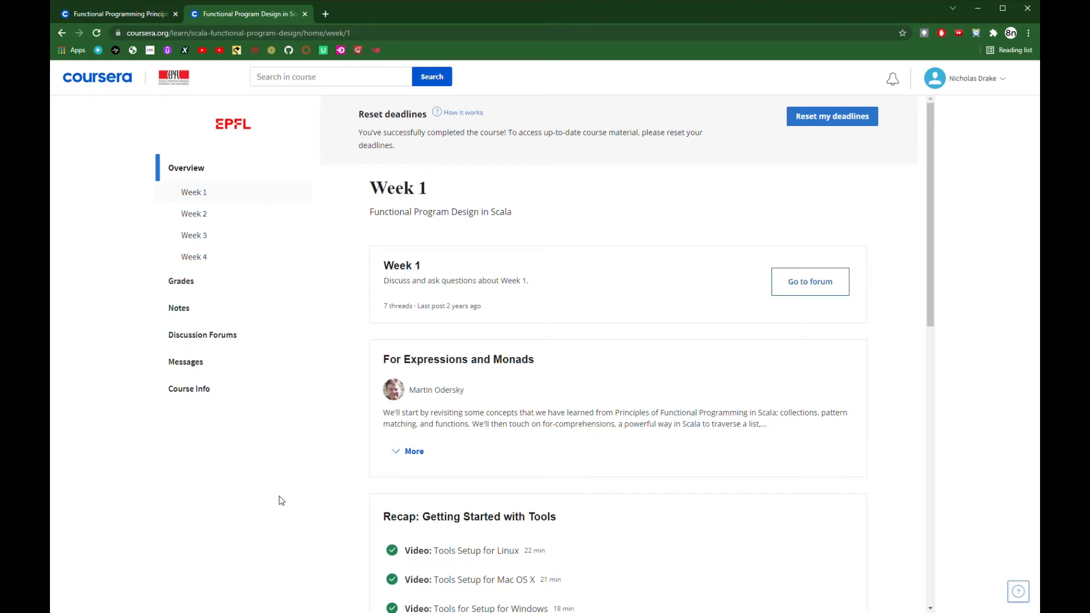
mouse_move(249, 502)
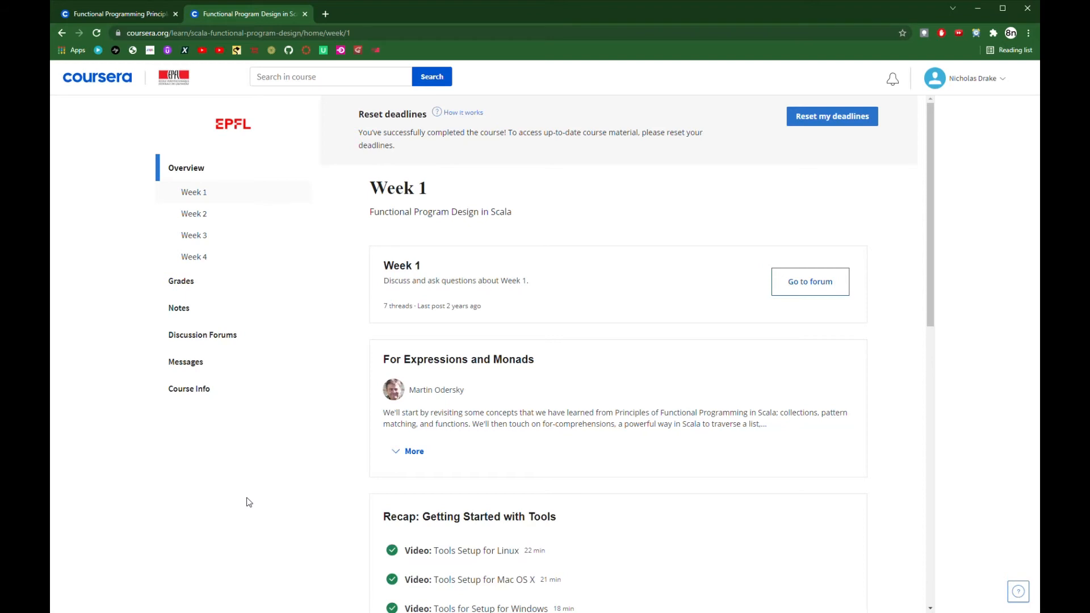
mouse_move(255, 507)
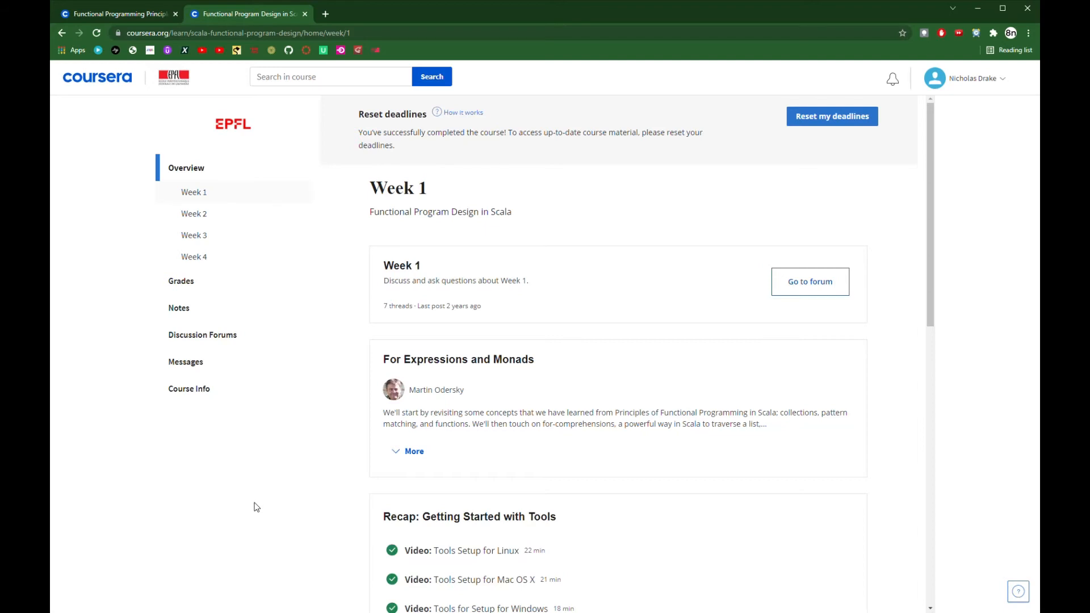
mouse_move(336, 449)
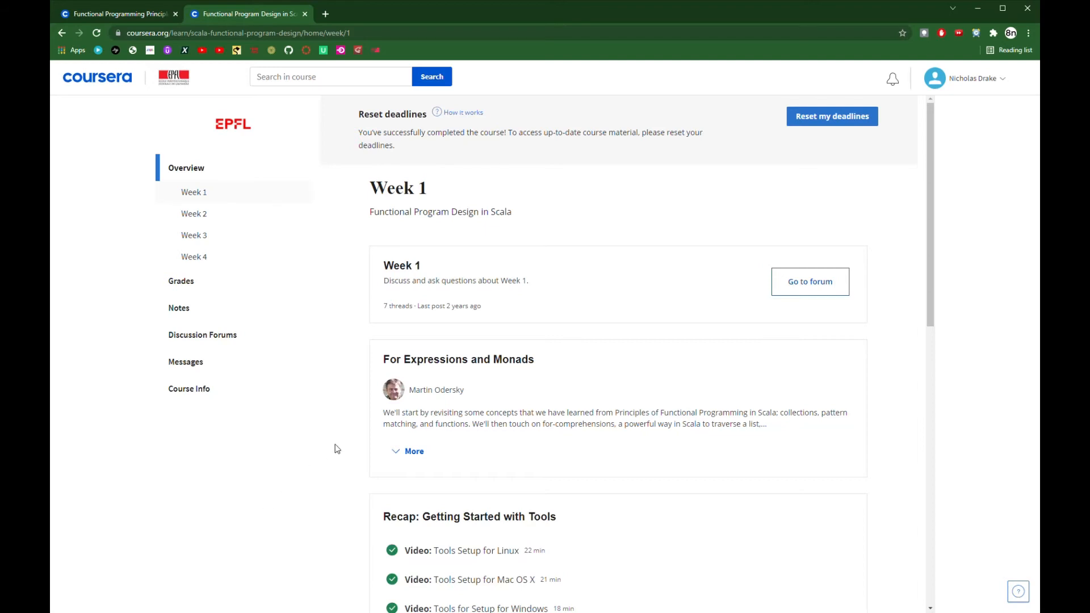
Step: Scroll Week 1 to its lesson list with For Expressions and Monads lectures
scroll(down, 3)
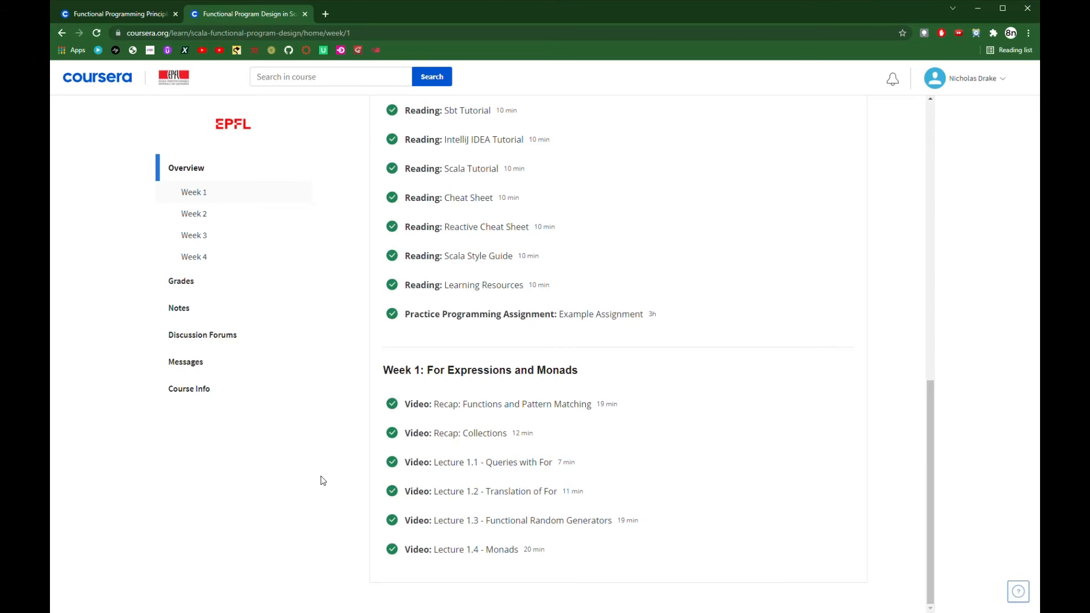
mouse_move(209, 455)
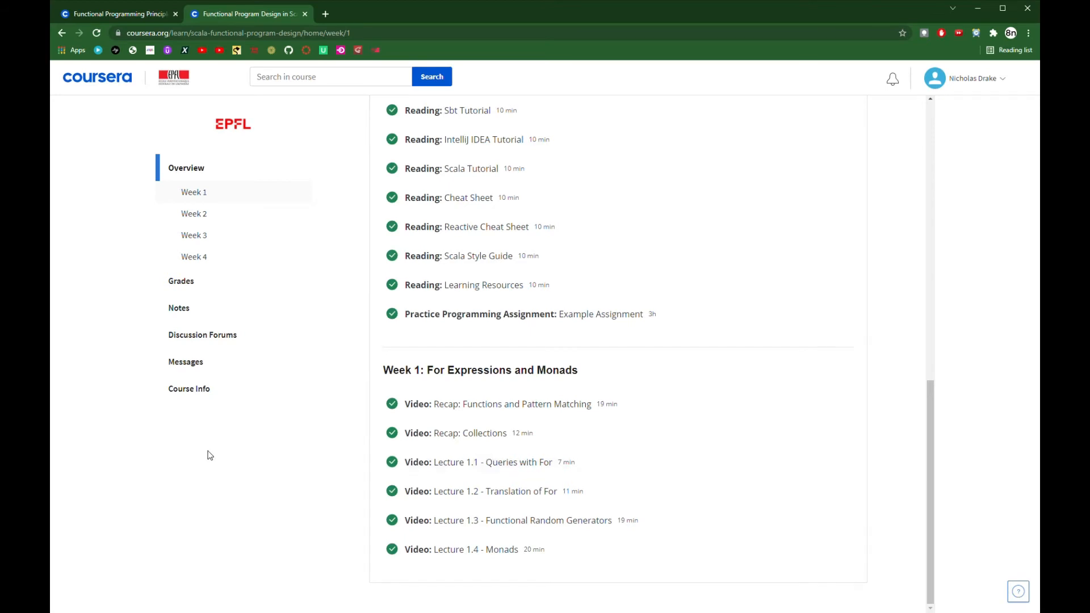
mouse_move(276, 467)
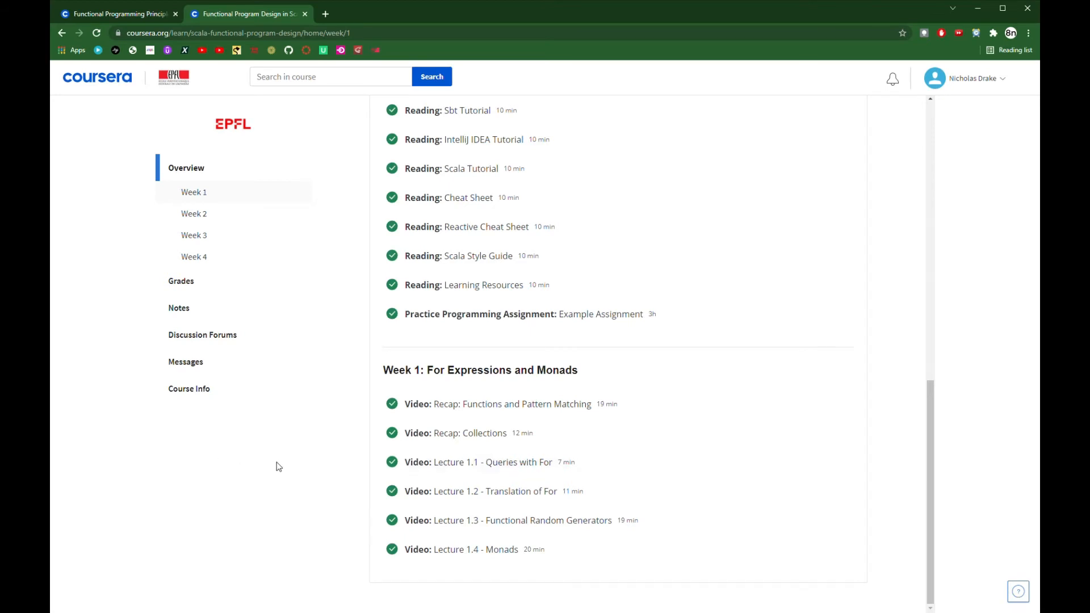
mouse_move(224, 461)
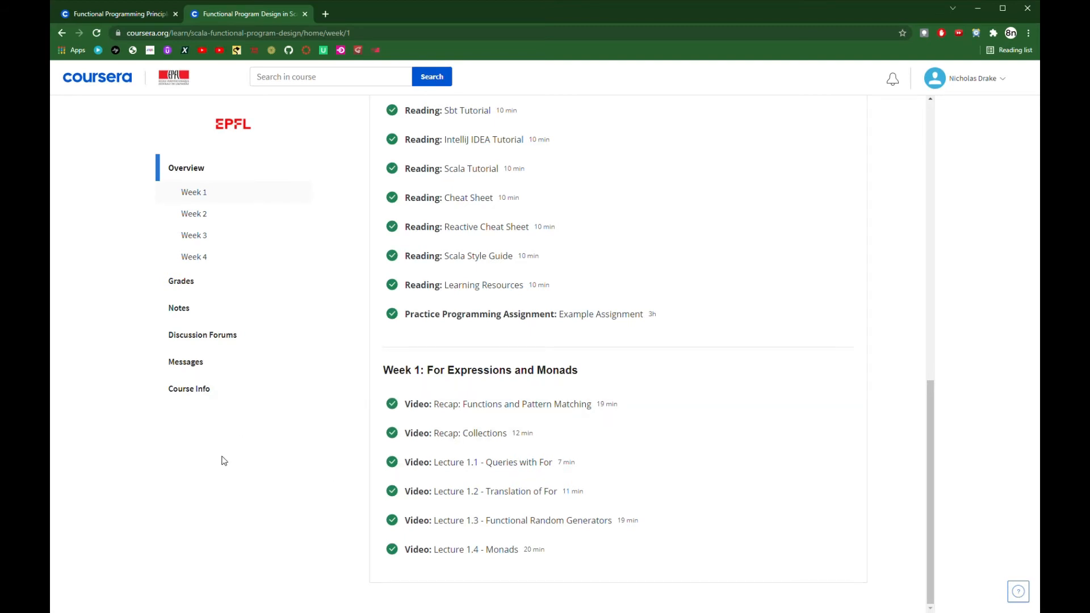
mouse_move(227, 471)
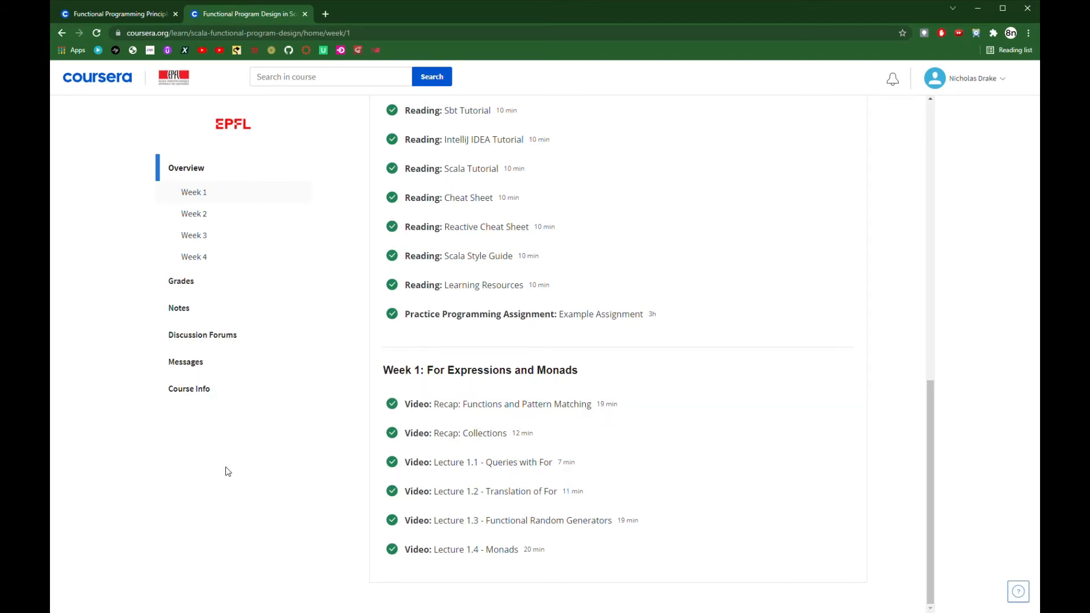
Step: Browse the Week 3 and Week 2 lesson lists in the sidebar
click(194, 235)
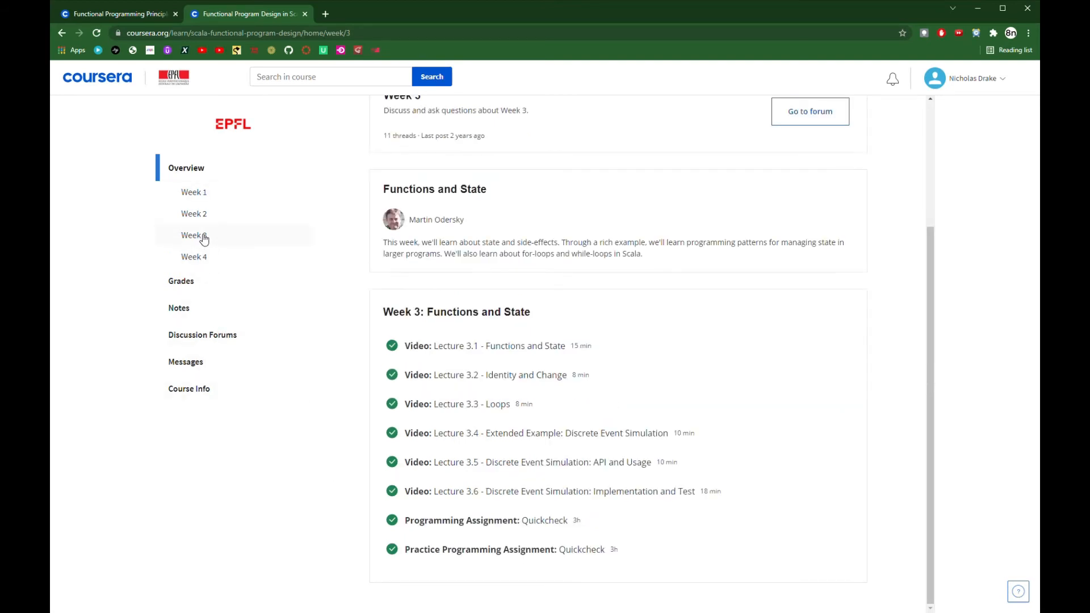
click(194, 213)
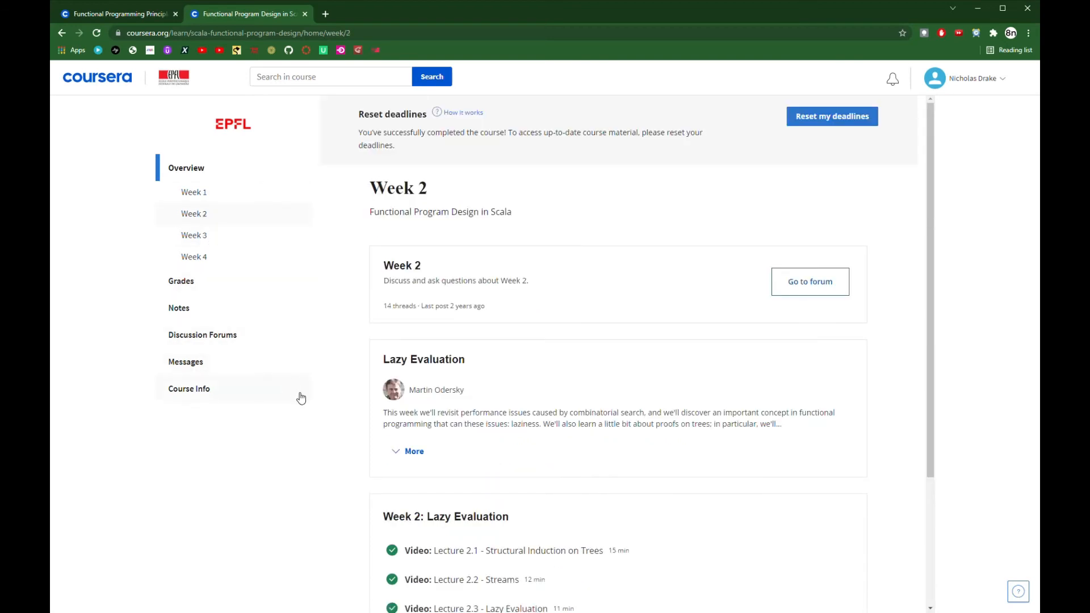
scroll(down, 3)
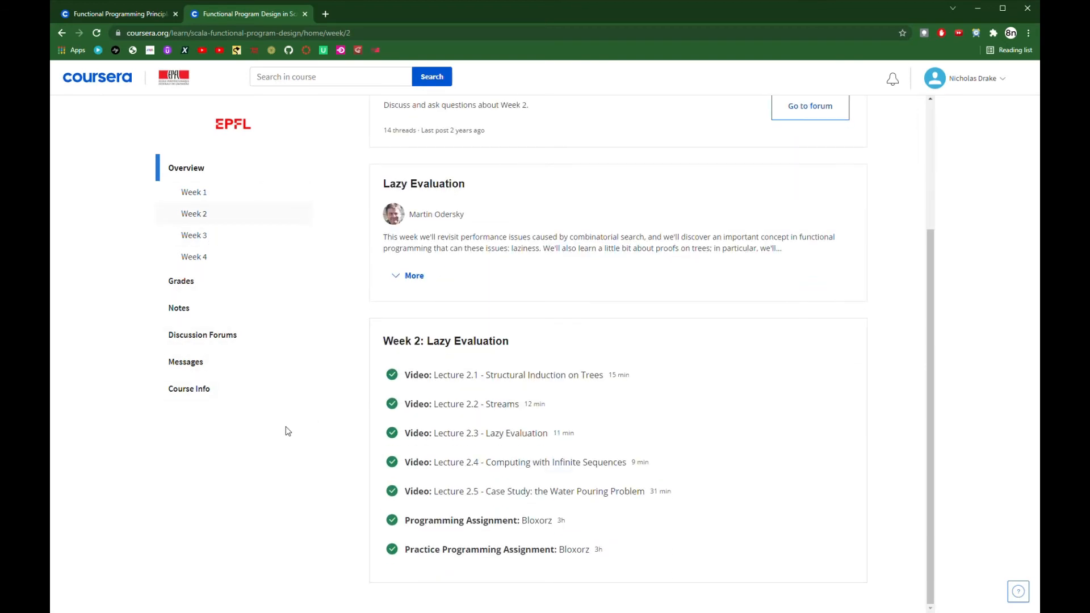
mouse_move(216, 263)
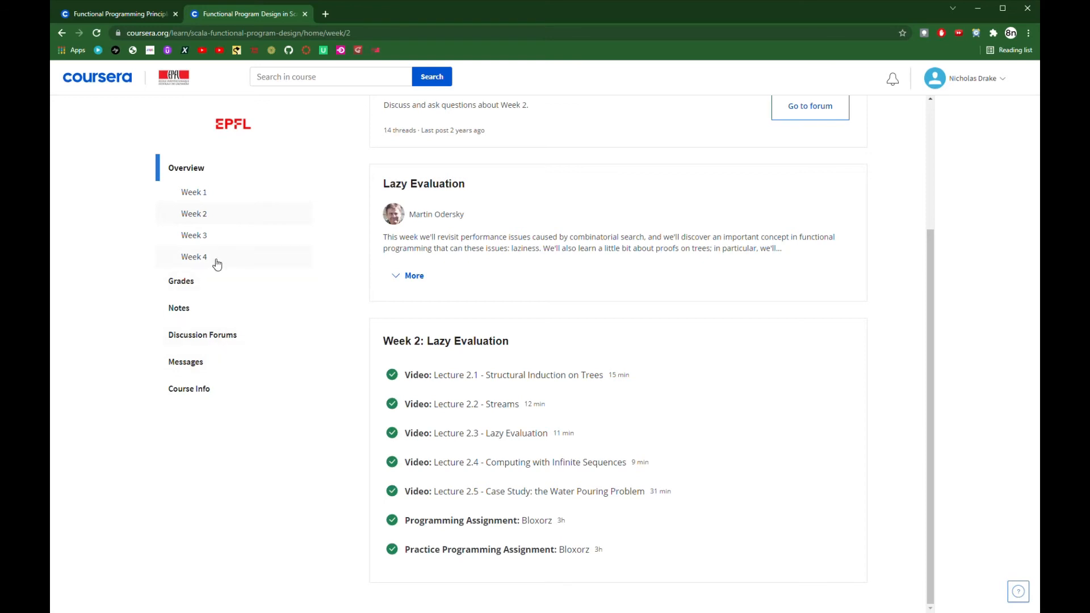
Step: Show the Week 4: Timely Effects lessons and its Calculator assignment, Passed 10/10
click(194, 257)
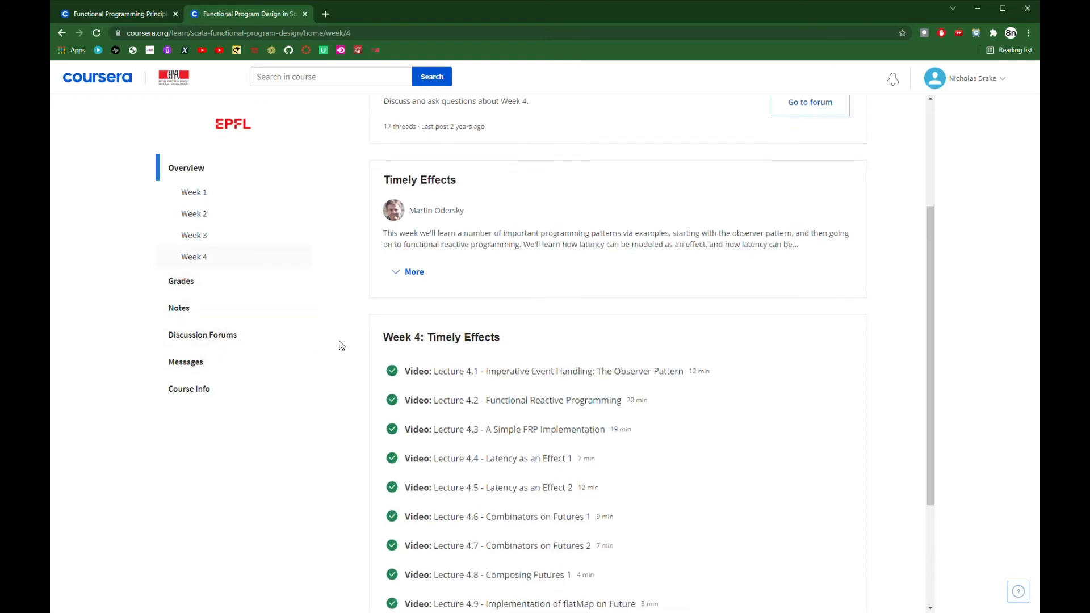
scroll(down, 3)
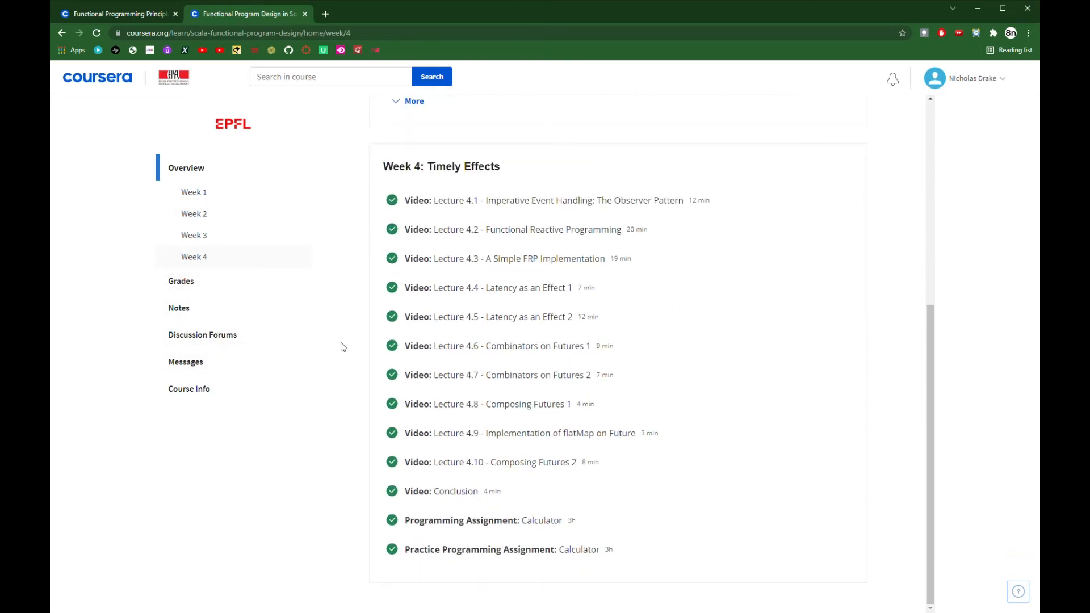
mouse_move(416, 365)
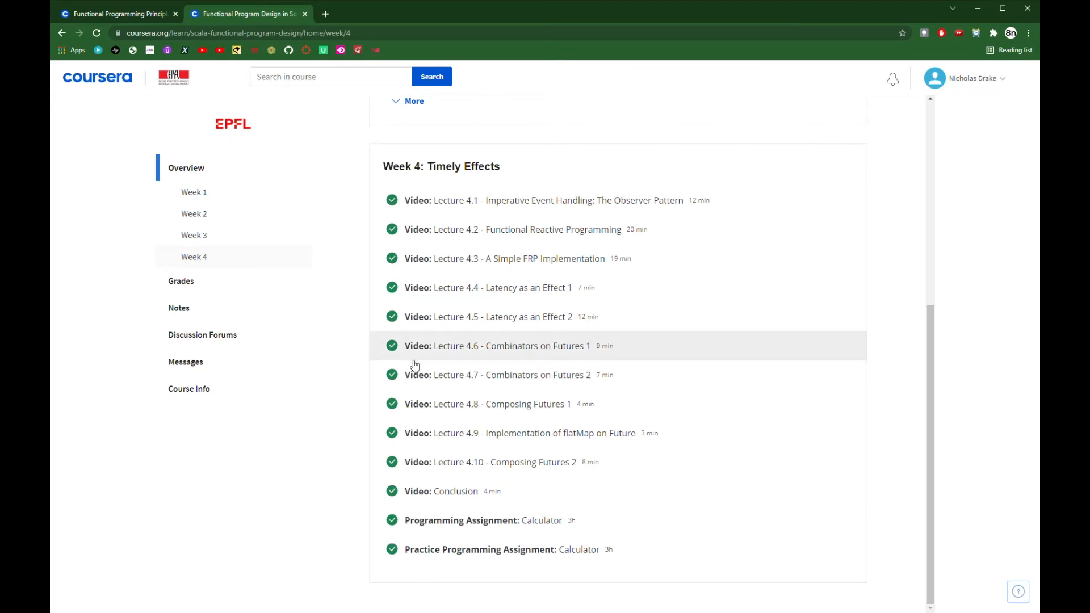
click(542, 520)
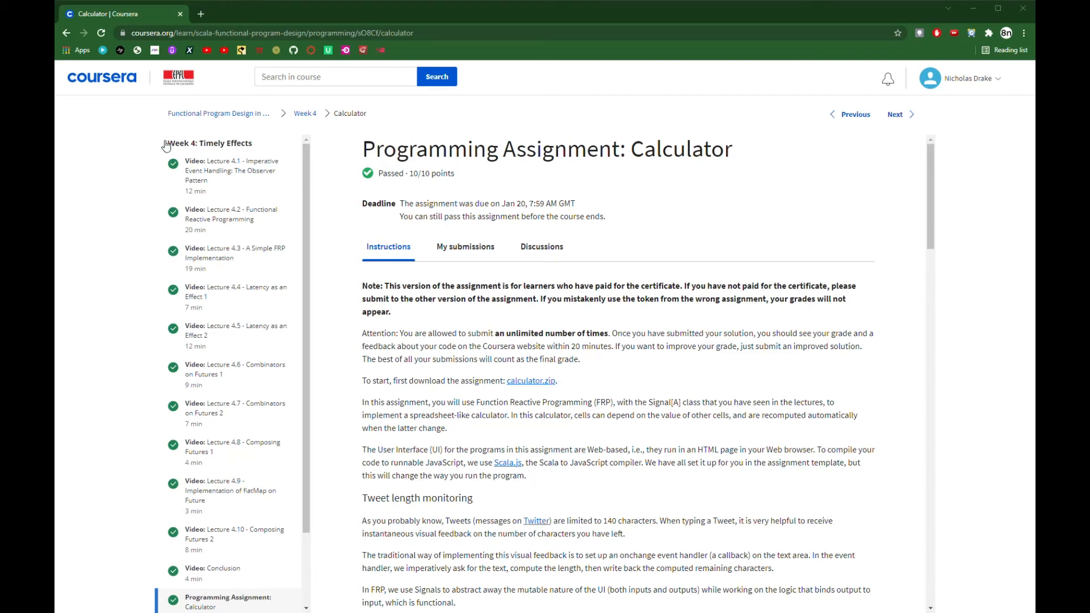
mouse_move(161, 161)
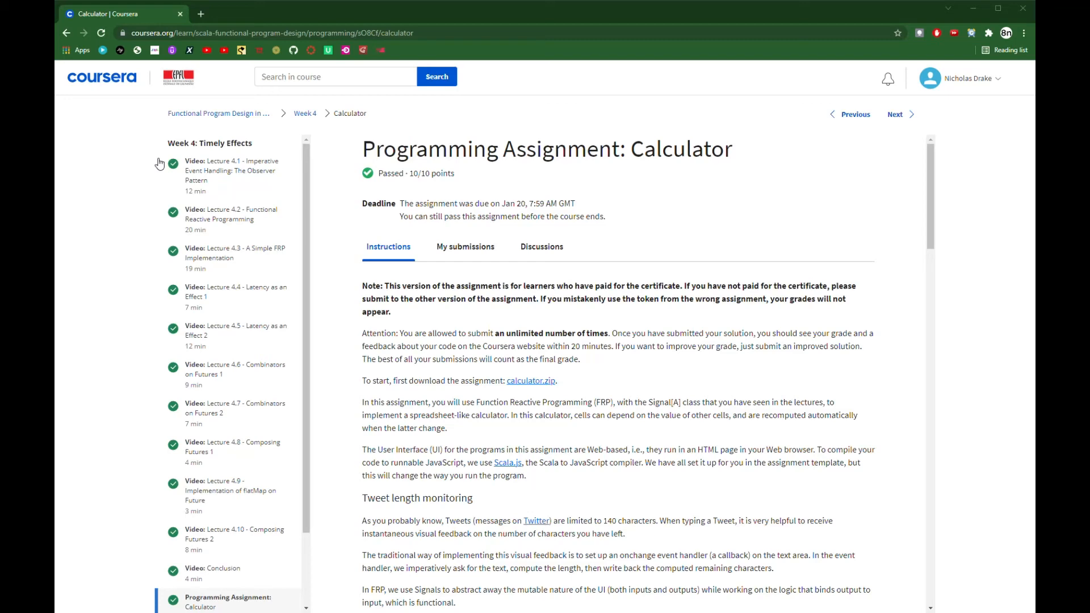
mouse_move(441, 166)
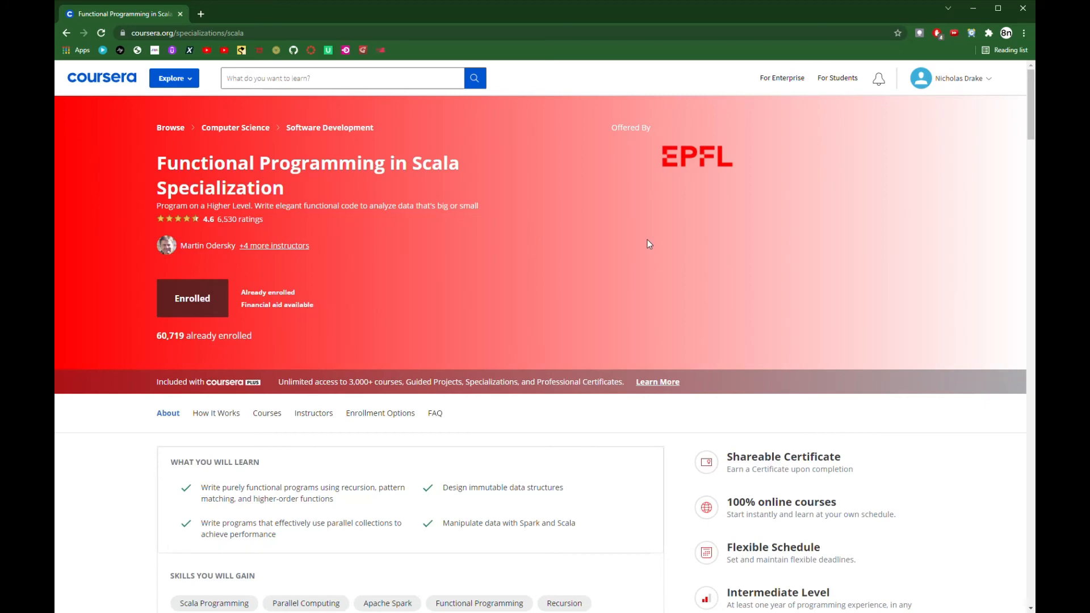
Step: Scroll the Scala specialization page to the About this Specialization summary
scroll(down, 3)
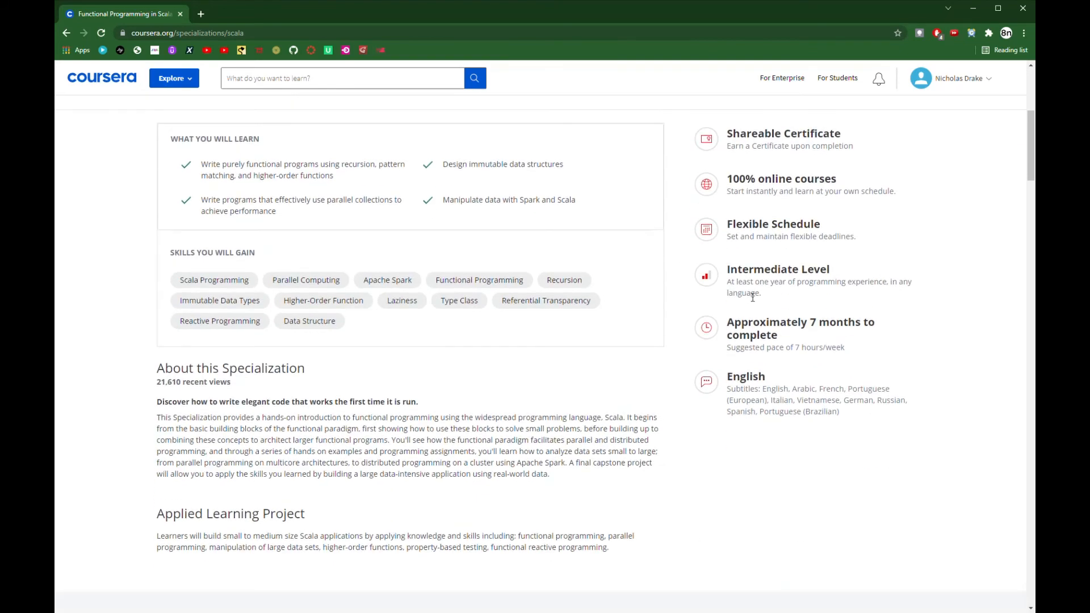
mouse_move(812, 337)
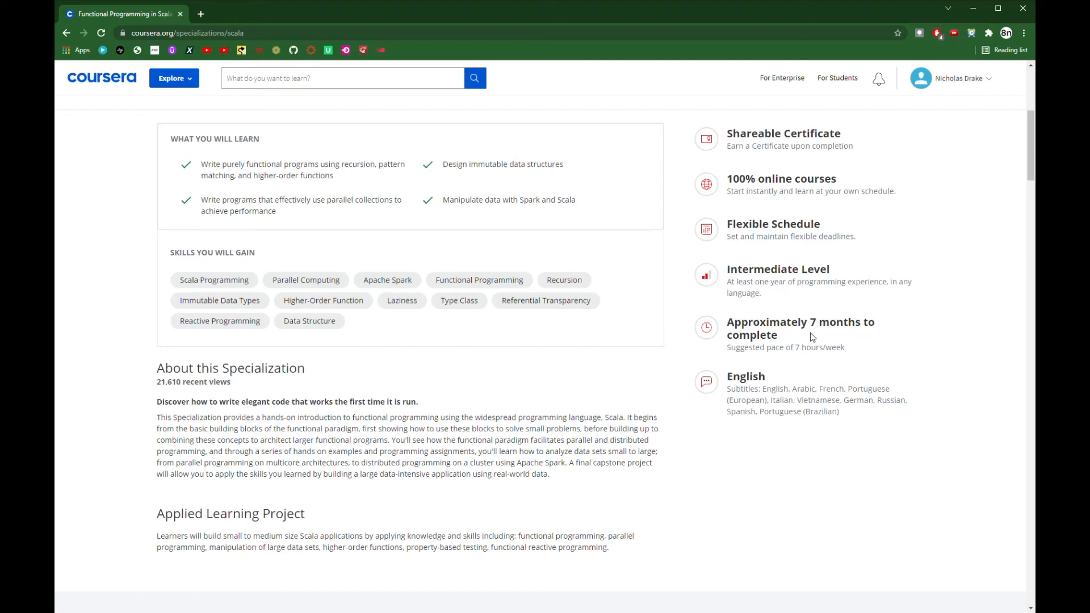
mouse_move(814, 333)
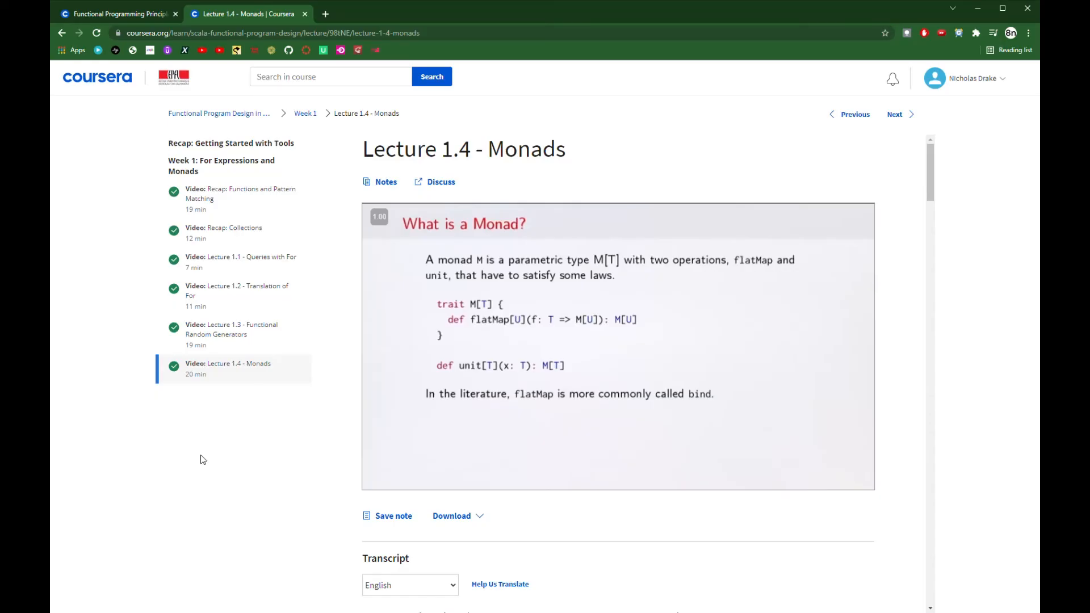
mouse_move(216, 457)
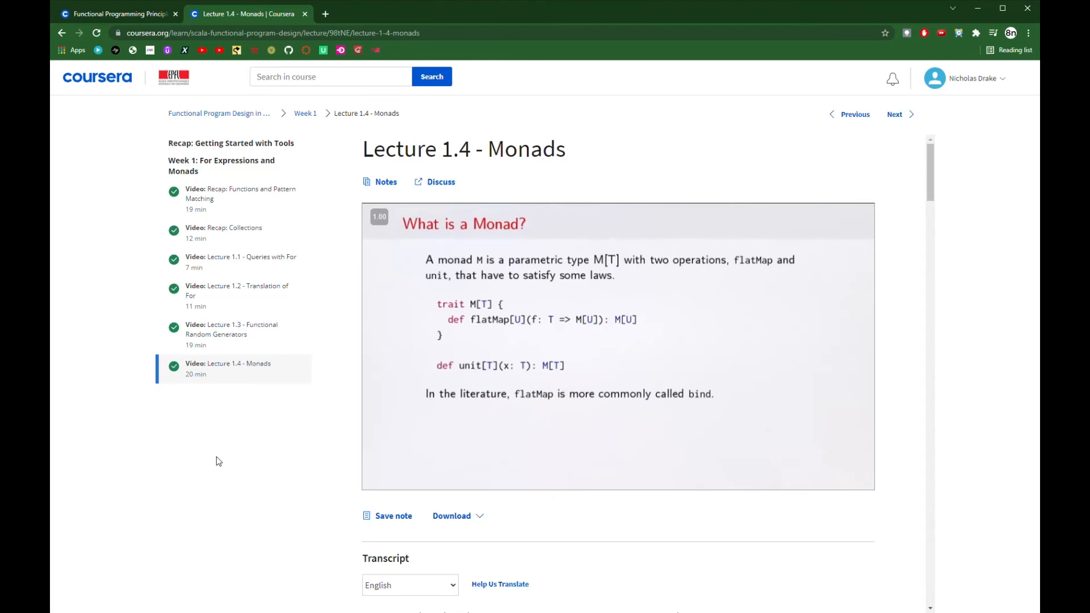
mouse_move(244, 474)
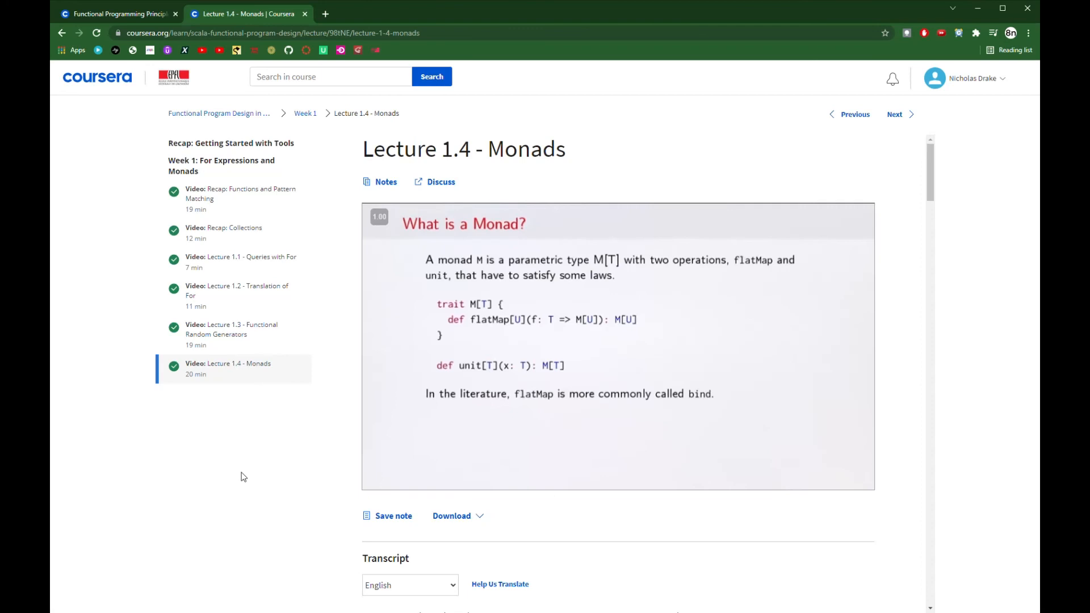
mouse_move(275, 482)
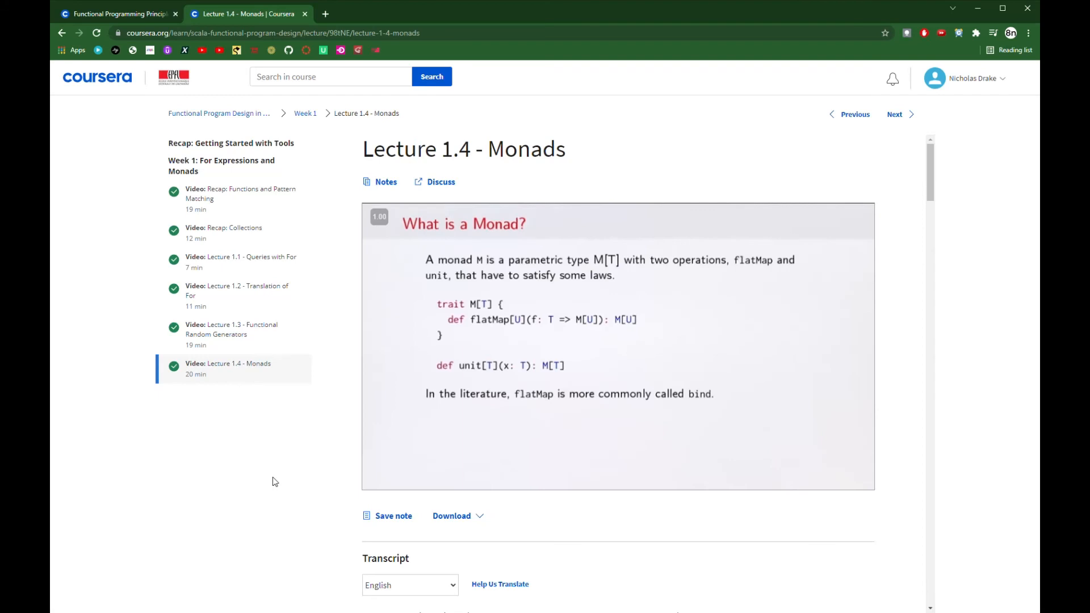
mouse_move(292, 477)
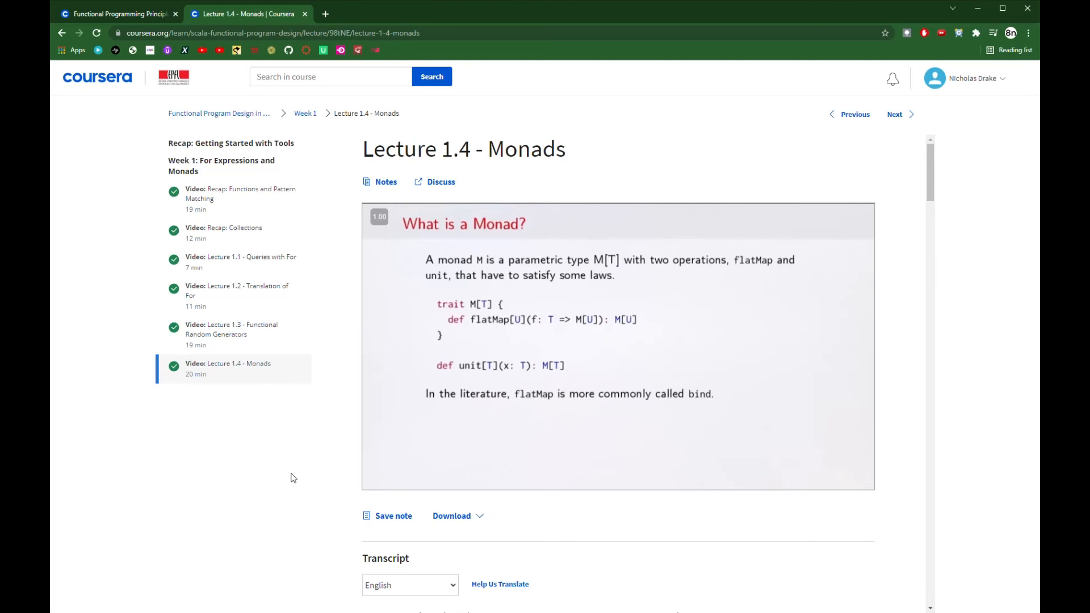
mouse_move(311, 474)
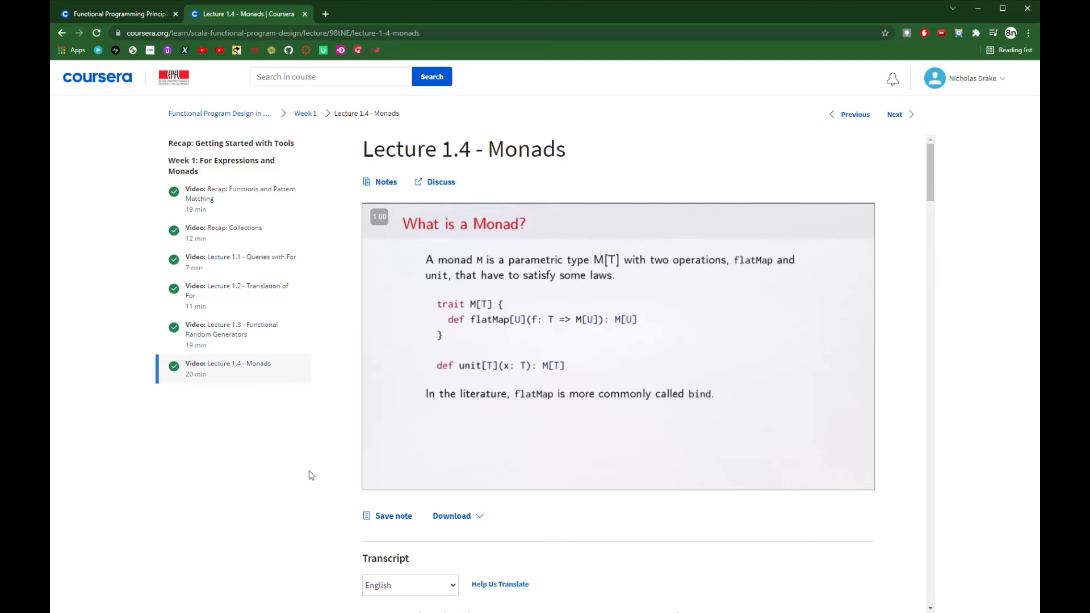
mouse_move(320, 469)
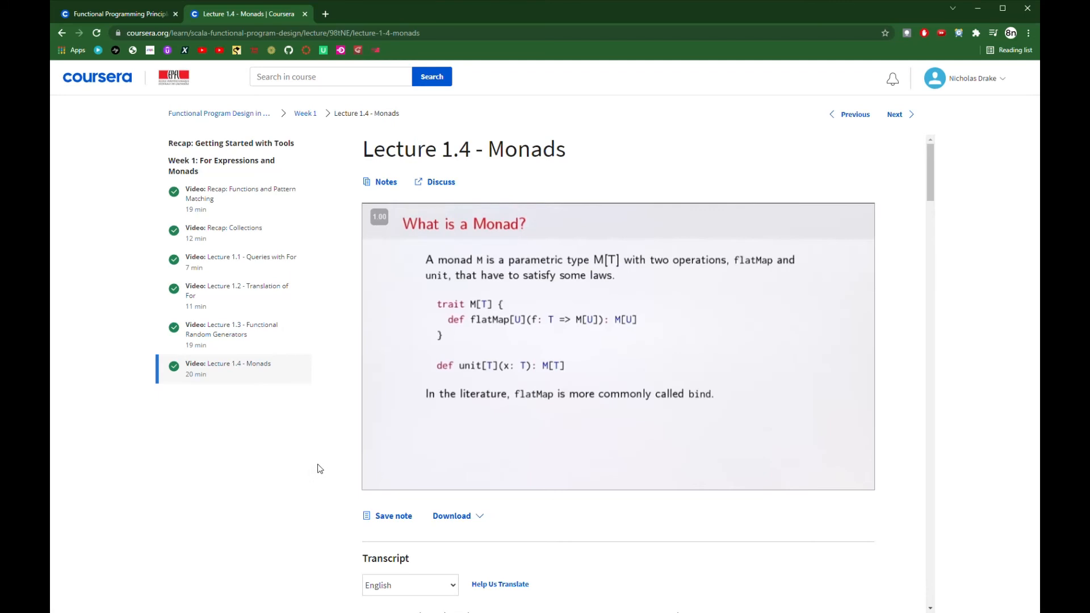
mouse_move(346, 462)
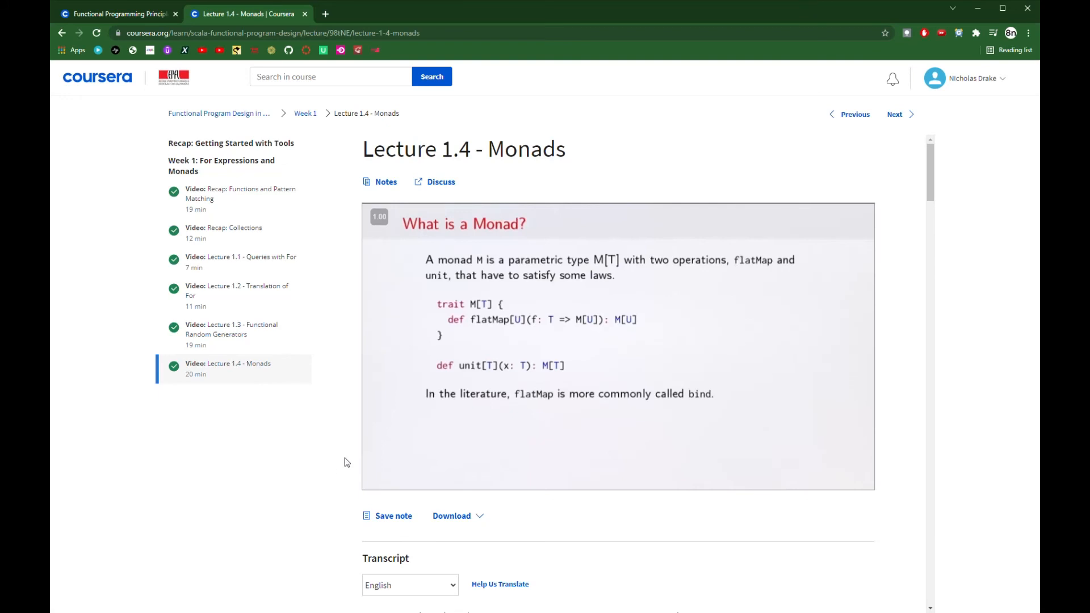
mouse_move(451, 475)
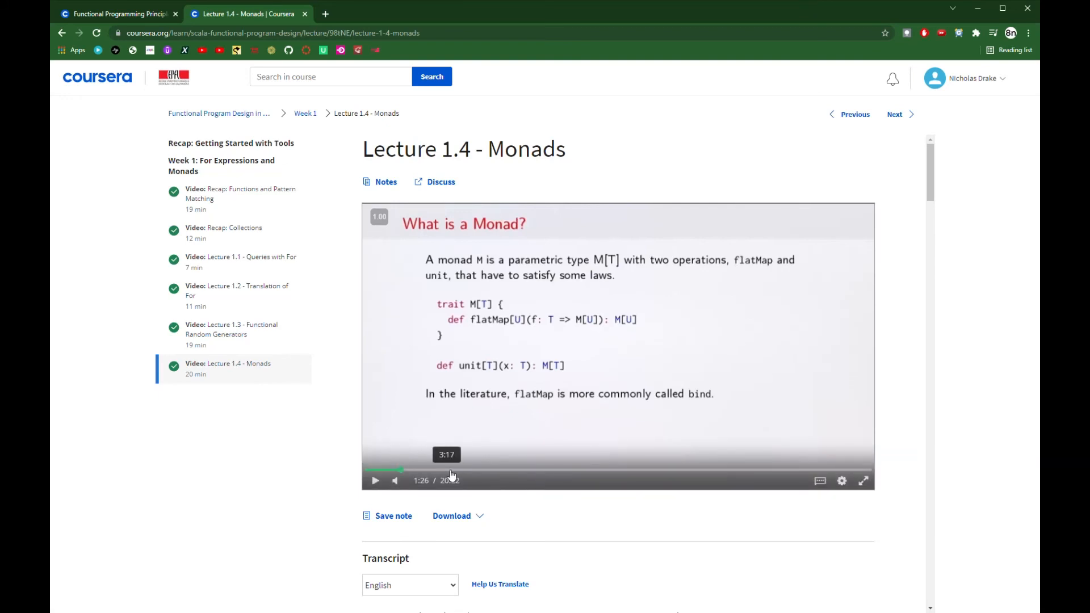
mouse_move(443, 475)
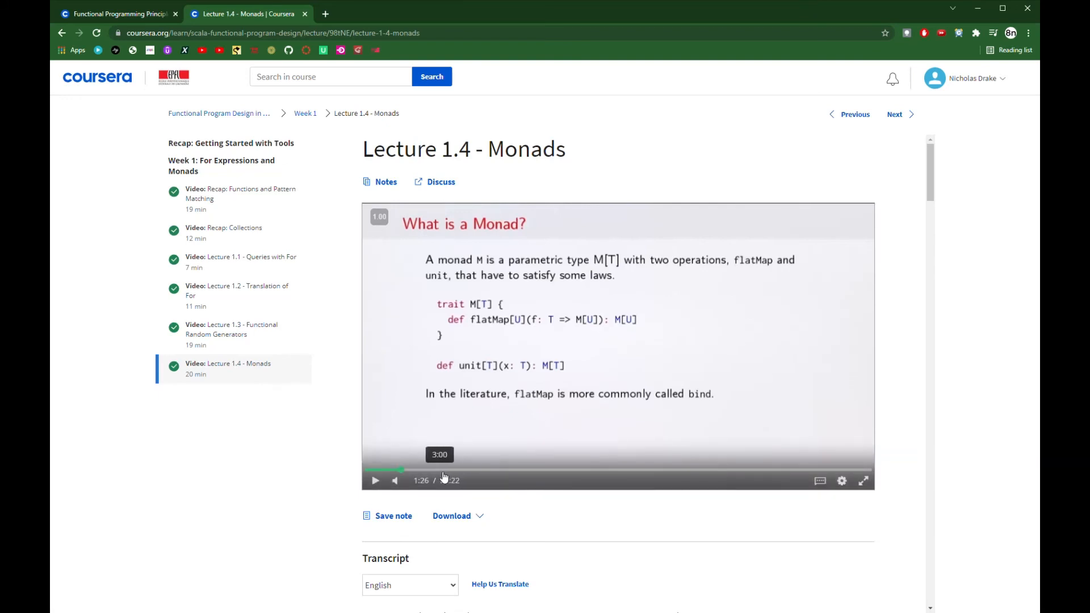
mouse_move(422, 472)
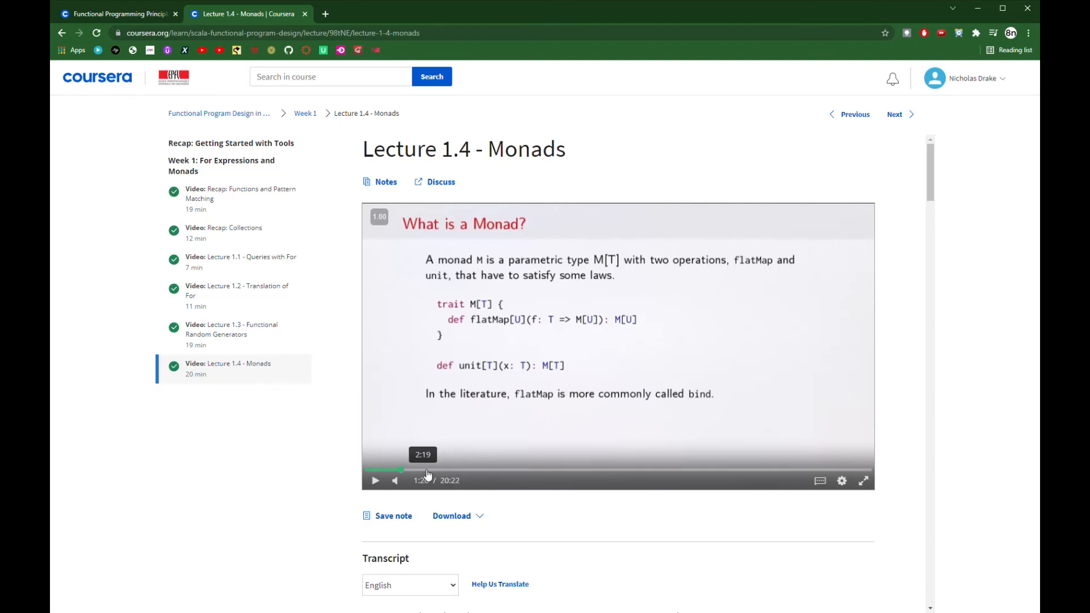
Step: Skip along the Monads video through monad laws and Try to the Exercise slide at 17:36
click(426, 470)
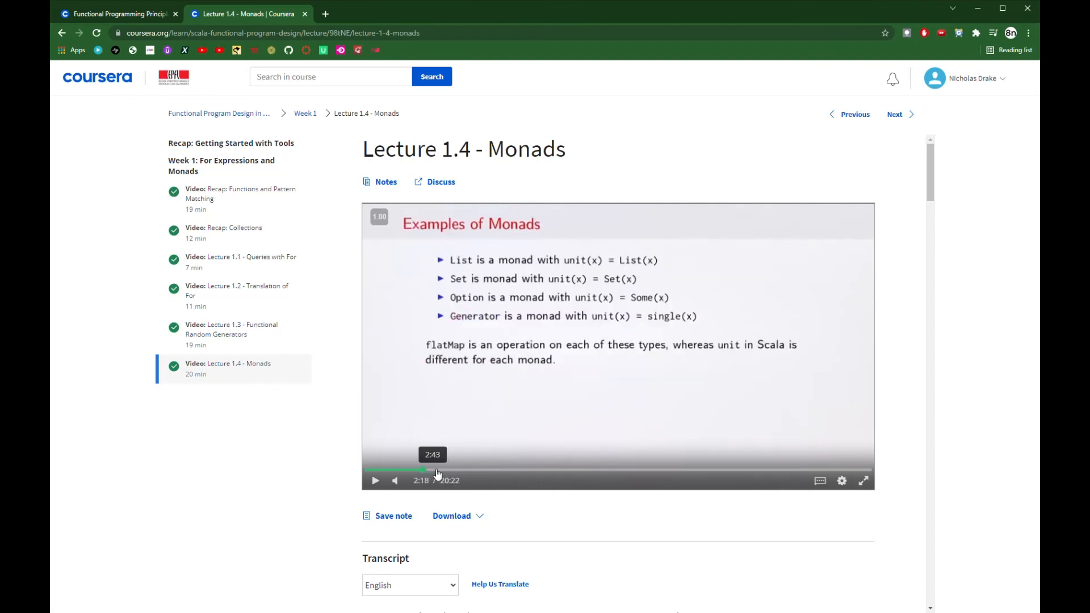
click(481, 470)
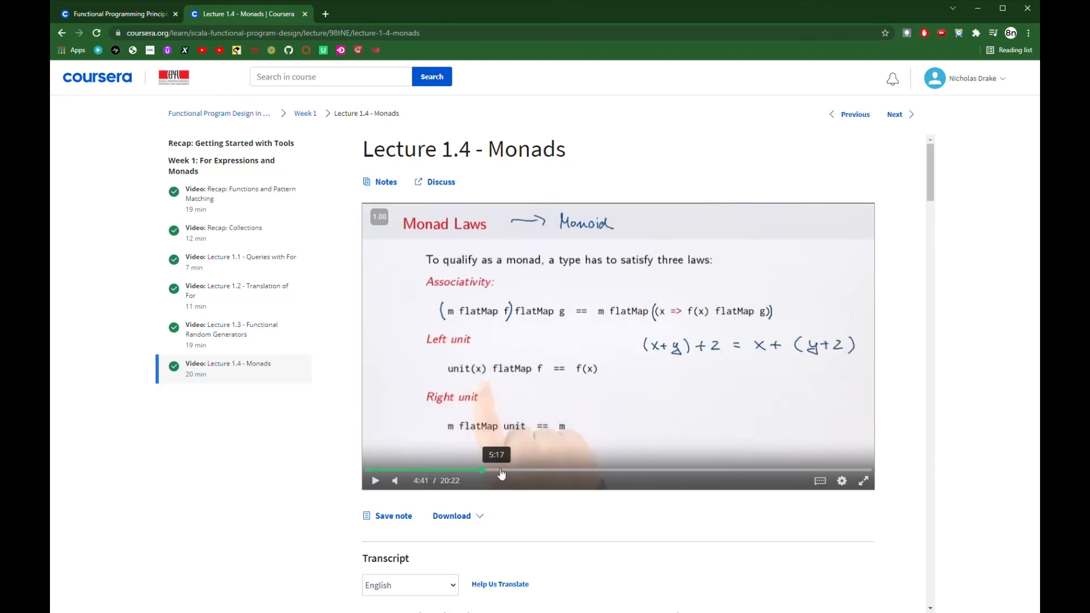
click(534, 471)
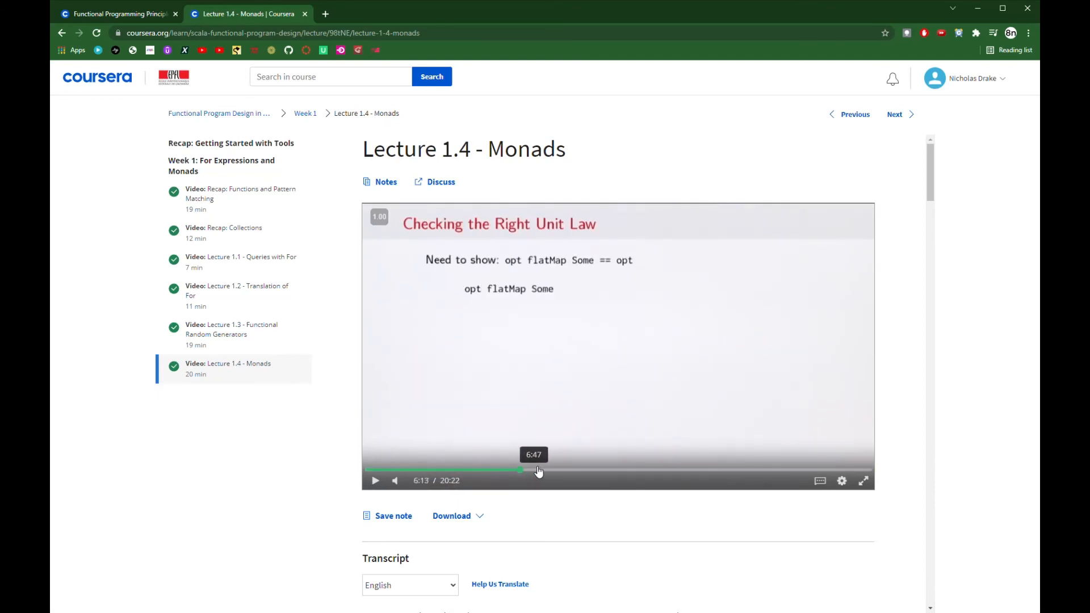
click(591, 471)
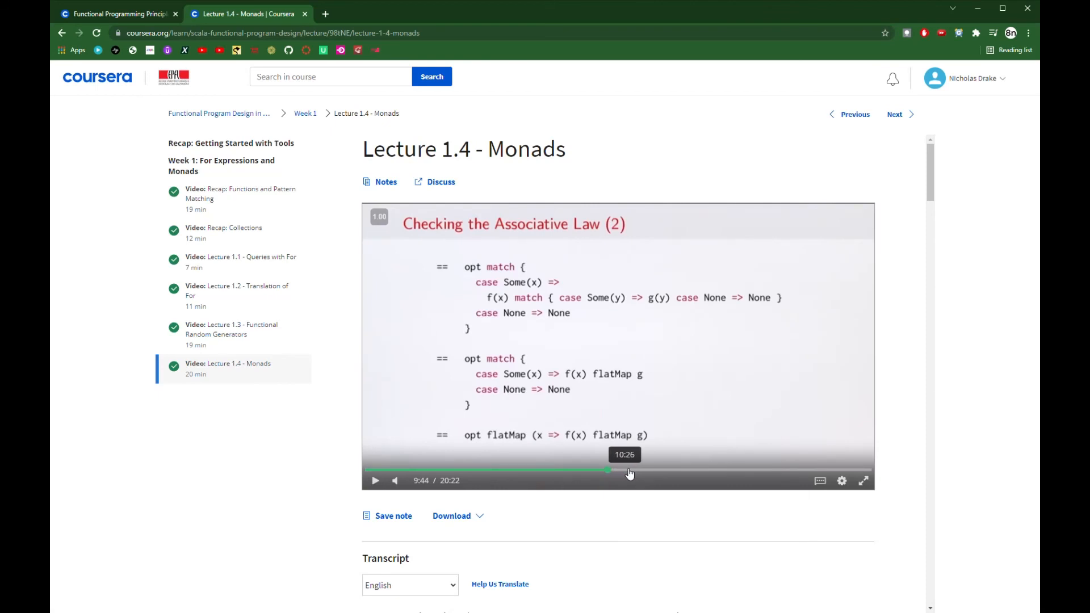
click(688, 470)
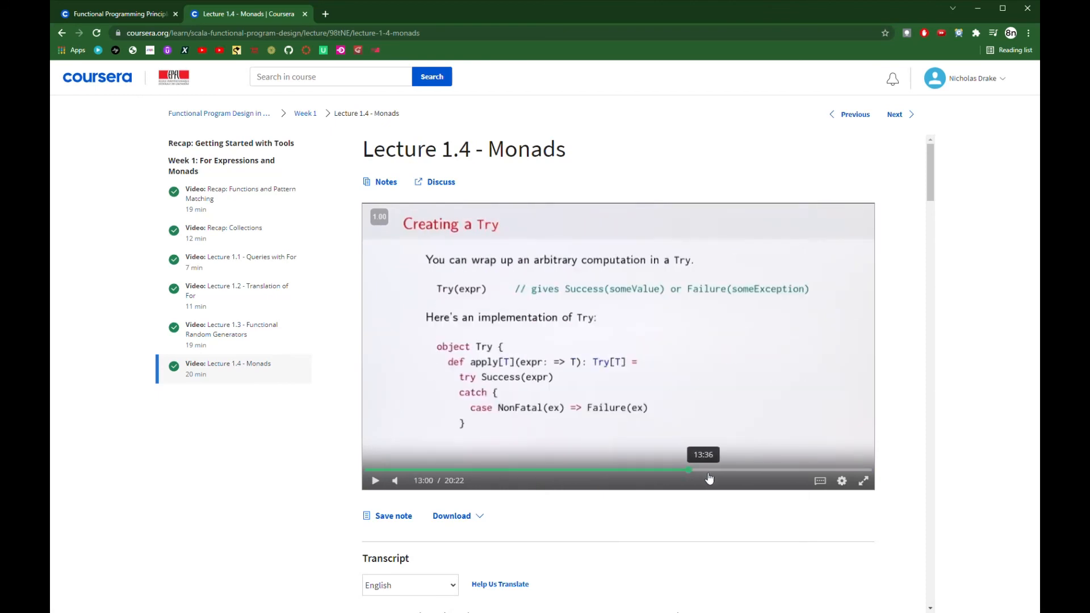
click(747, 470)
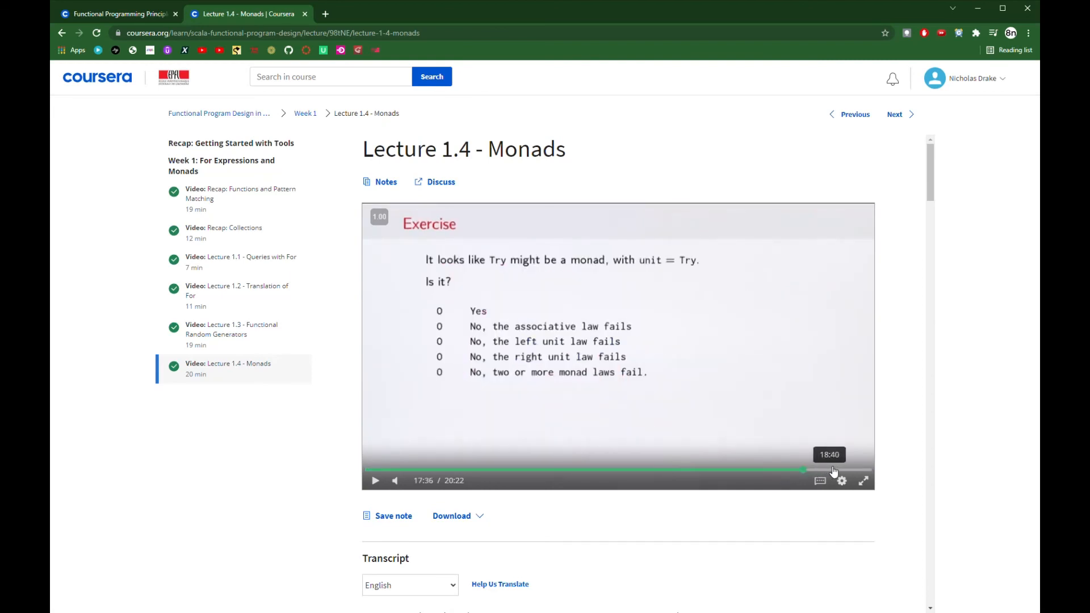
mouse_move(270, 467)
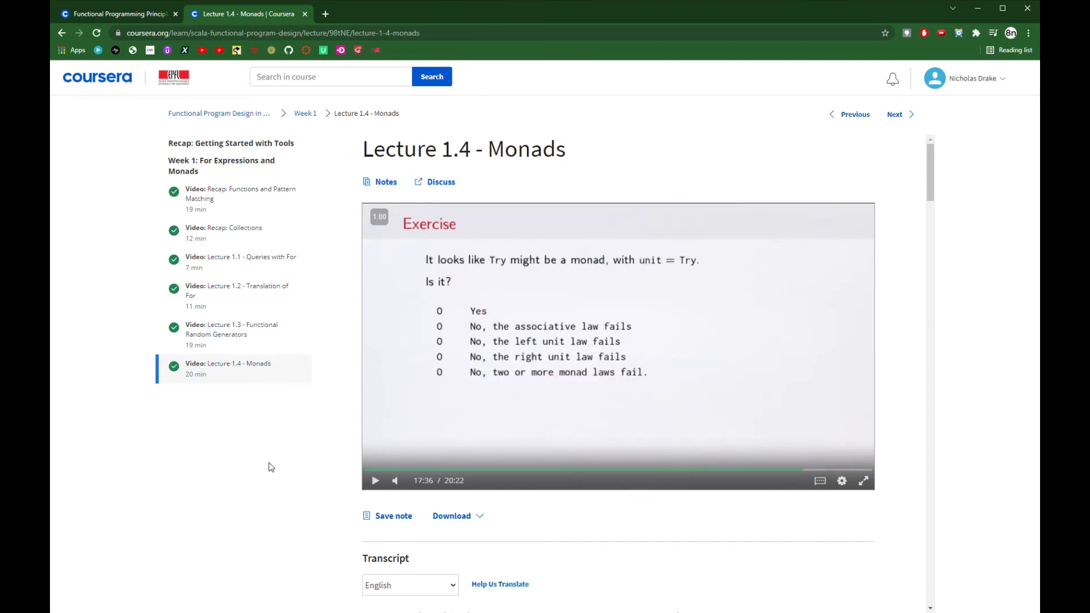
mouse_move(254, 436)
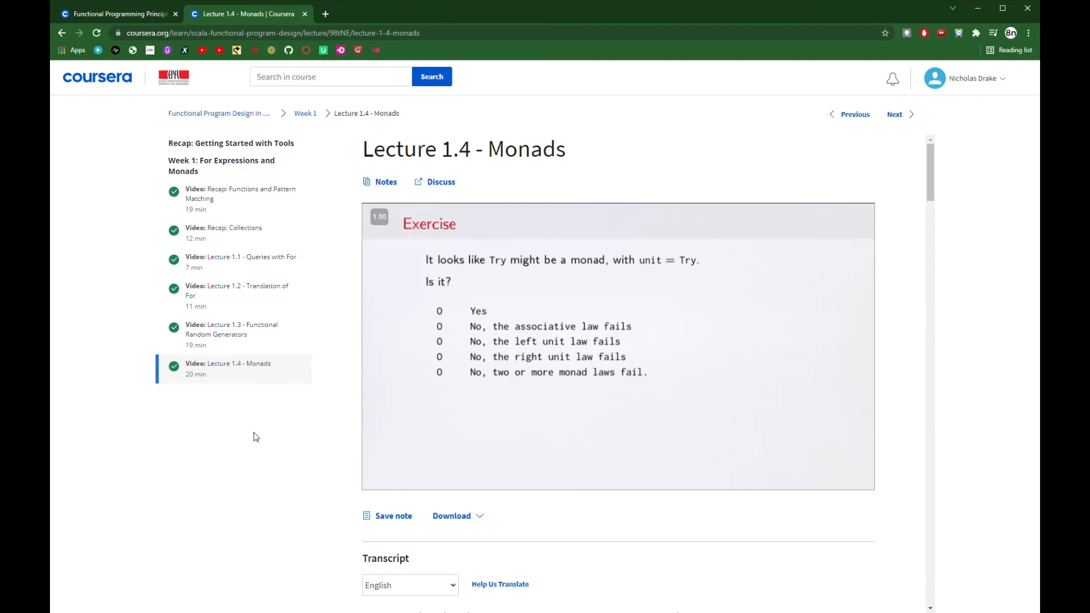
mouse_move(240, 258)
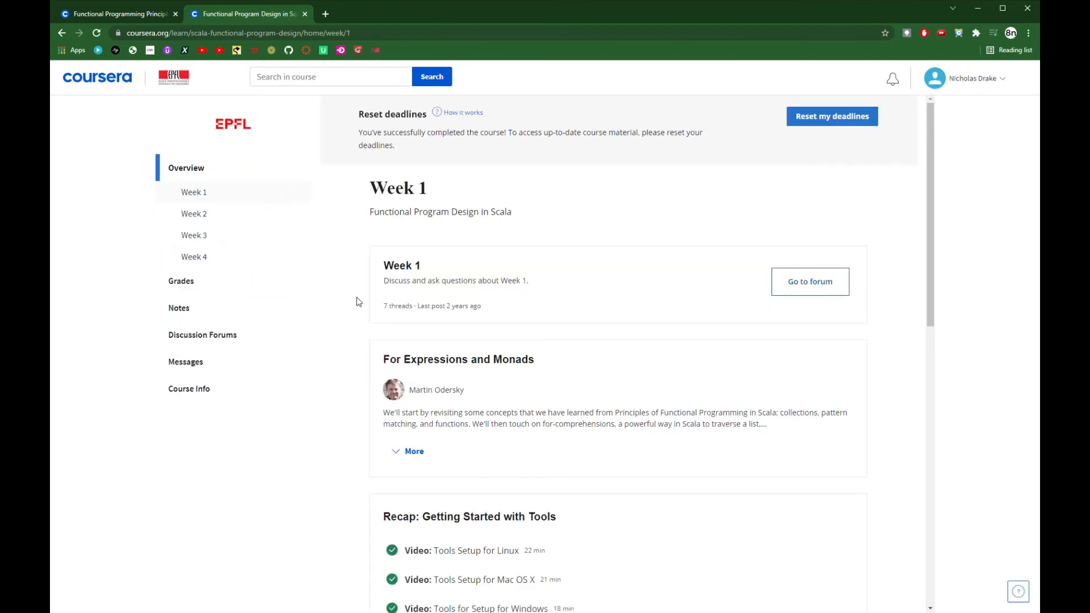
mouse_move(429, 322)
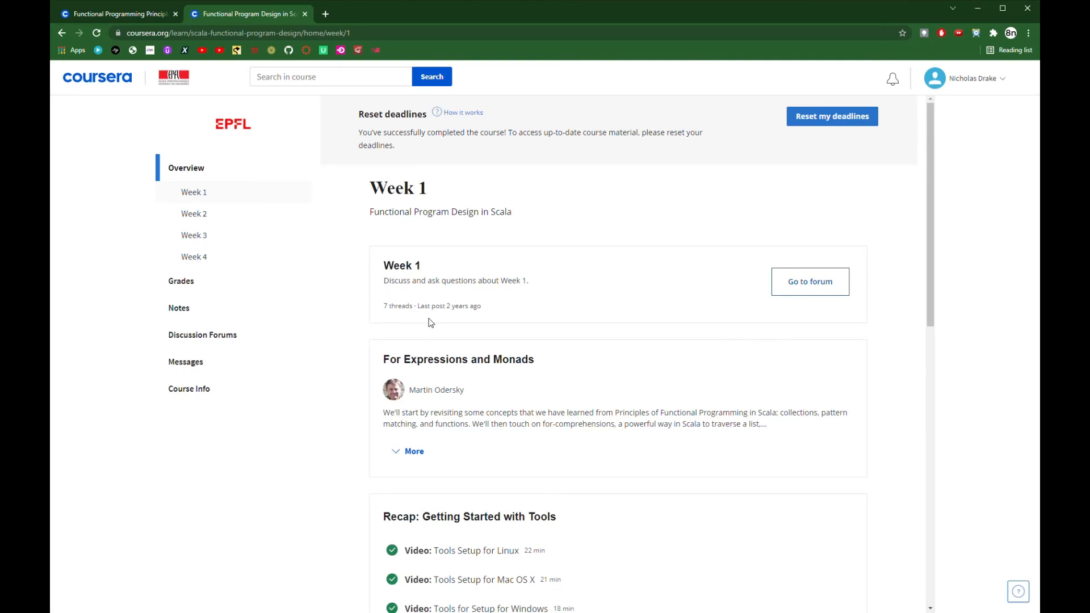
Step: Scroll the Week 1 overview down to the For Expressions and Monads video list
scroll(down, 3)
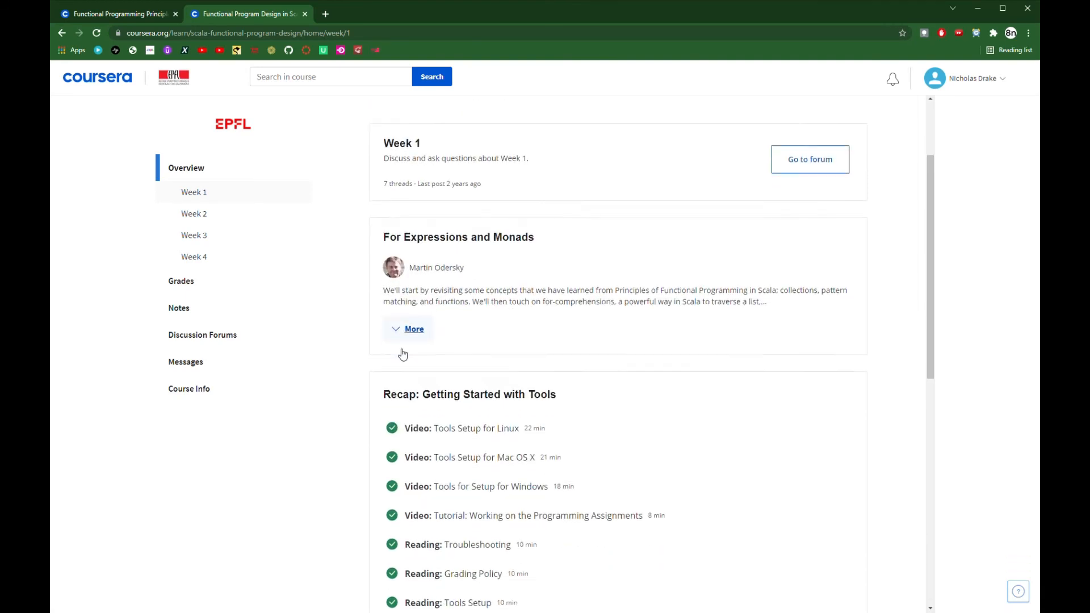
scroll(down, 3)
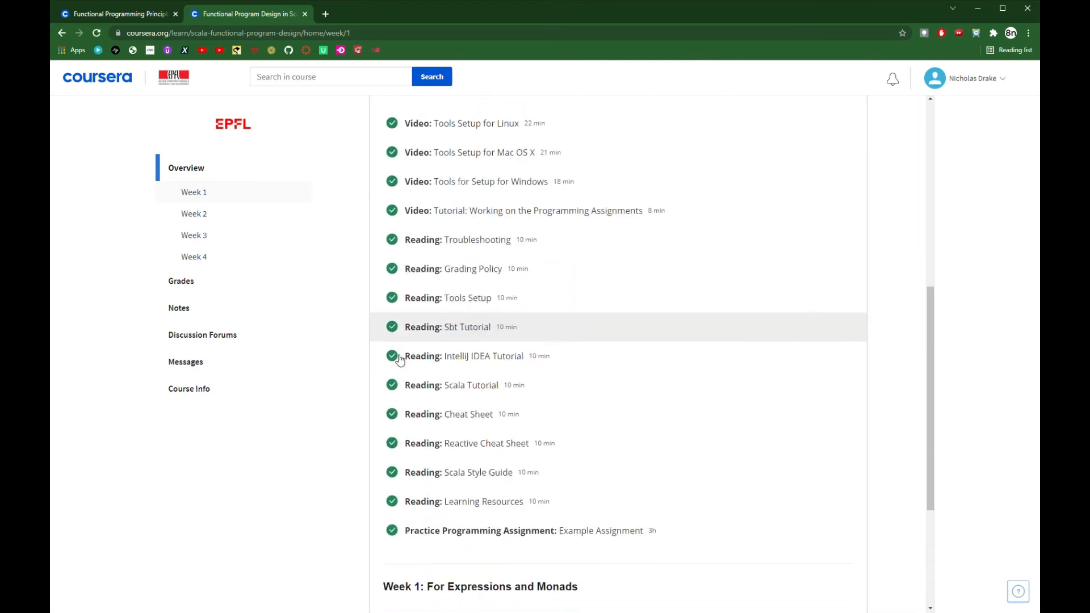
scroll(down, 3)
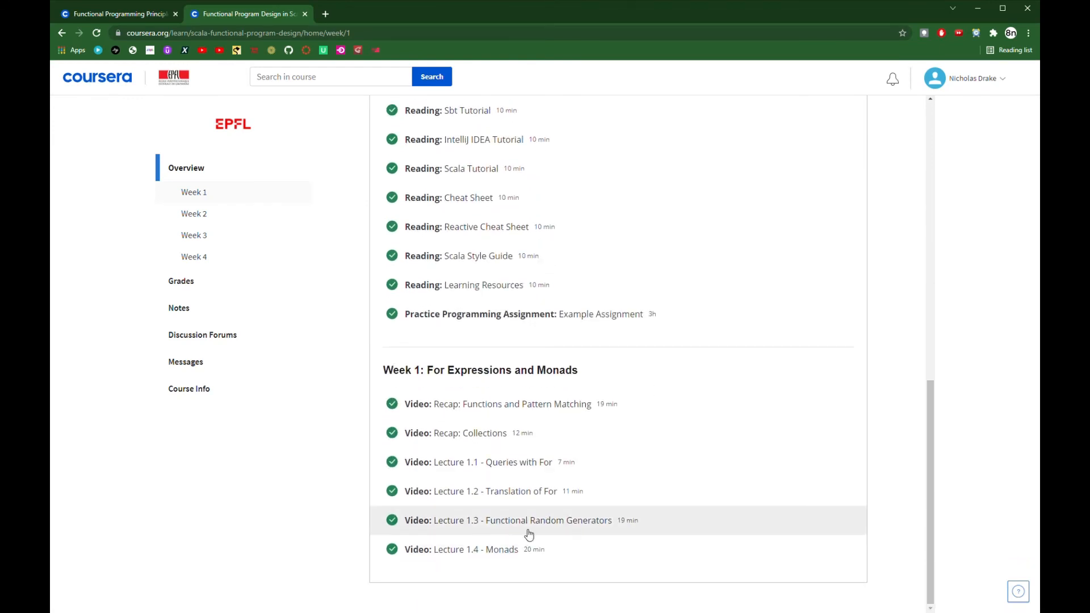
mouse_move(939, 209)
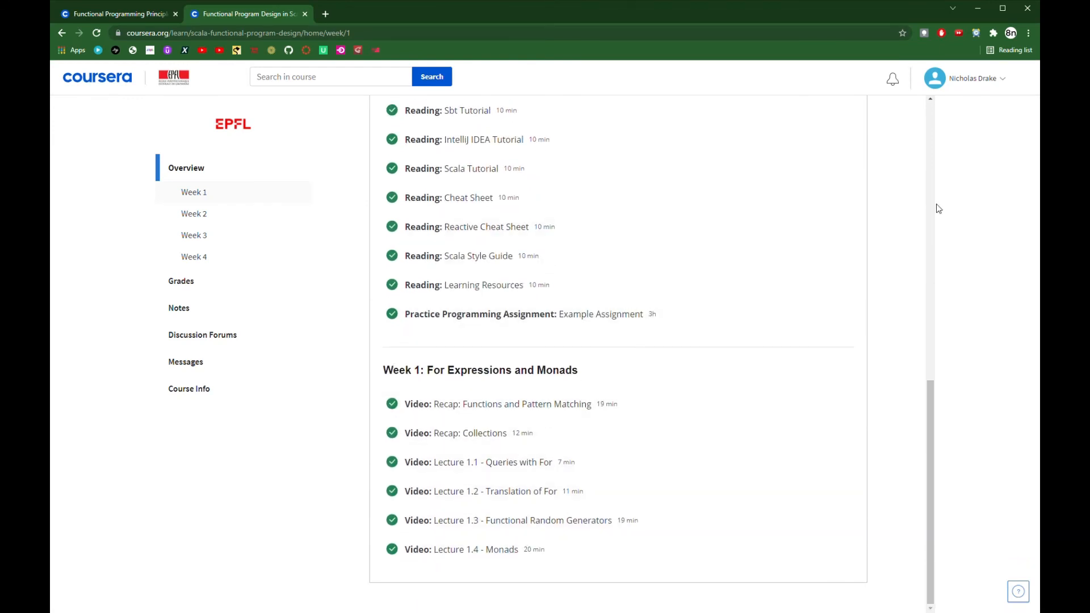